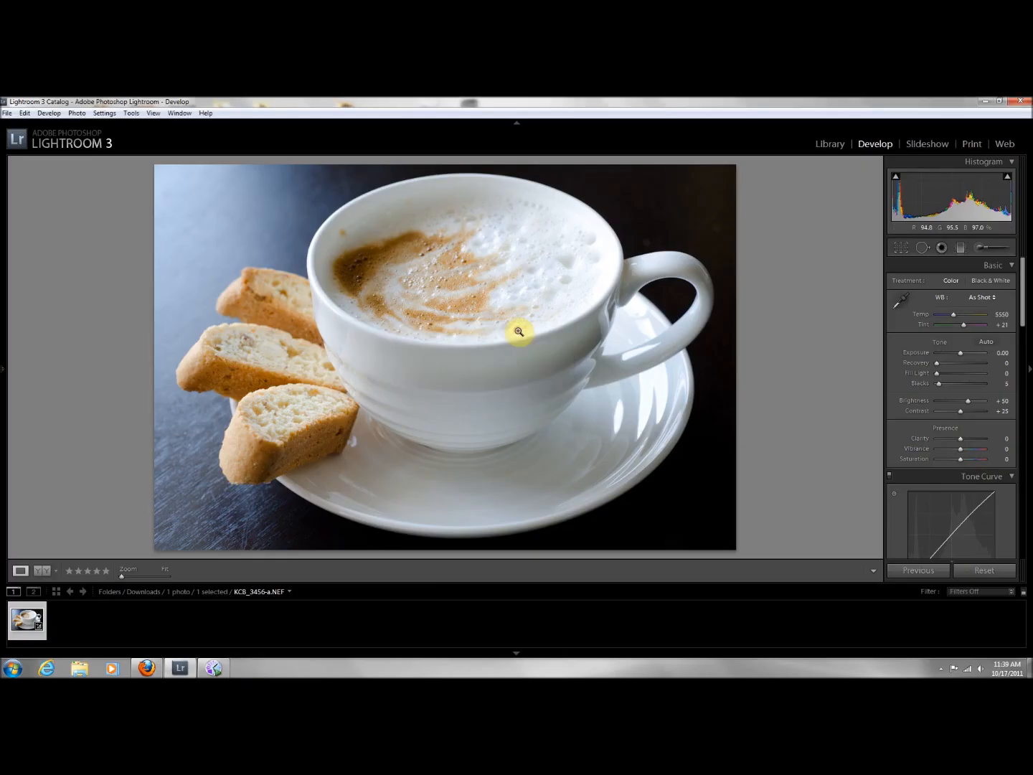
pyautogui.moveTo(602, 410)
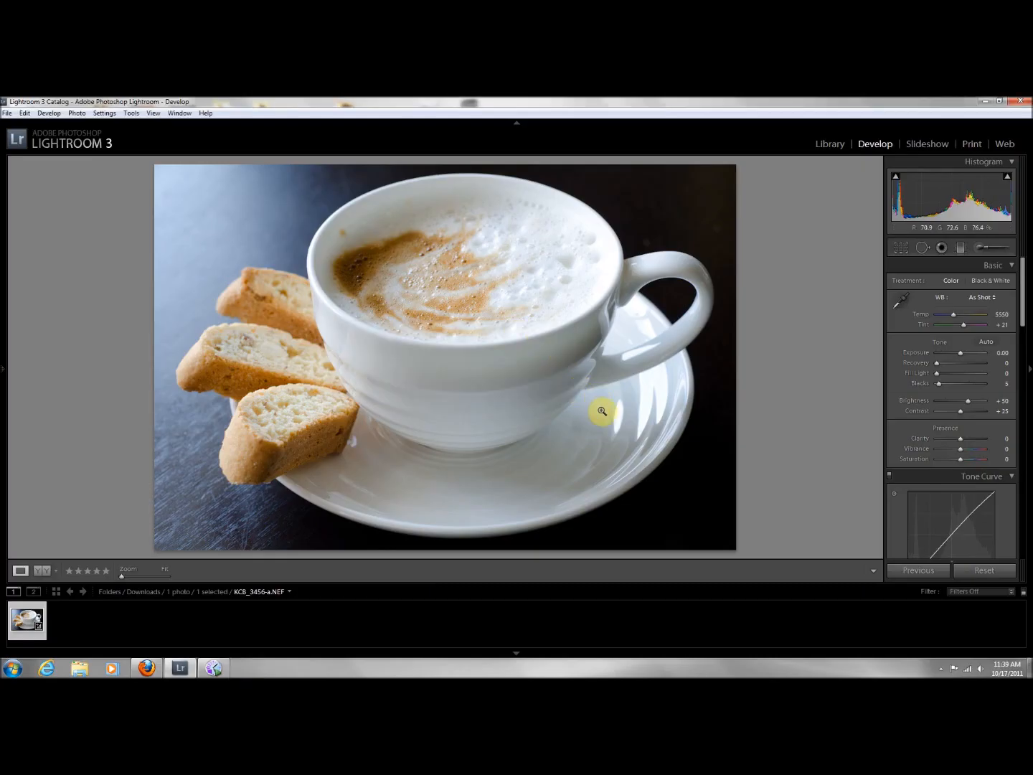
pyautogui.moveTo(778, 368)
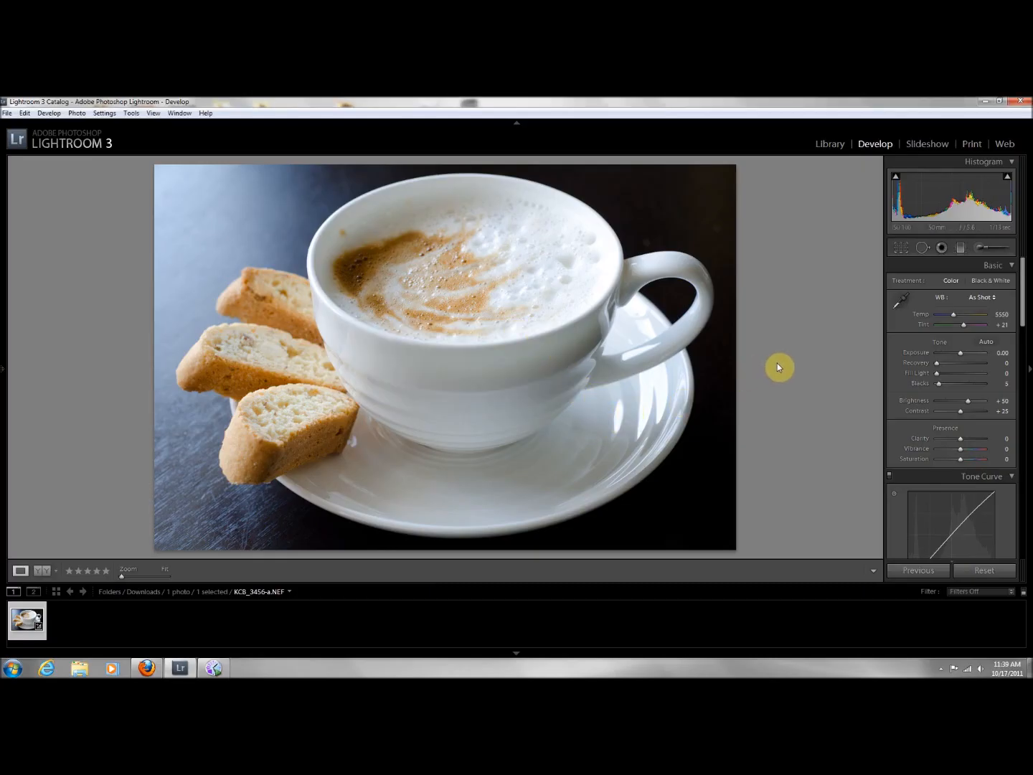
pyautogui.moveTo(772, 393)
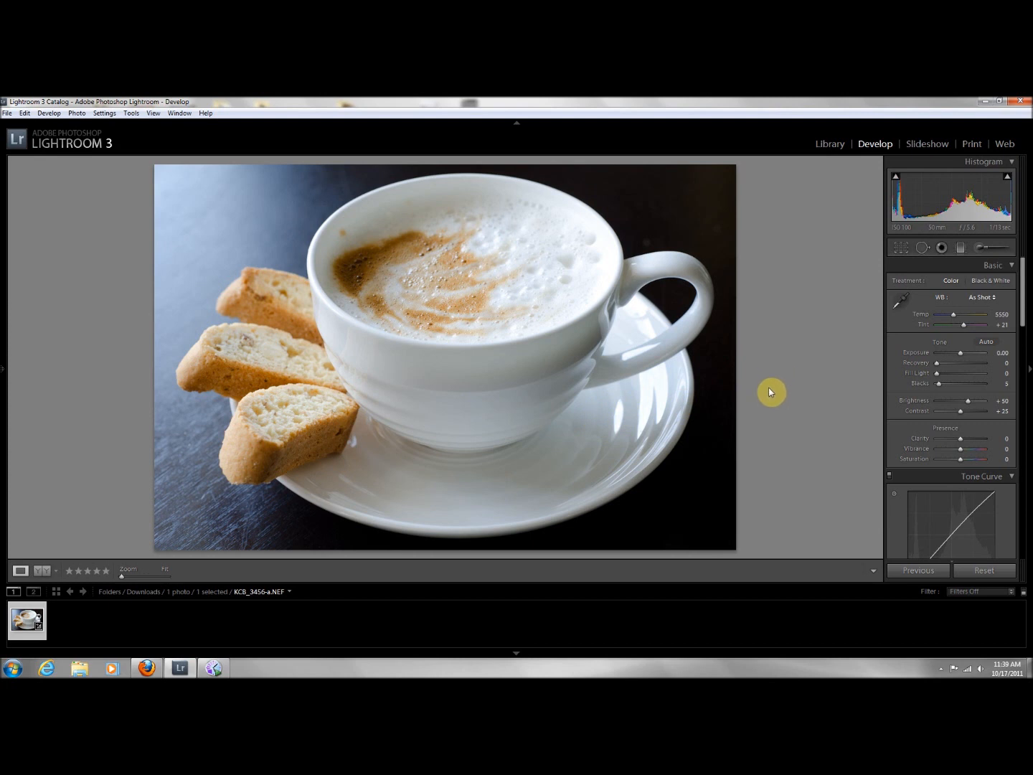
pyautogui.moveTo(784, 393)
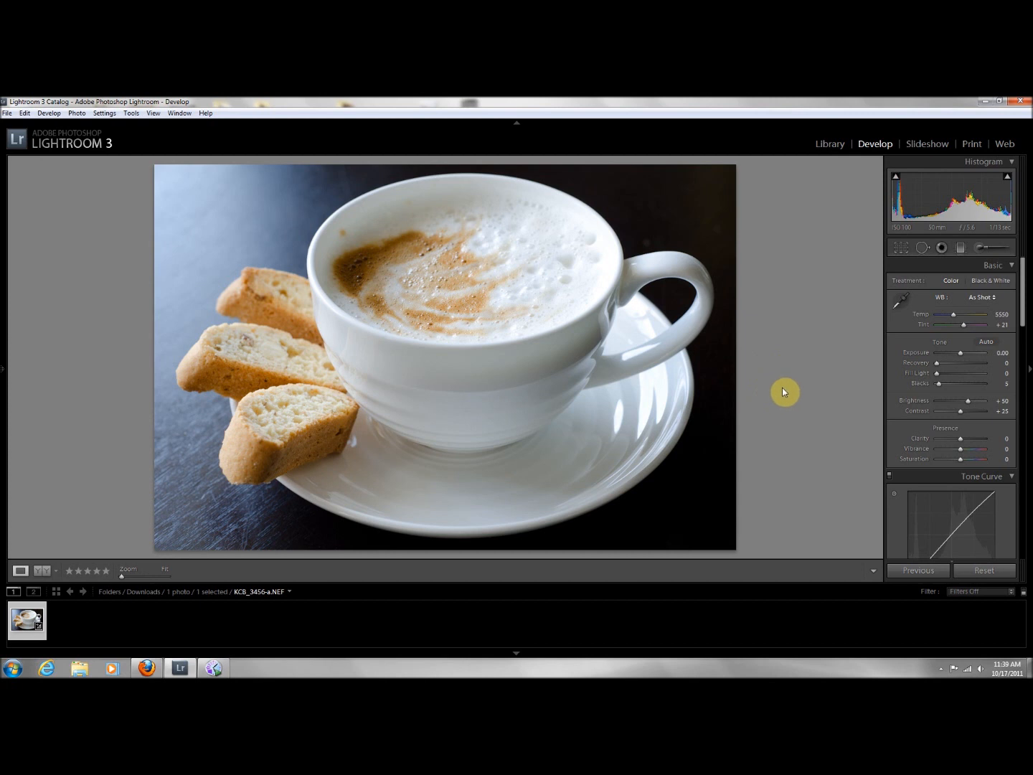
pyautogui.moveTo(778, 365)
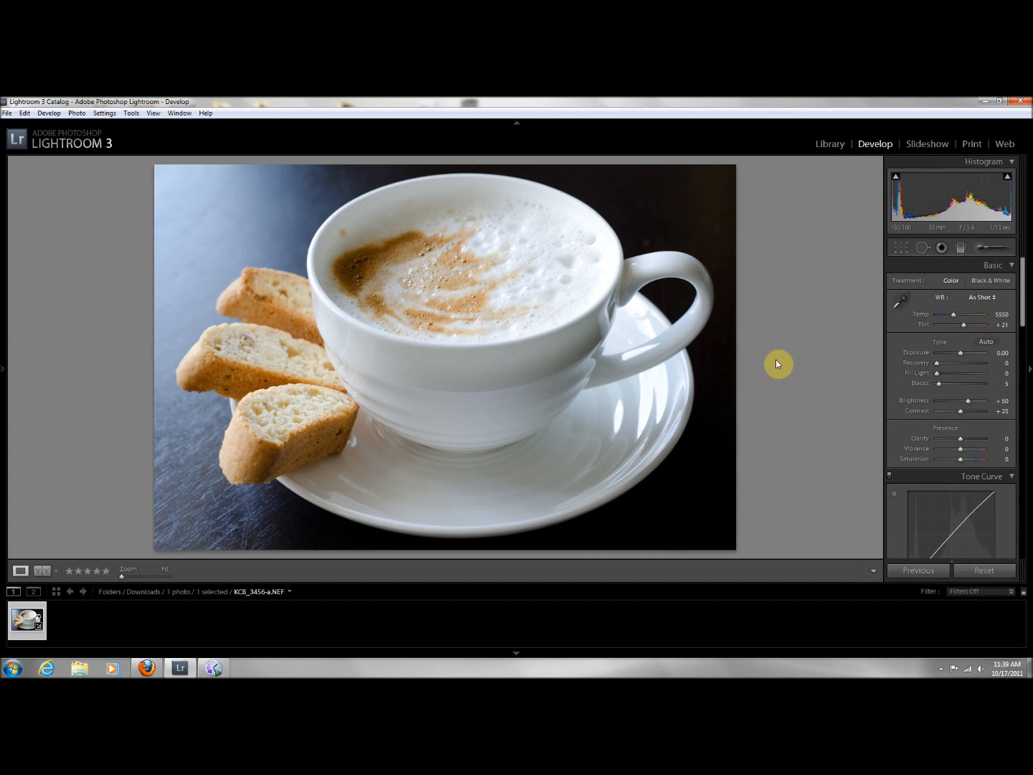
pyautogui.moveTo(784, 347)
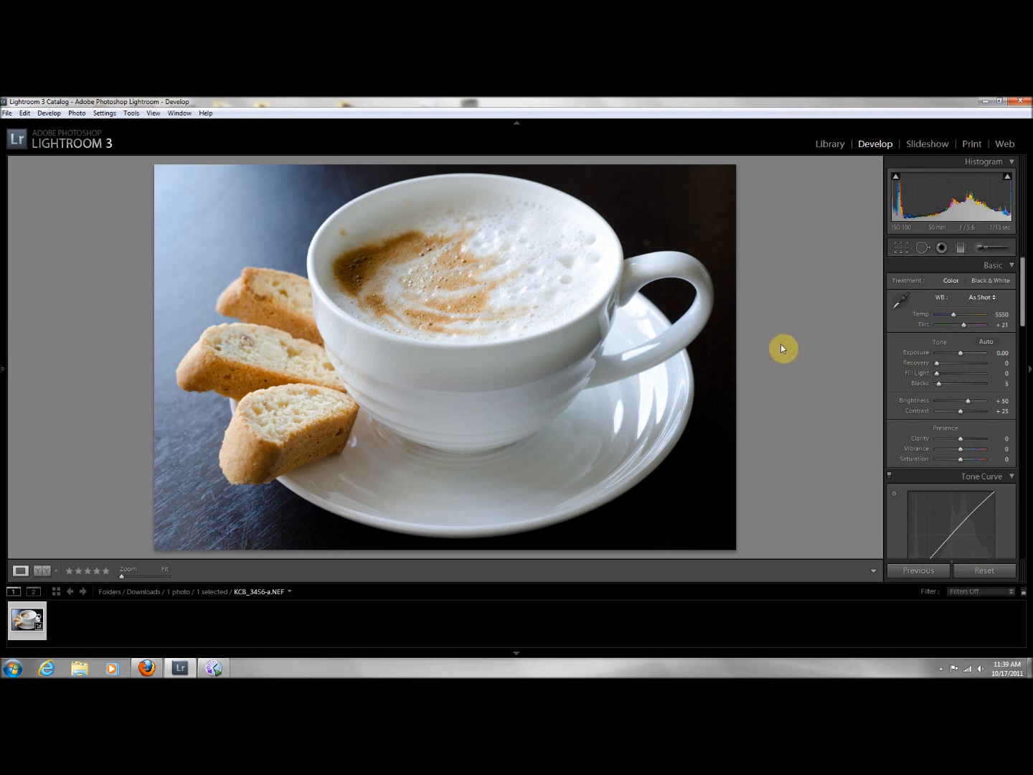
pyautogui.moveTo(766, 369)
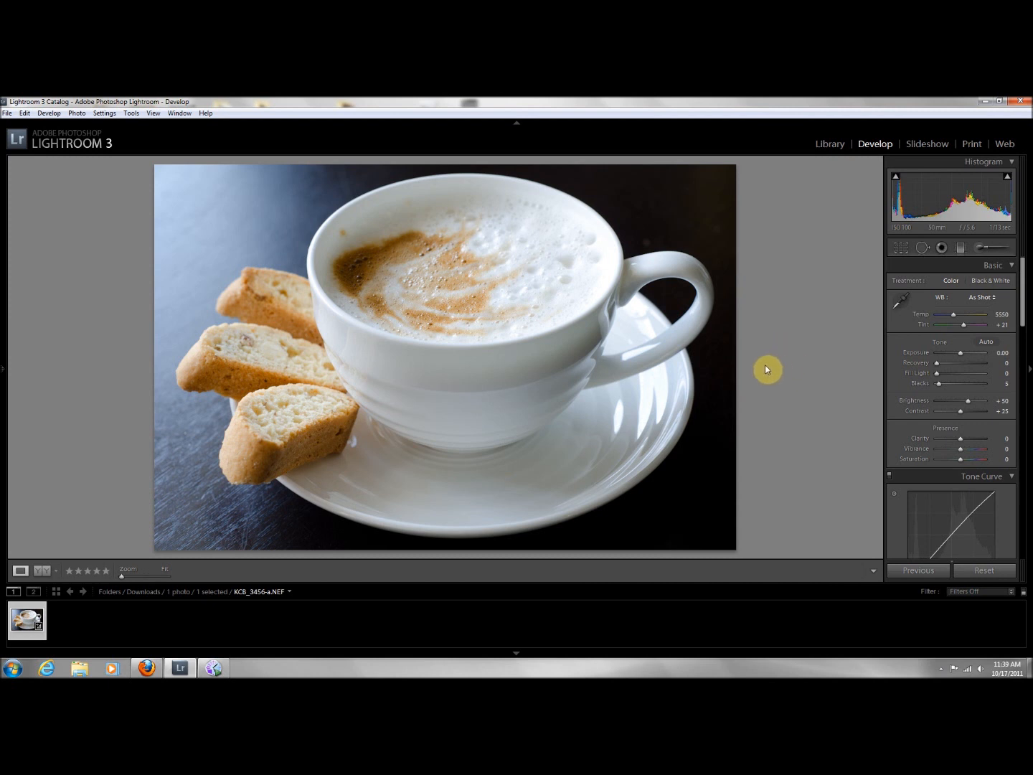
pyautogui.moveTo(927, 241)
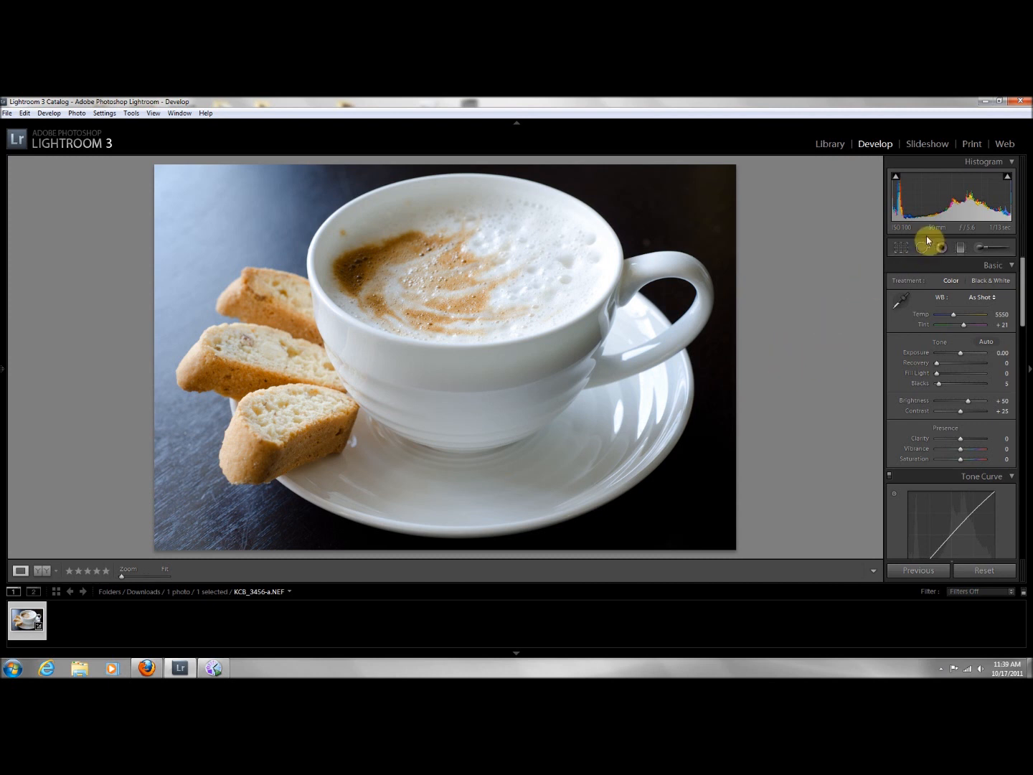
pyautogui.moveTo(944, 232)
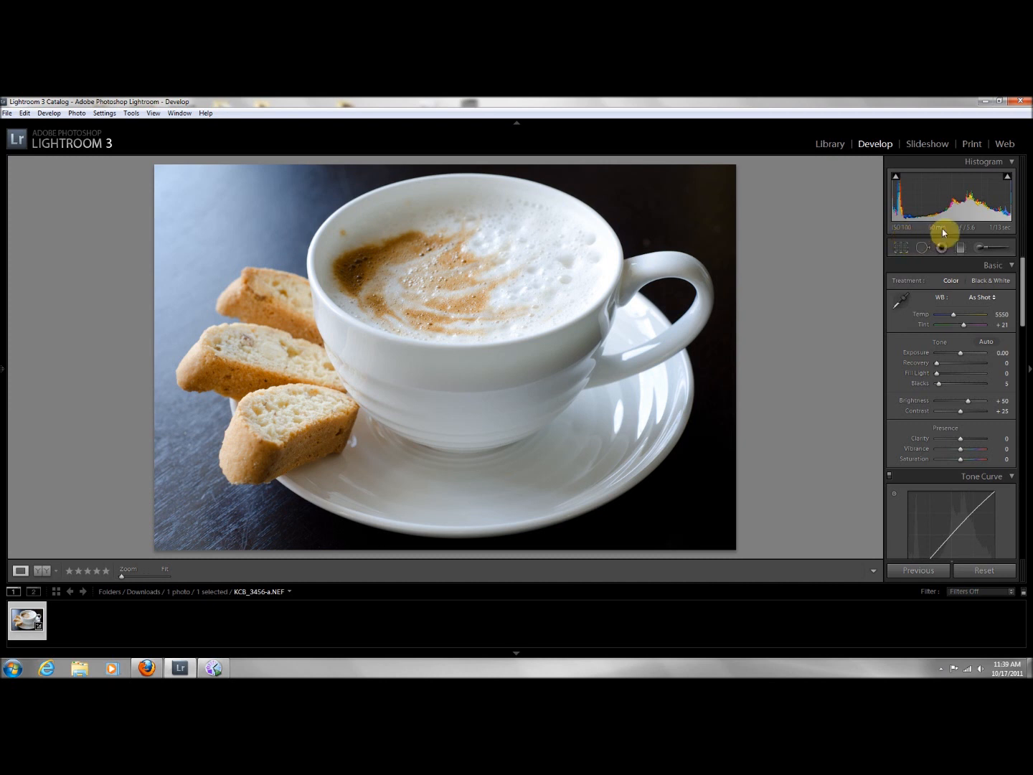
pyautogui.moveTo(944, 235)
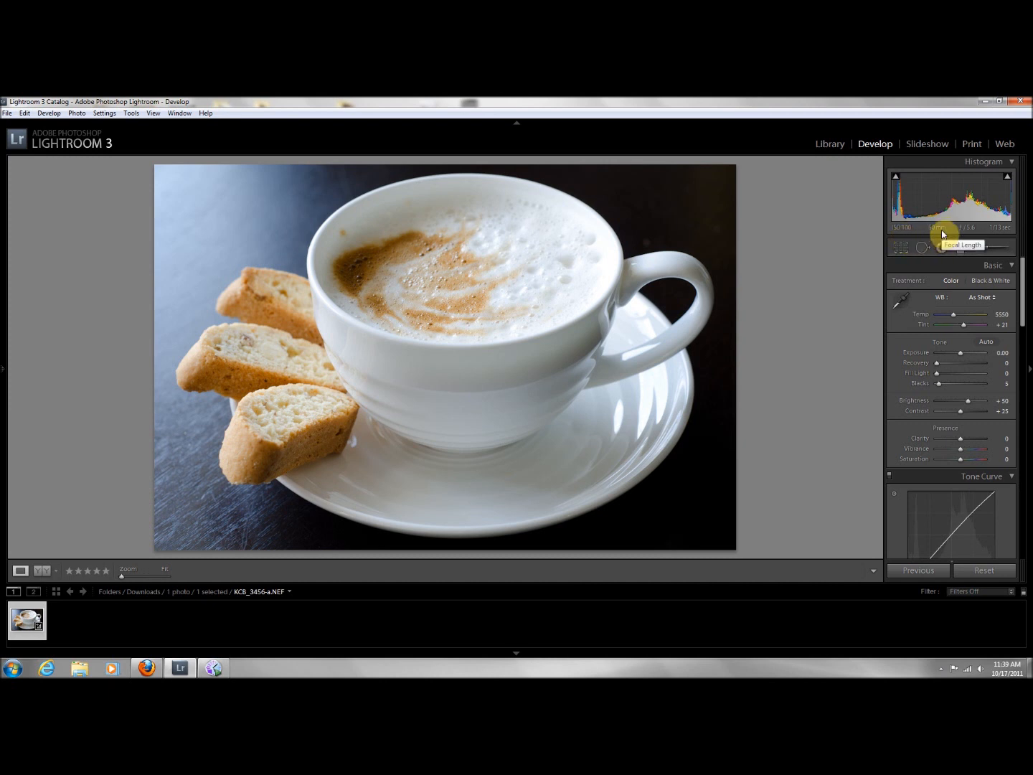
pyautogui.moveTo(970, 237)
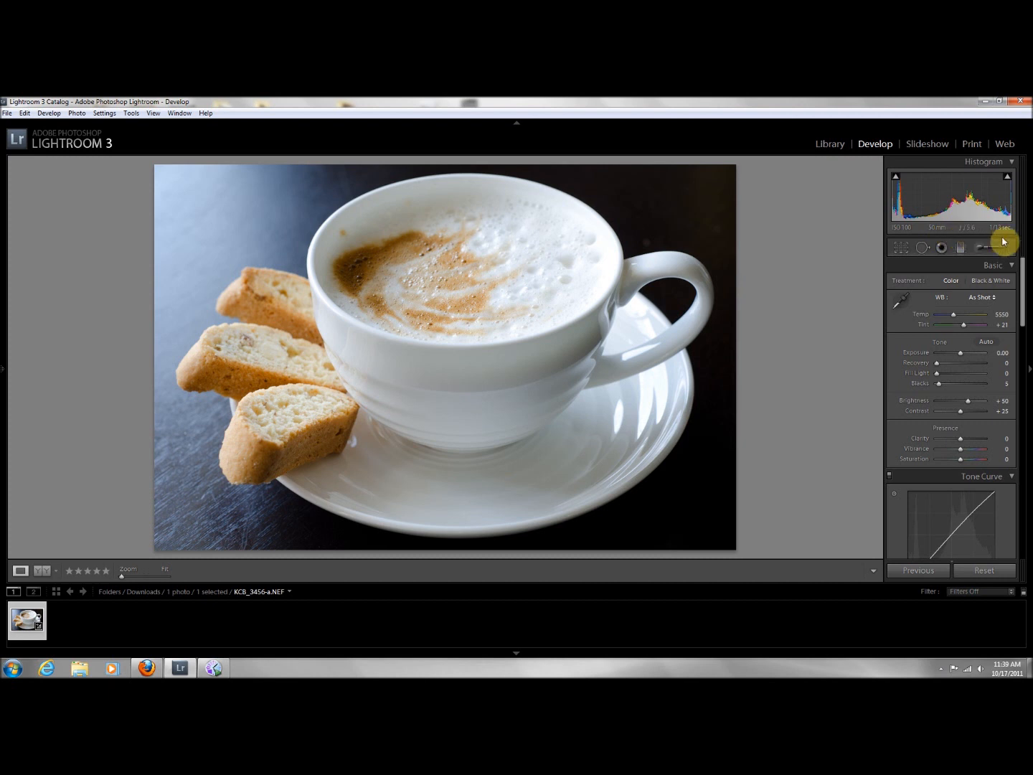
pyautogui.moveTo(996, 235)
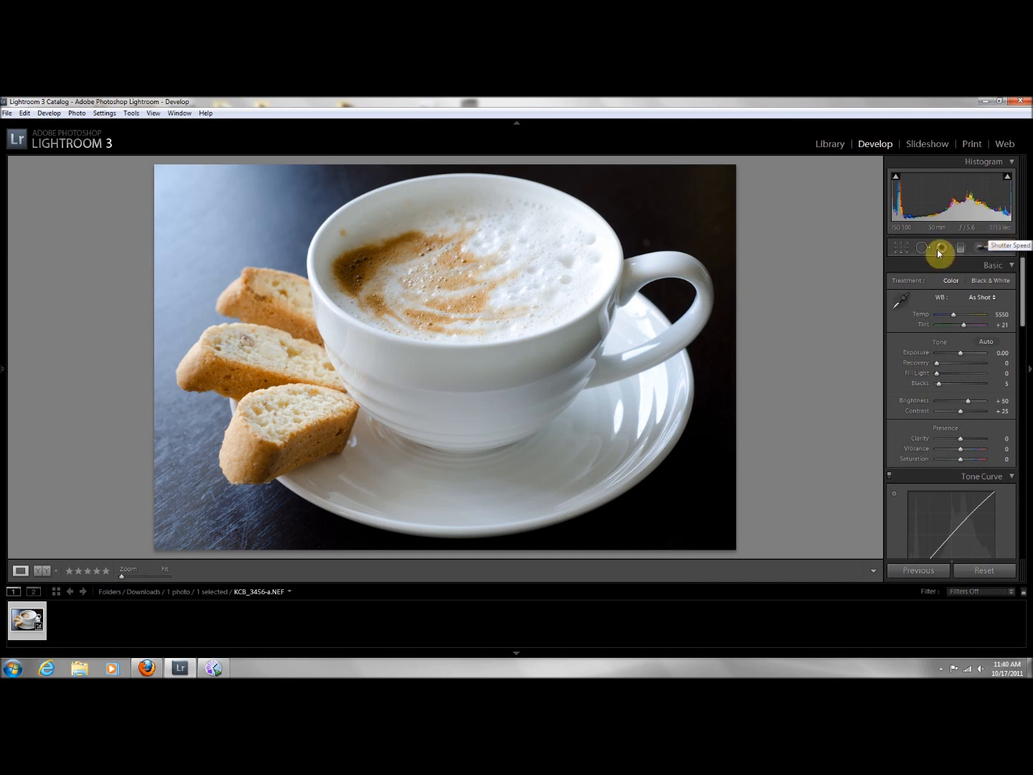
pyautogui.moveTo(841, 376)
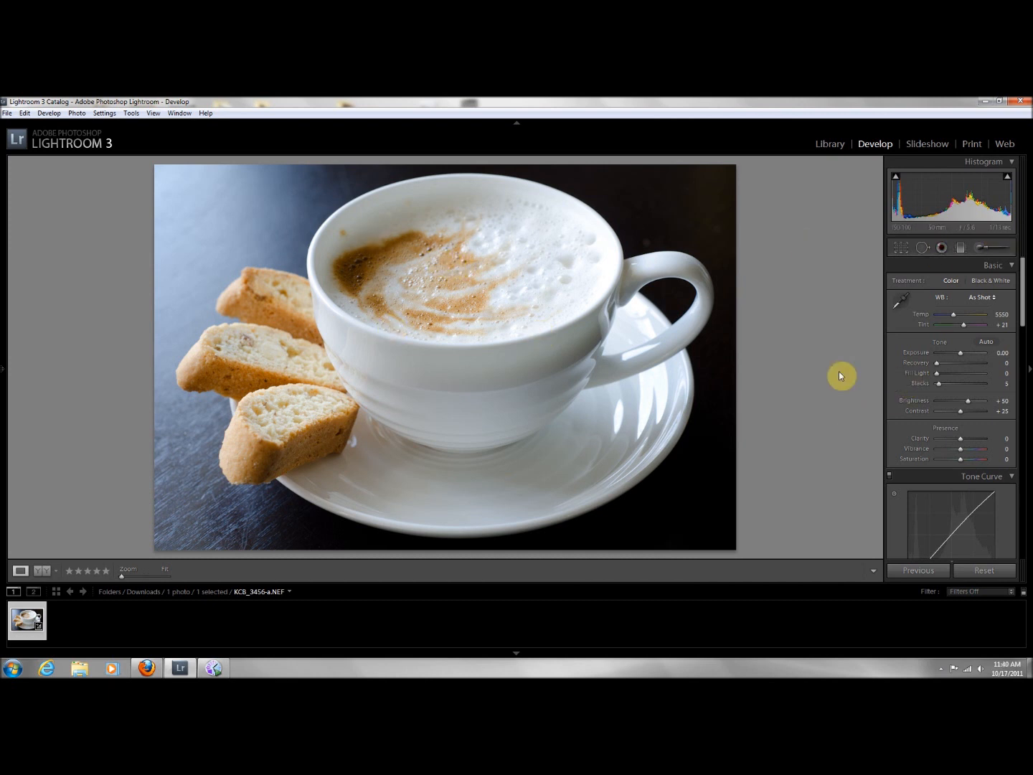
pyautogui.moveTo(831, 376)
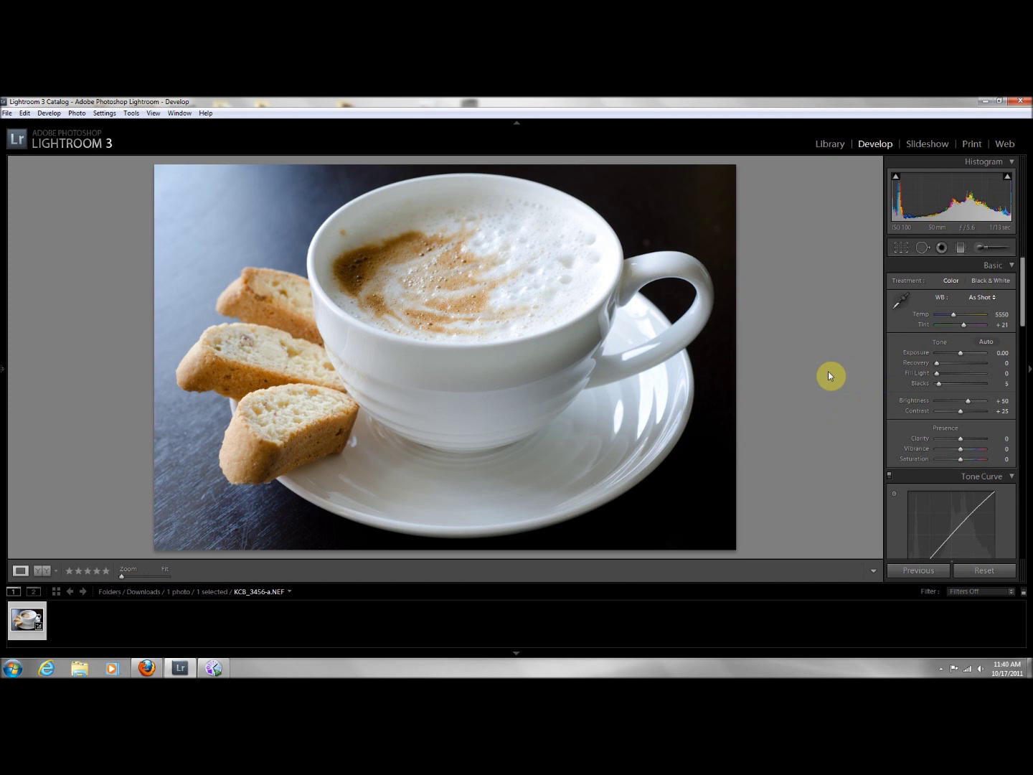
pyautogui.moveTo(786, 353)
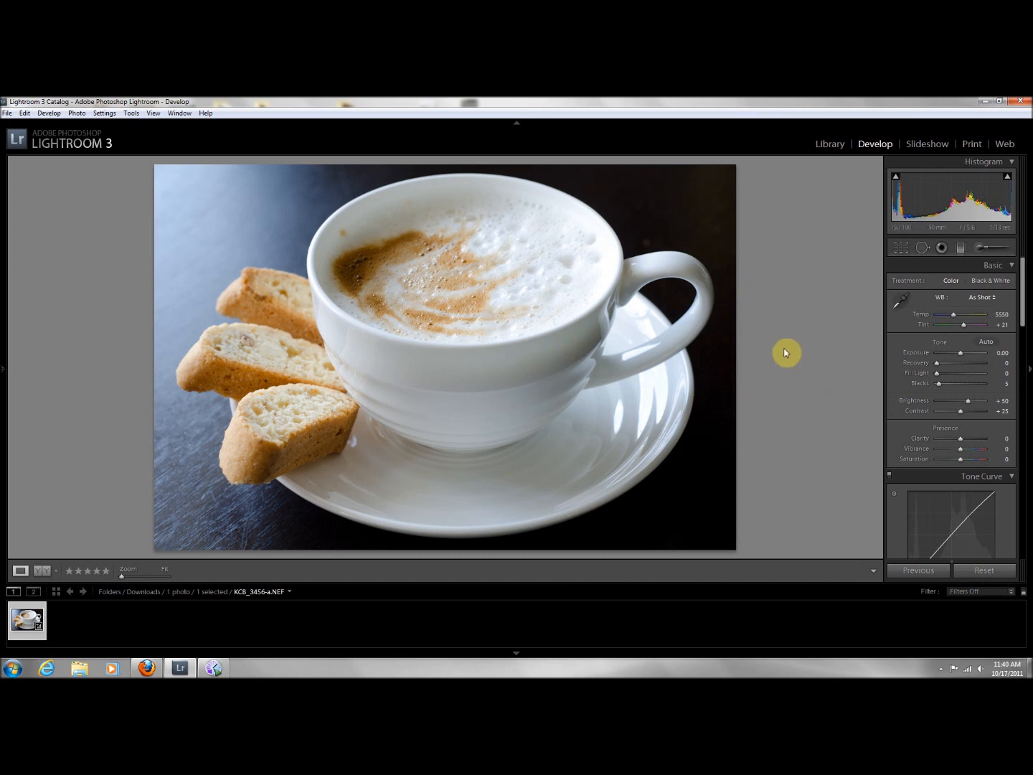
pyautogui.moveTo(802, 353)
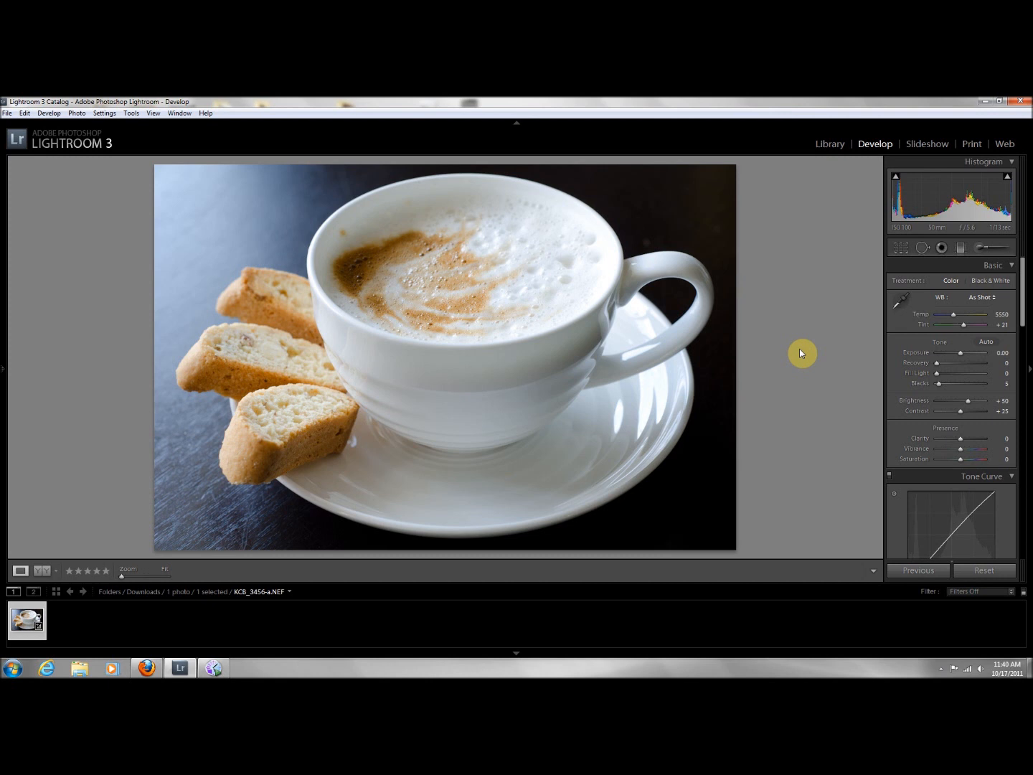
pyautogui.moveTo(702, 393)
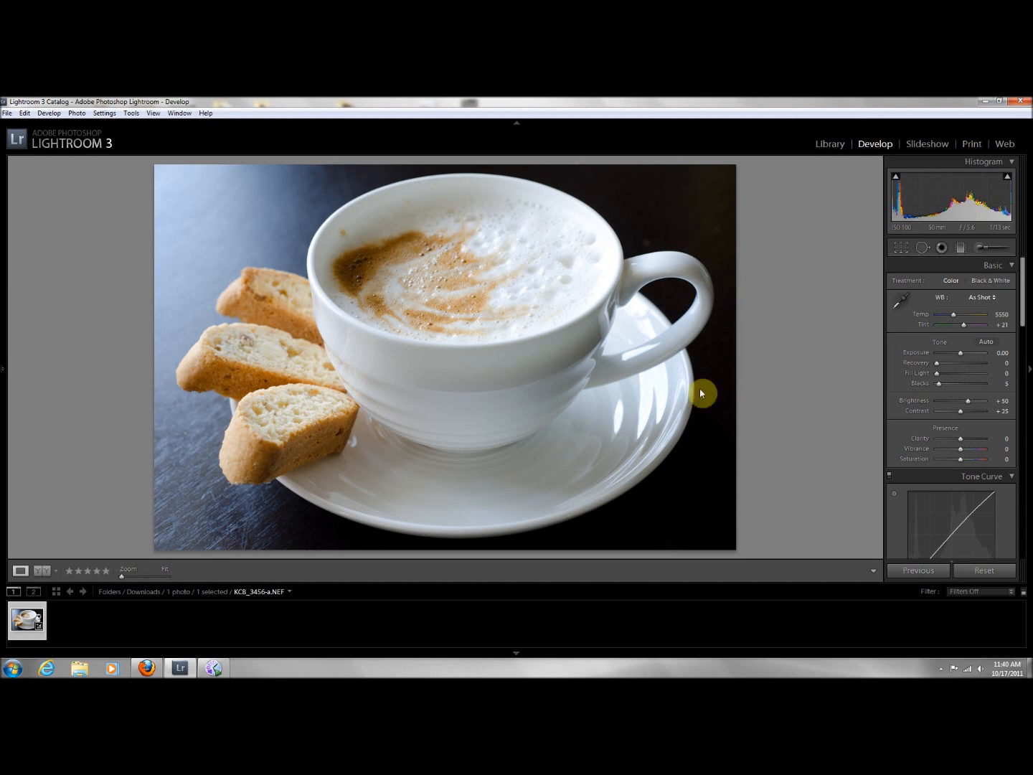
pyautogui.moveTo(531, 293)
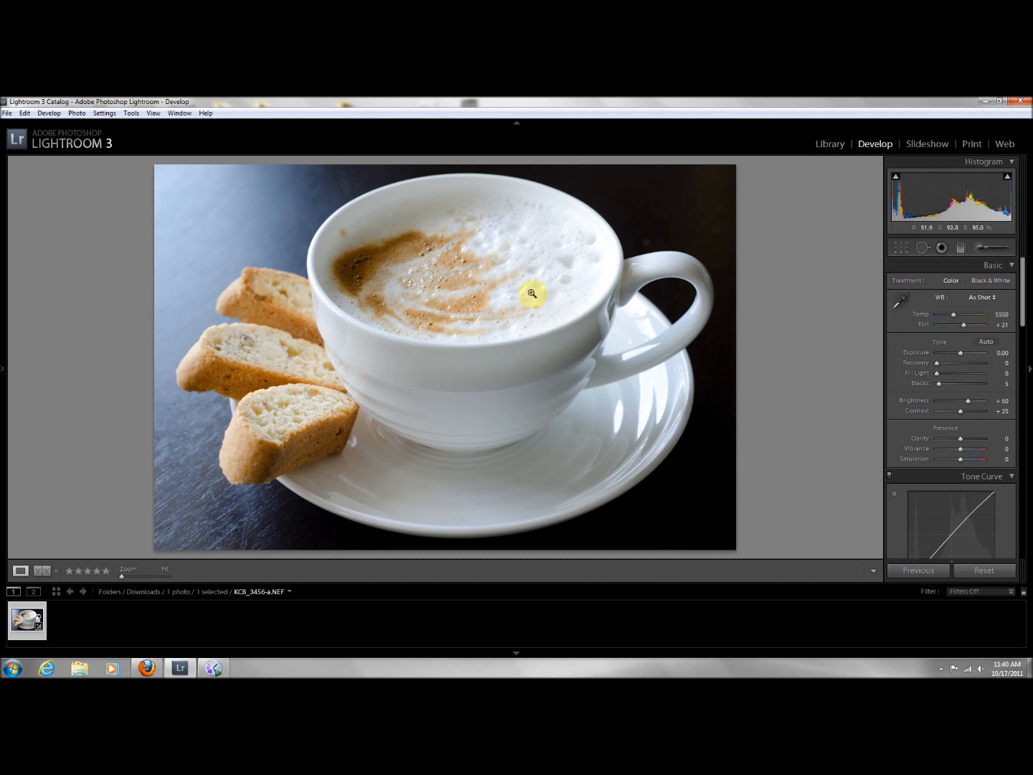
pyautogui.moveTo(244, 209)
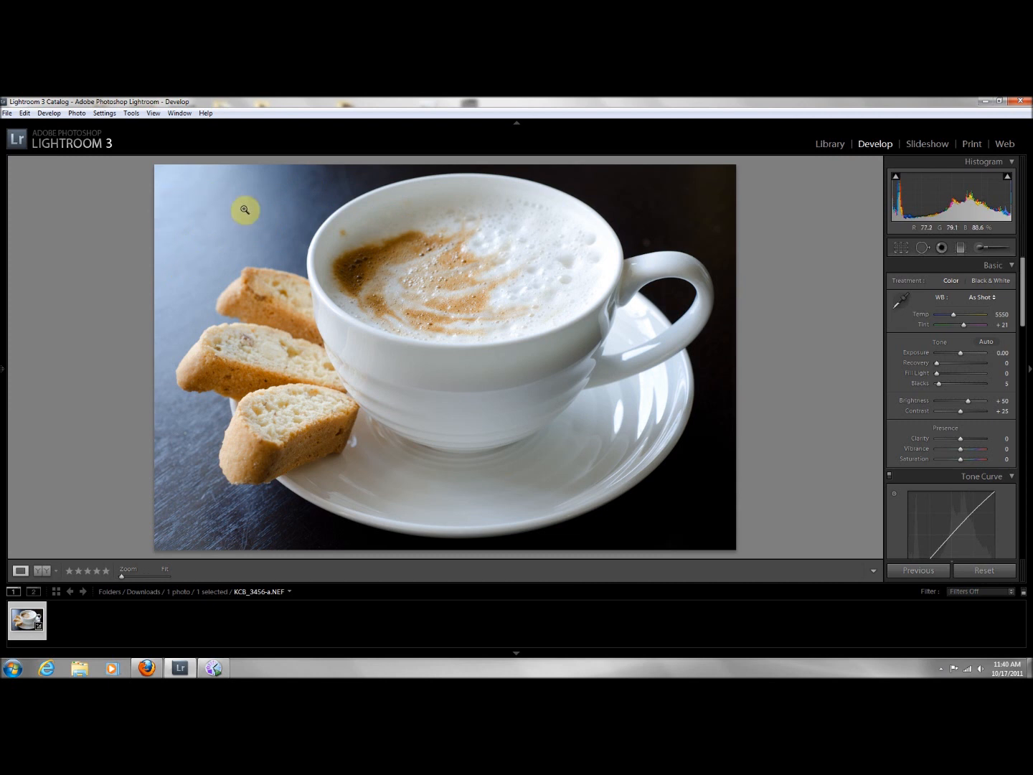
pyautogui.moveTo(304, 474)
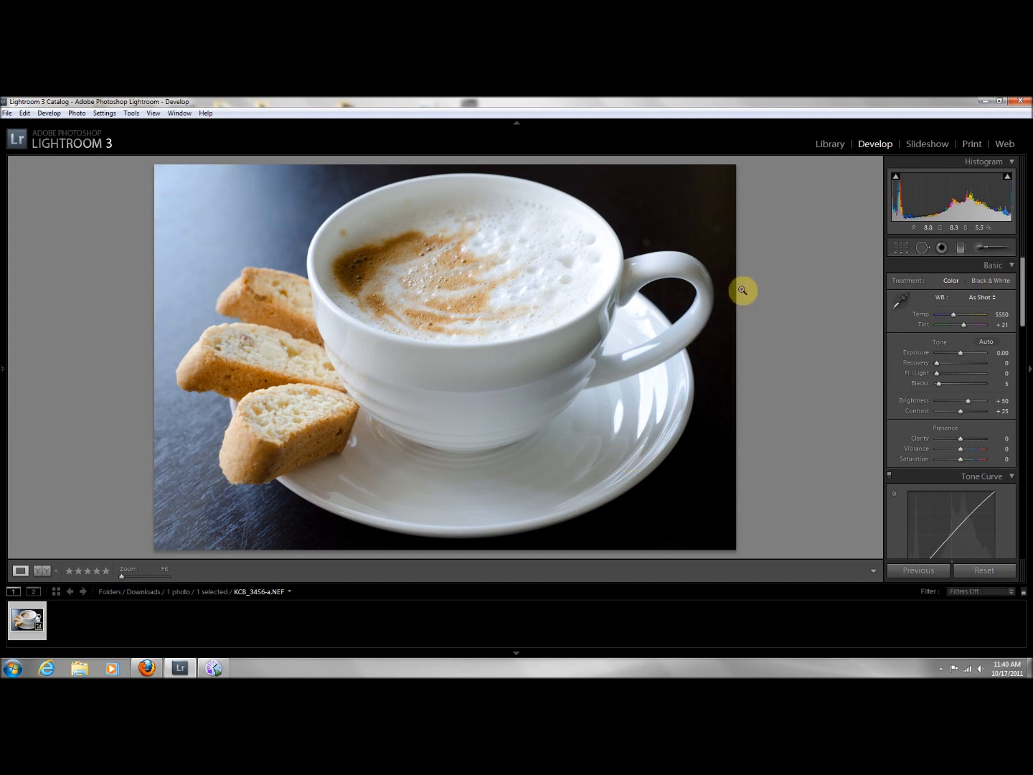
pyautogui.moveTo(723, 281)
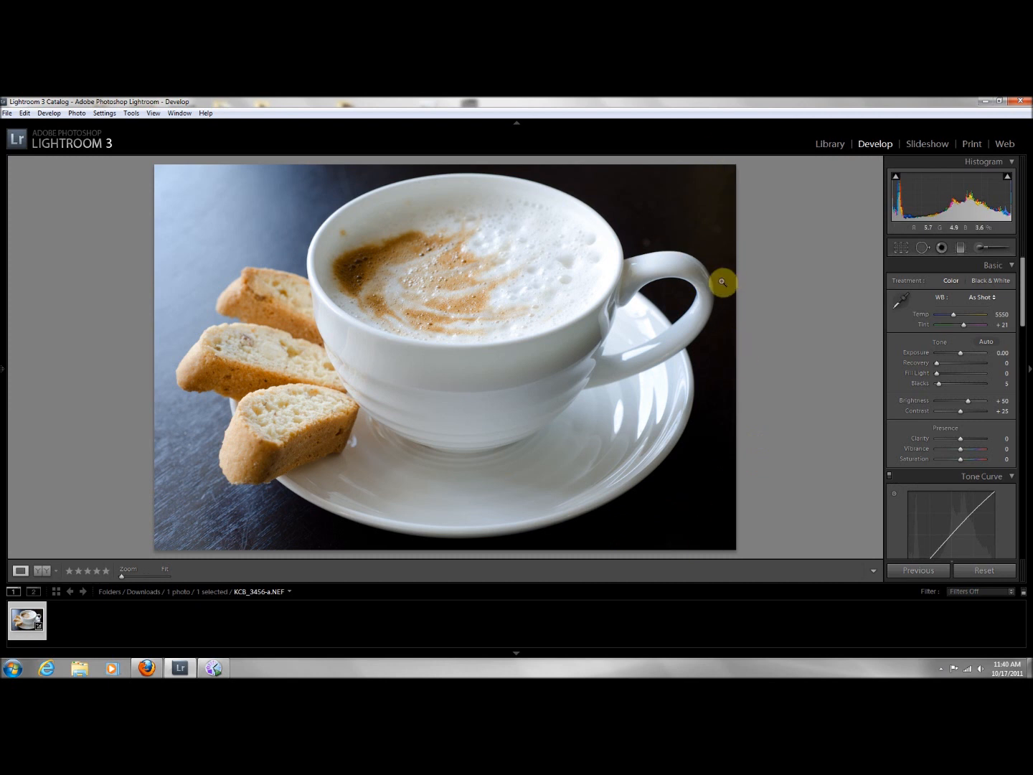
pyautogui.moveTo(519, 310)
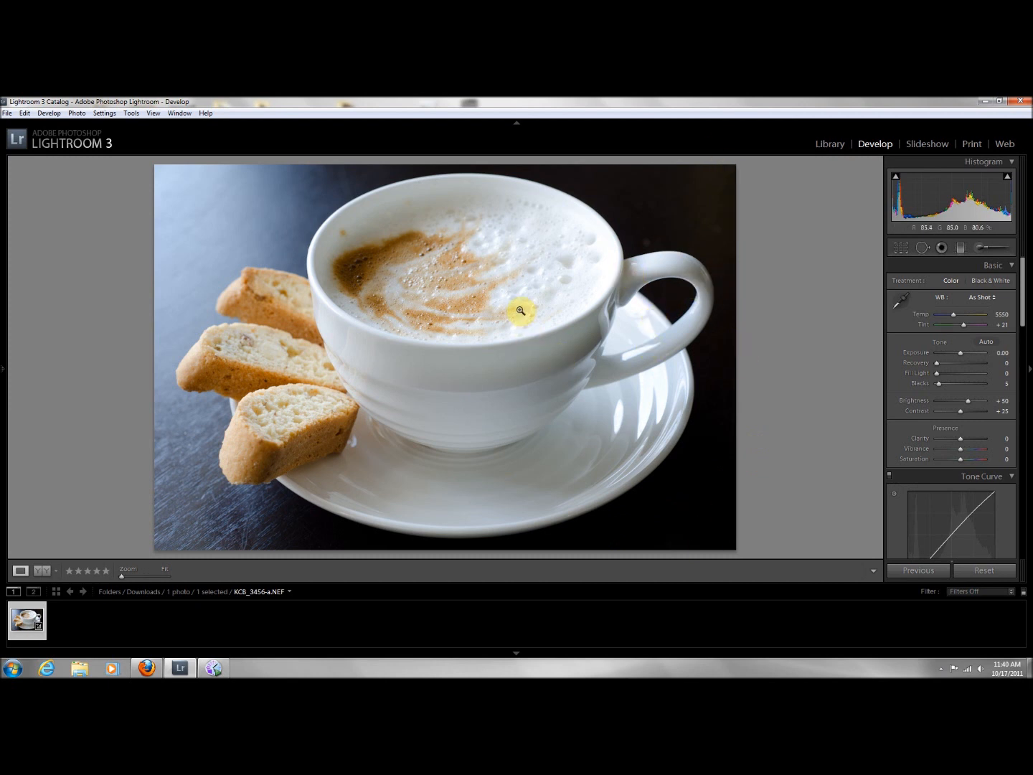
pyautogui.moveTo(766, 316)
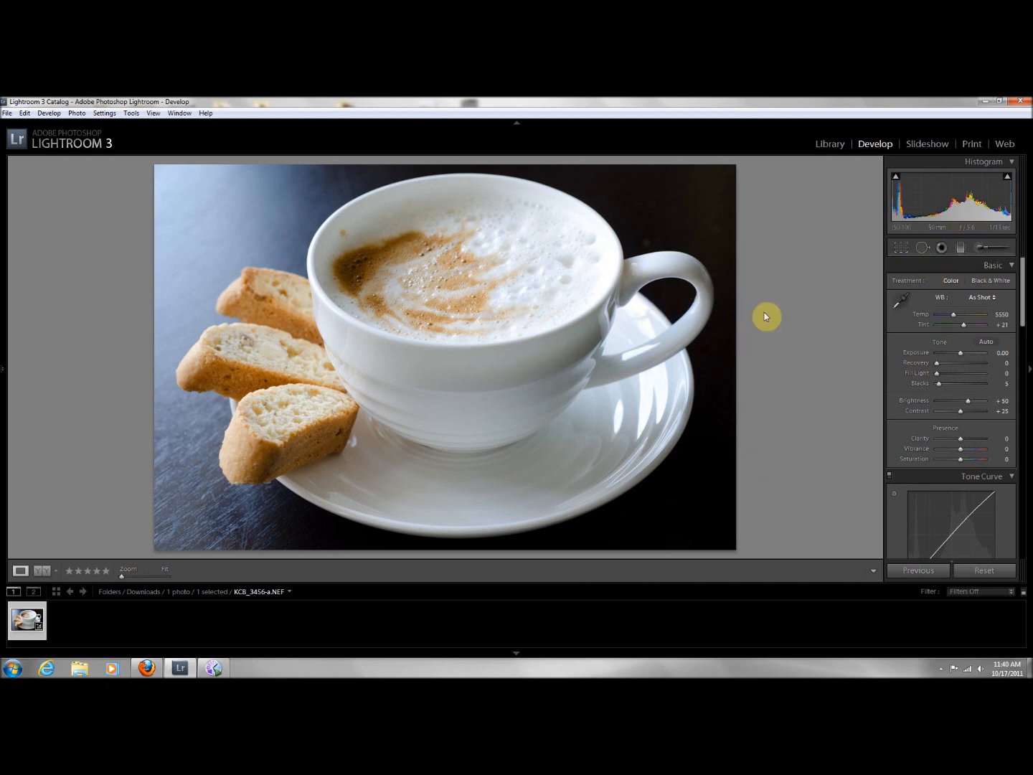
pyautogui.moveTo(792, 316)
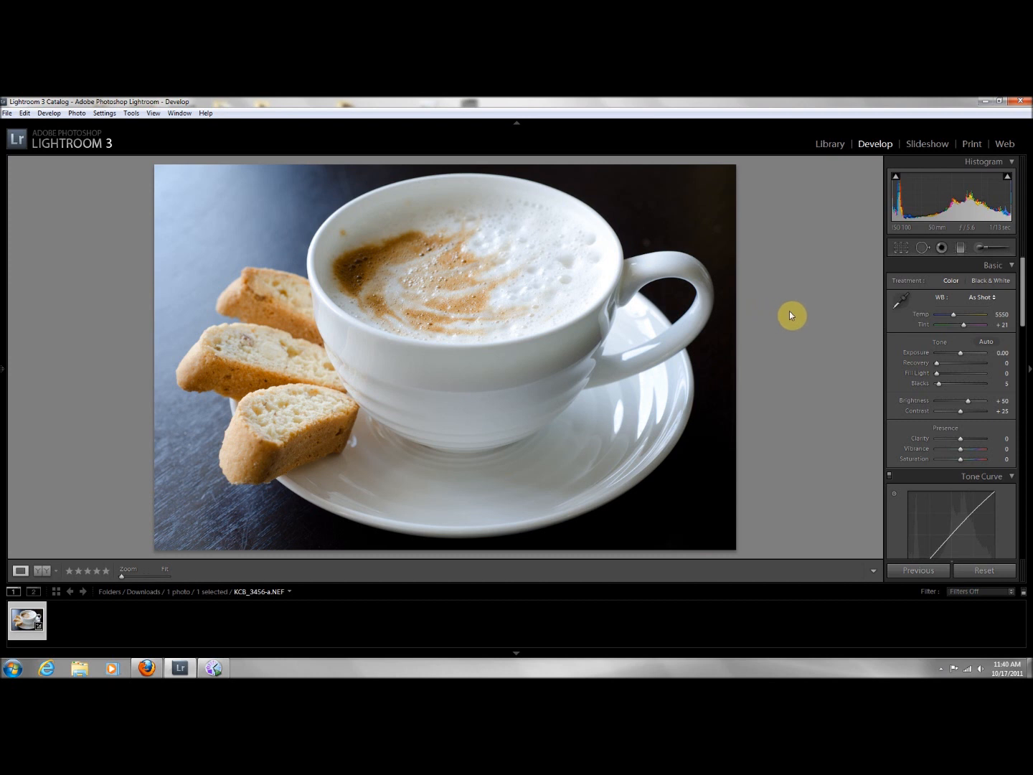
pyautogui.moveTo(821, 408)
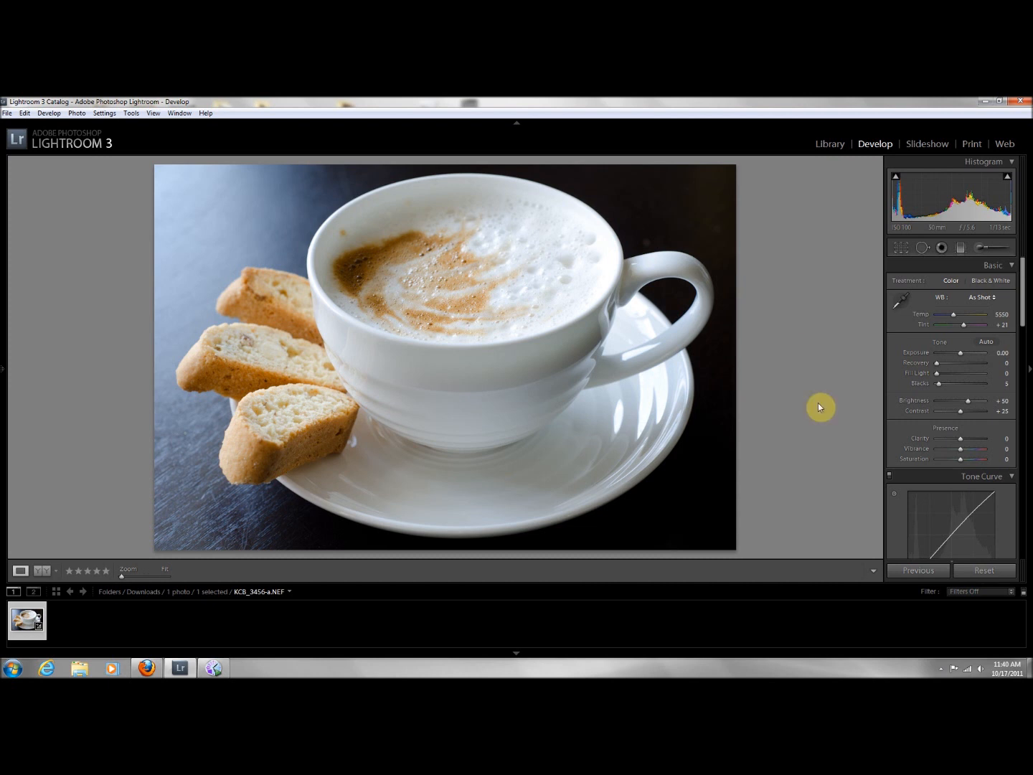
pyautogui.moveTo(798, 343)
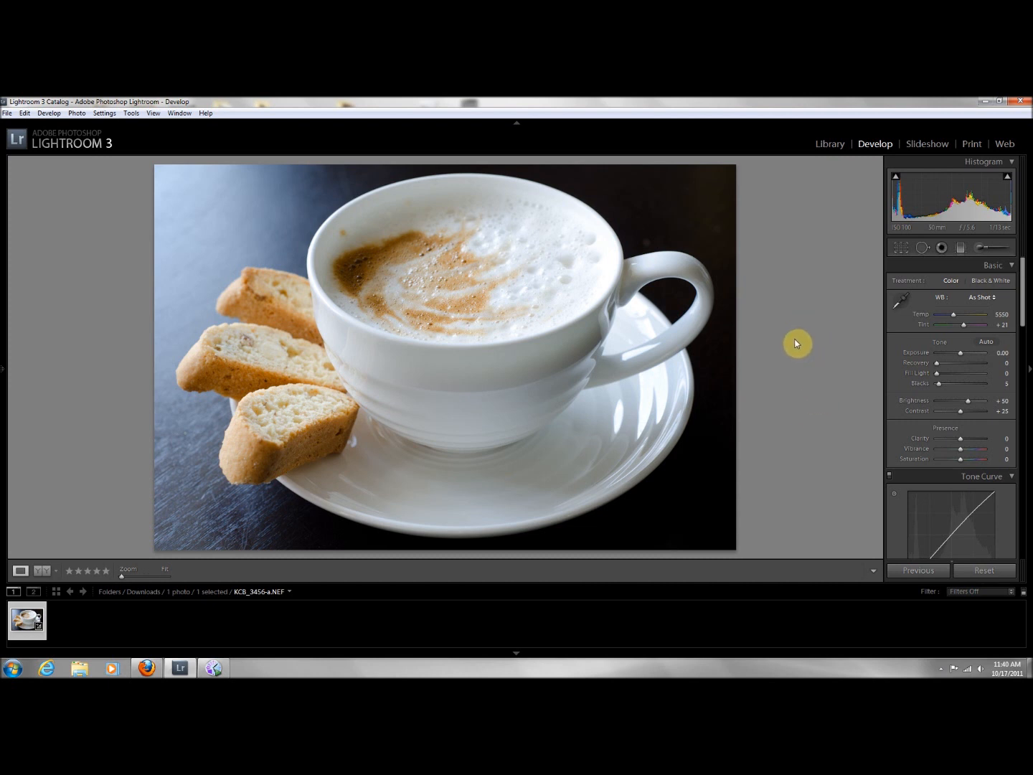
pyautogui.moveTo(615, 264)
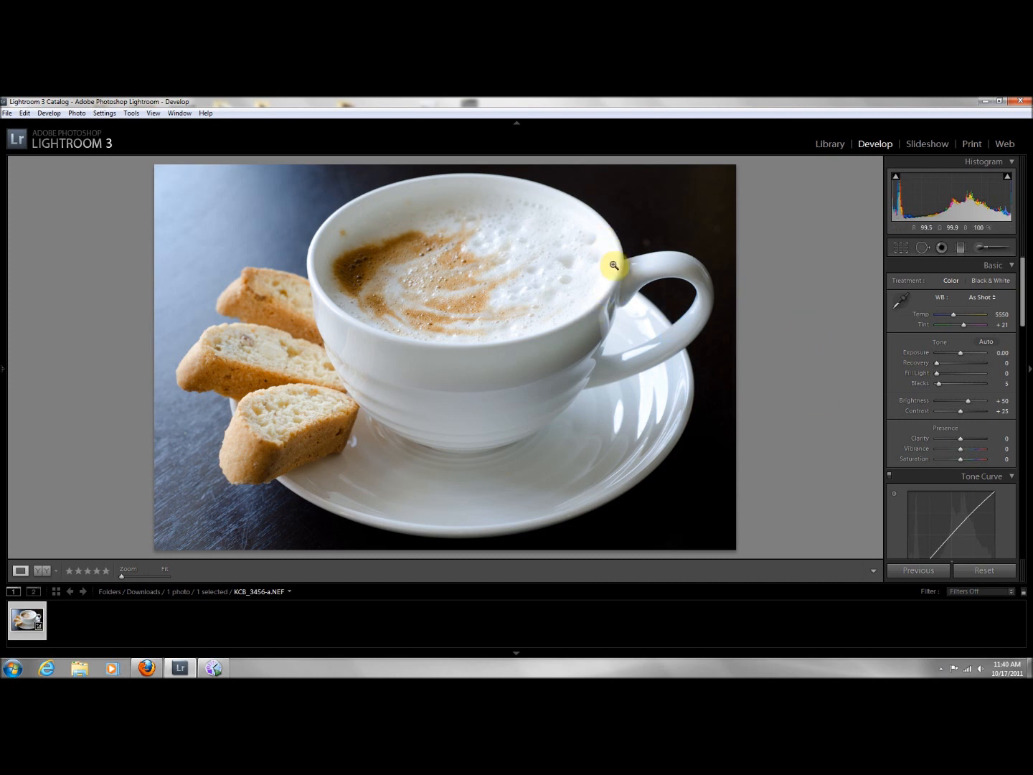
pyautogui.moveTo(606, 301)
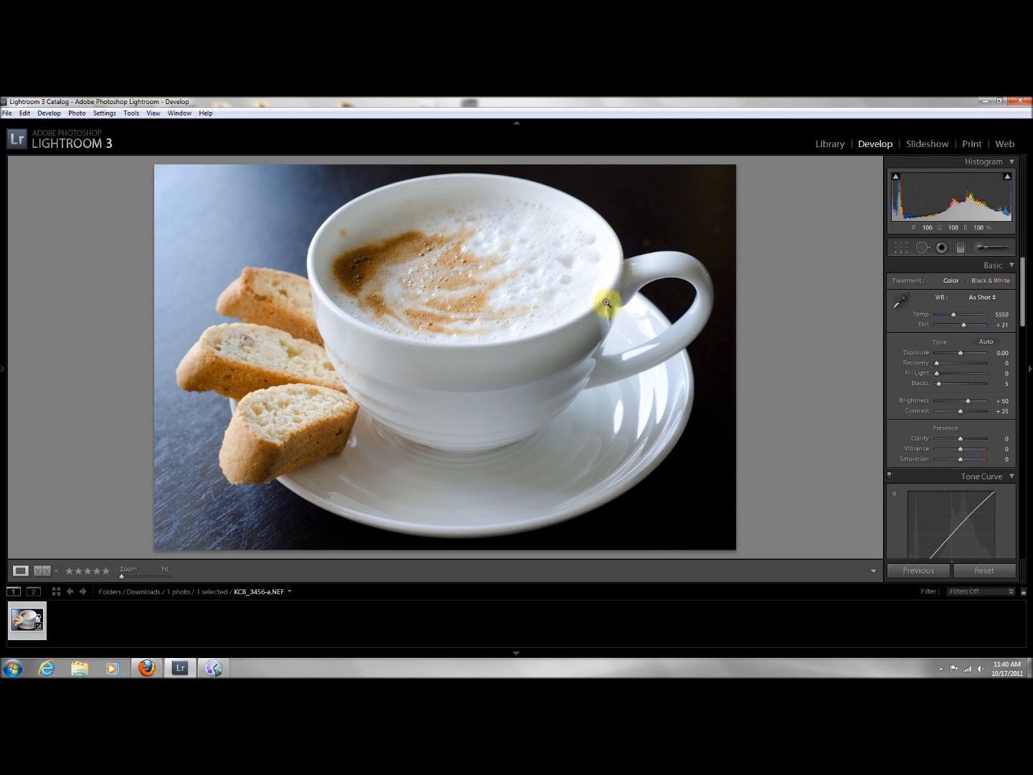
pyautogui.moveTo(797, 317)
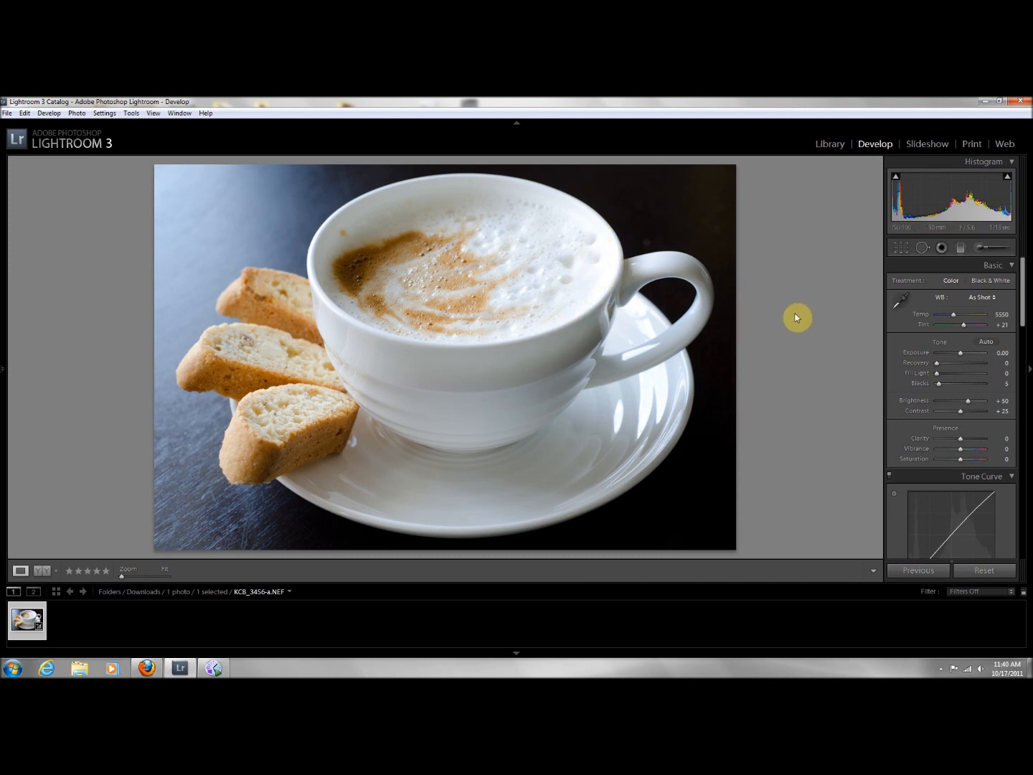
pyautogui.moveTo(977, 241)
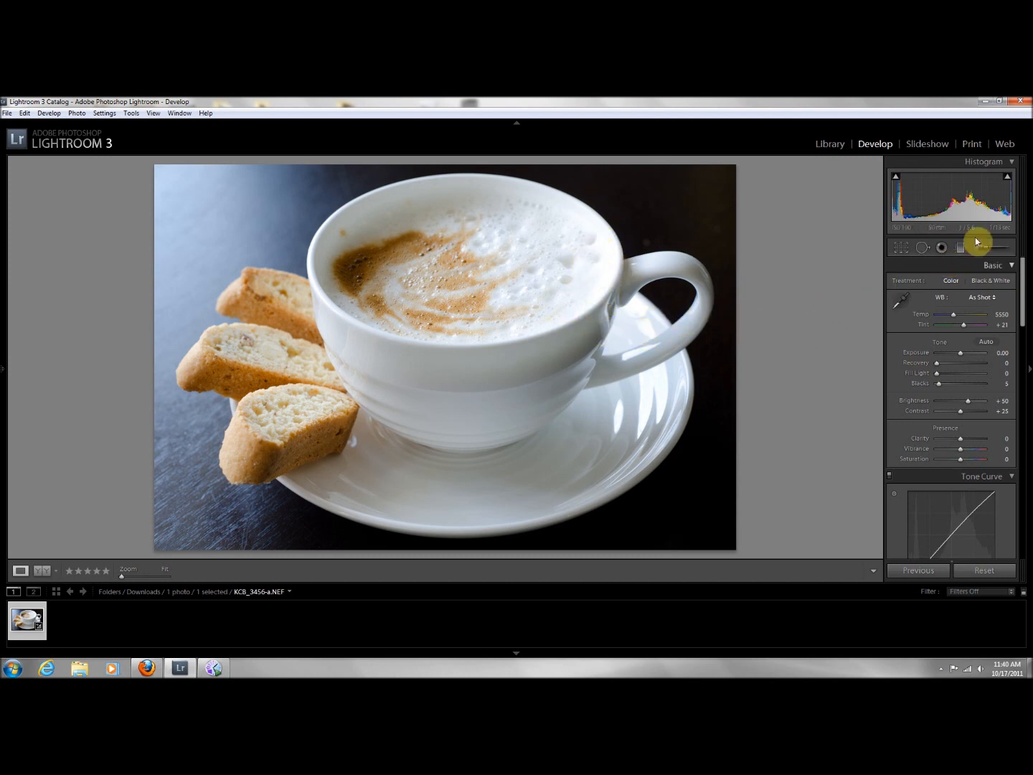
# - Turn on the highlight clipping warning so blown-out areas of the cup and saucer show in red
pyautogui.click(1009, 181)
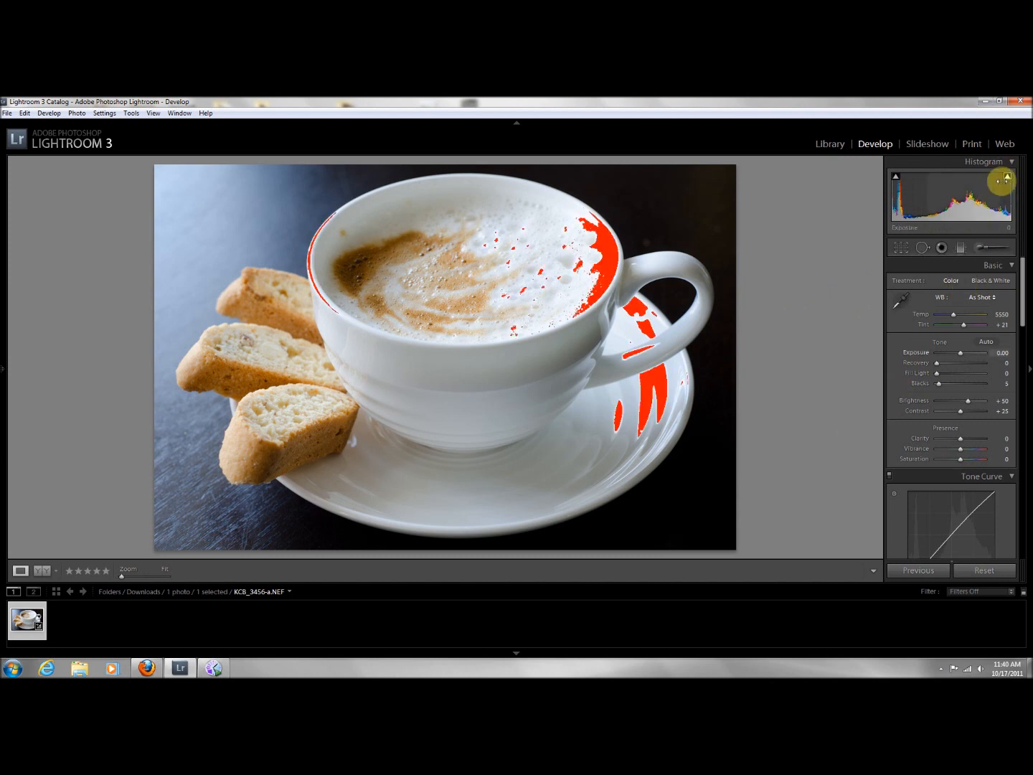
pyautogui.moveTo(601, 260)
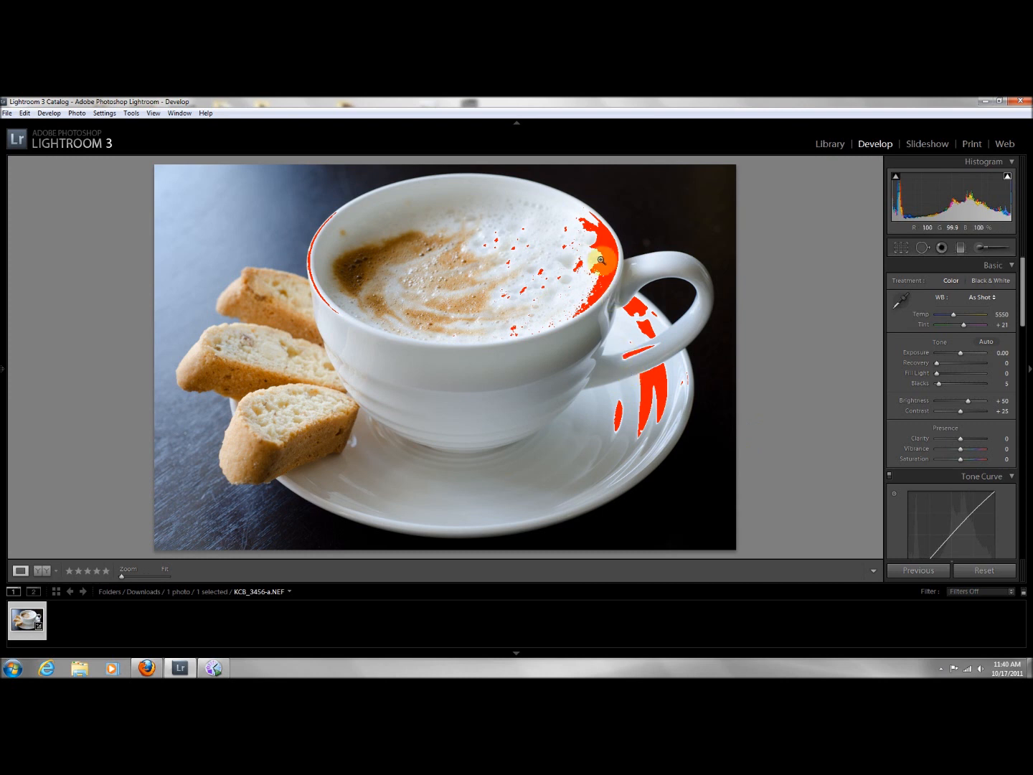
pyautogui.moveTo(666, 397)
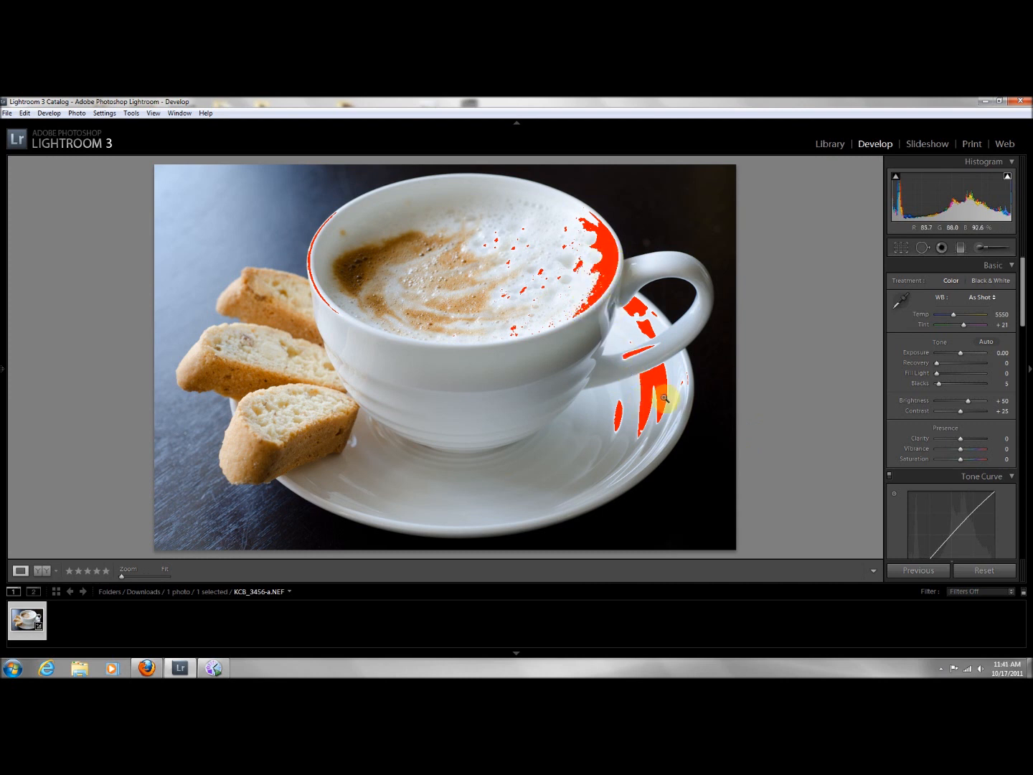
pyautogui.moveTo(752, 393)
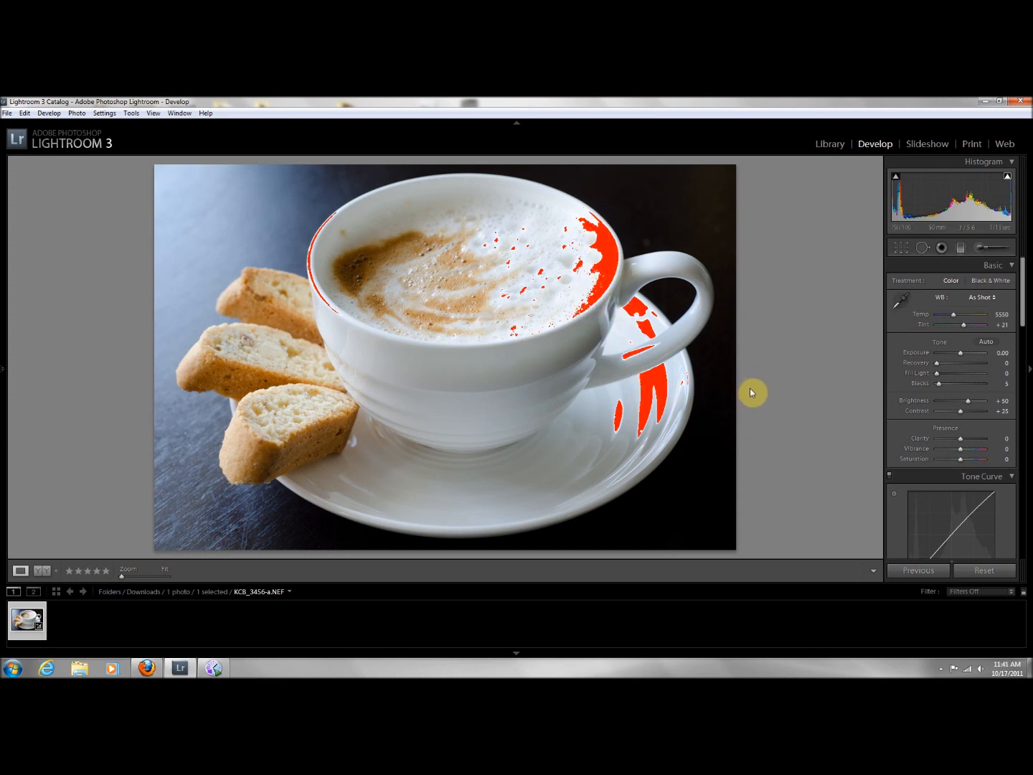
pyautogui.moveTo(948, 372)
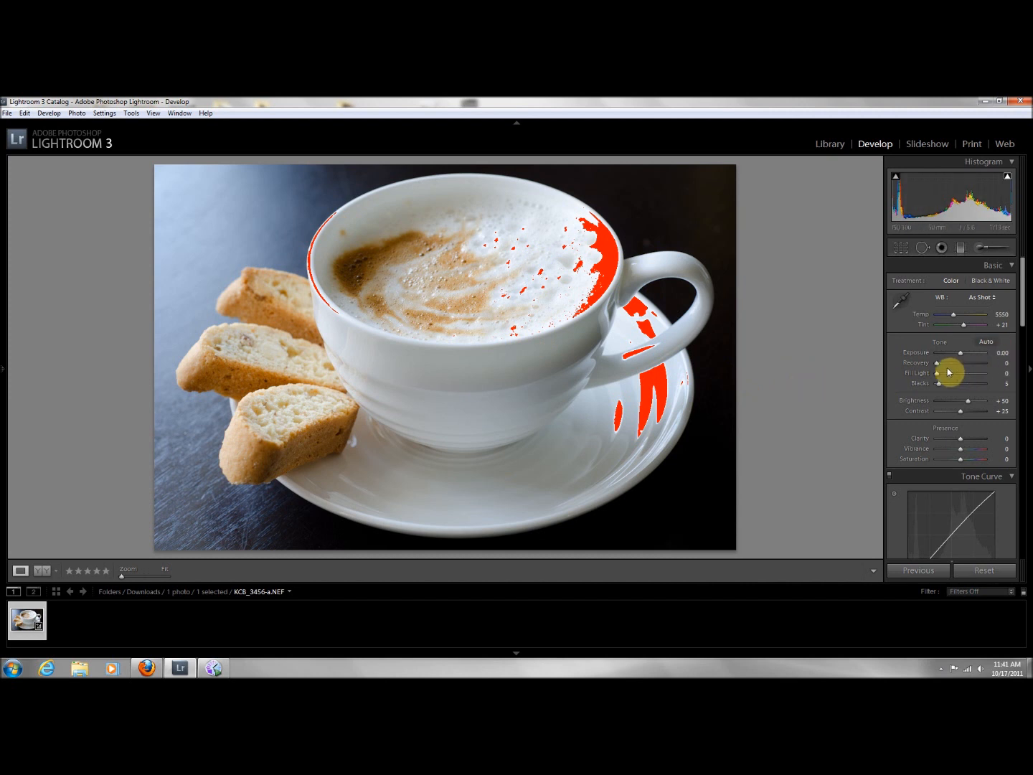
pyautogui.moveTo(989, 224)
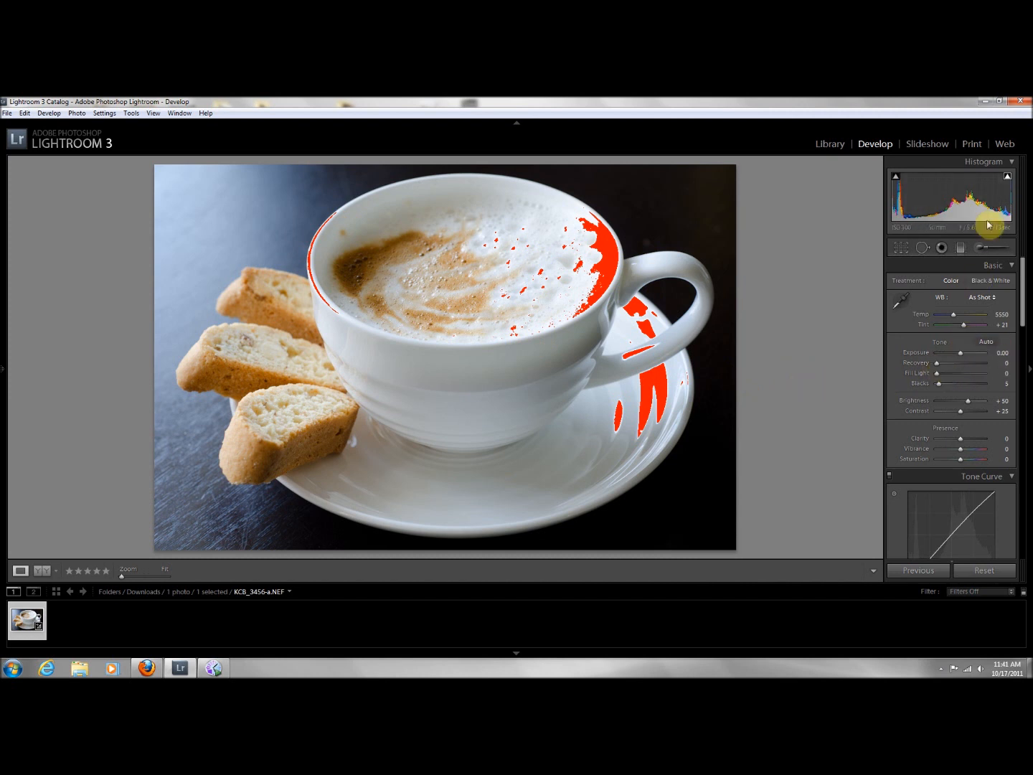
pyautogui.moveTo(940, 374)
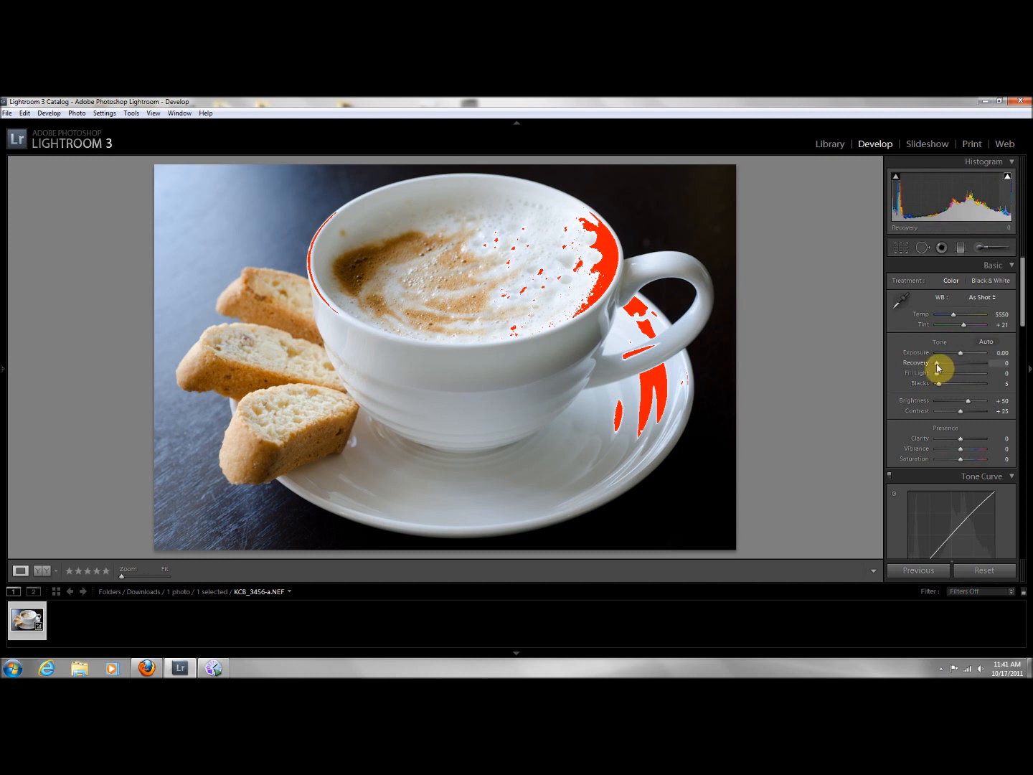
pyautogui.moveTo(997, 373)
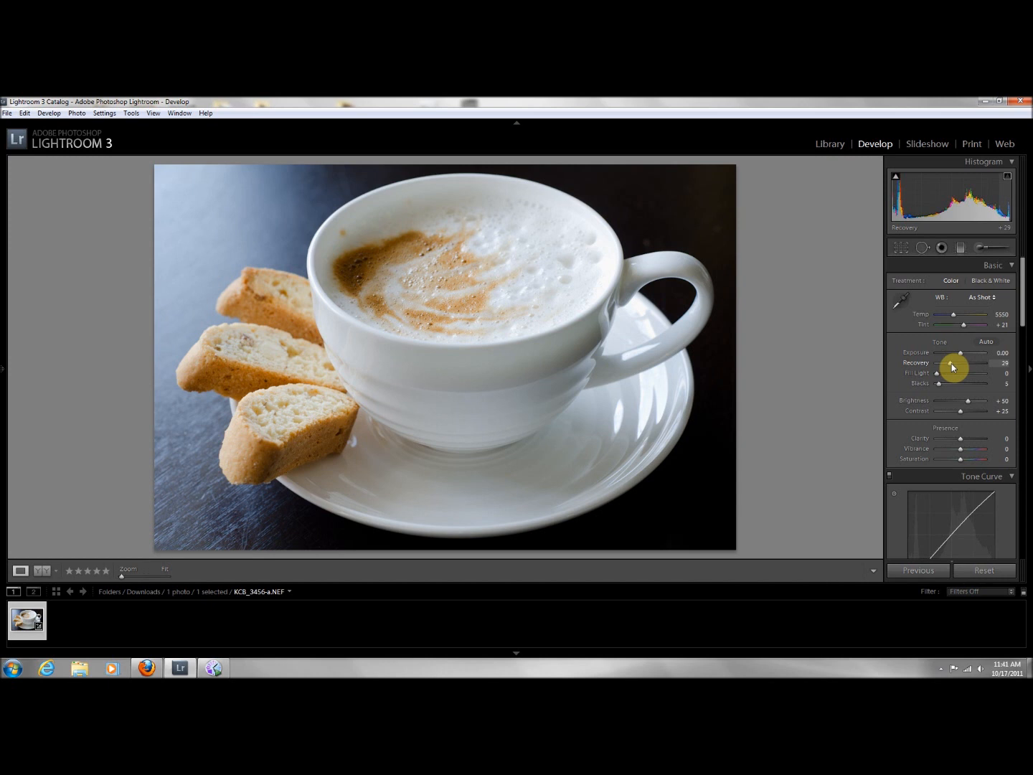
pyautogui.moveTo(956, 330)
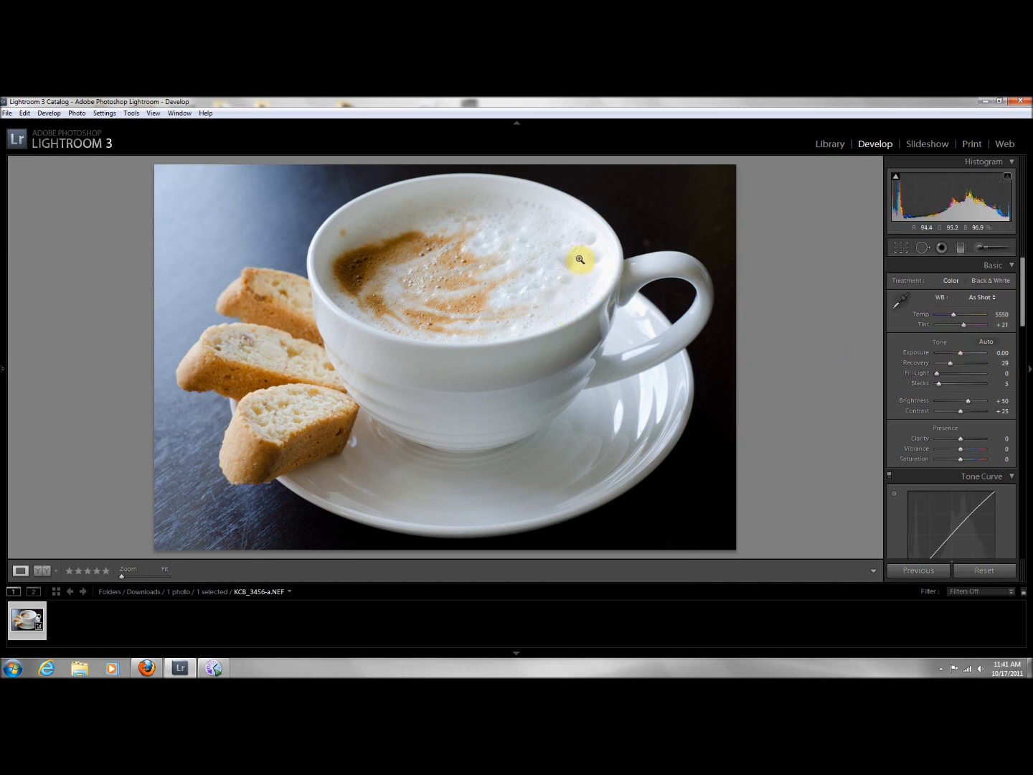
pyautogui.moveTo(567, 310)
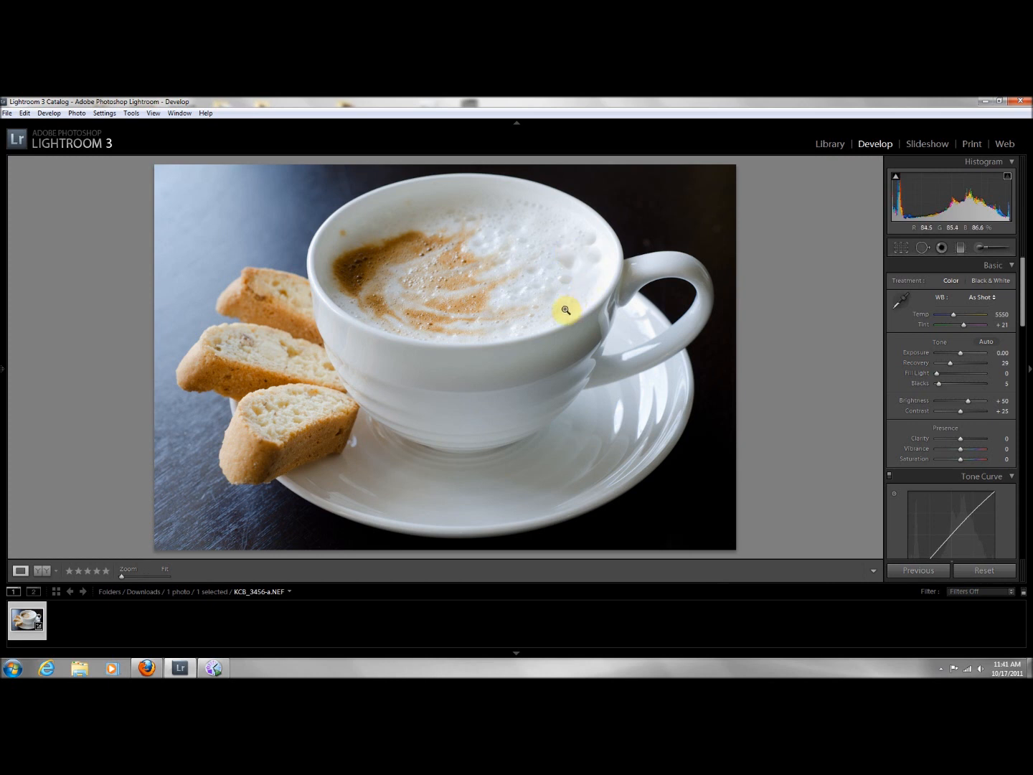
pyautogui.moveTo(952, 362)
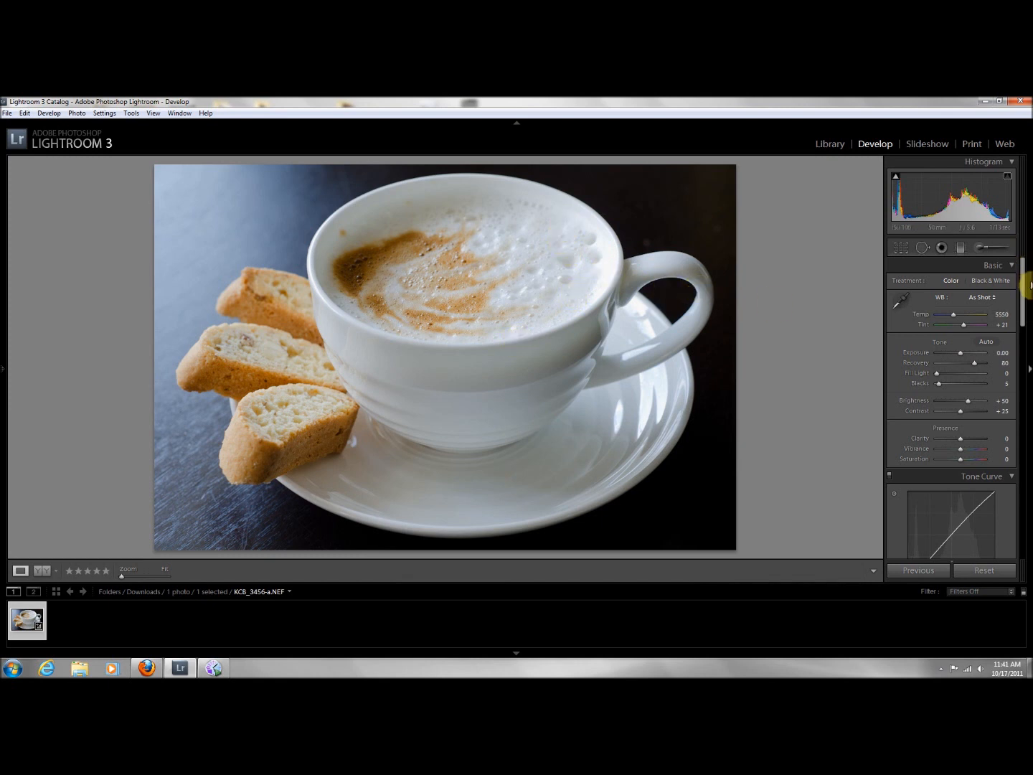
pyautogui.moveTo(924, 344)
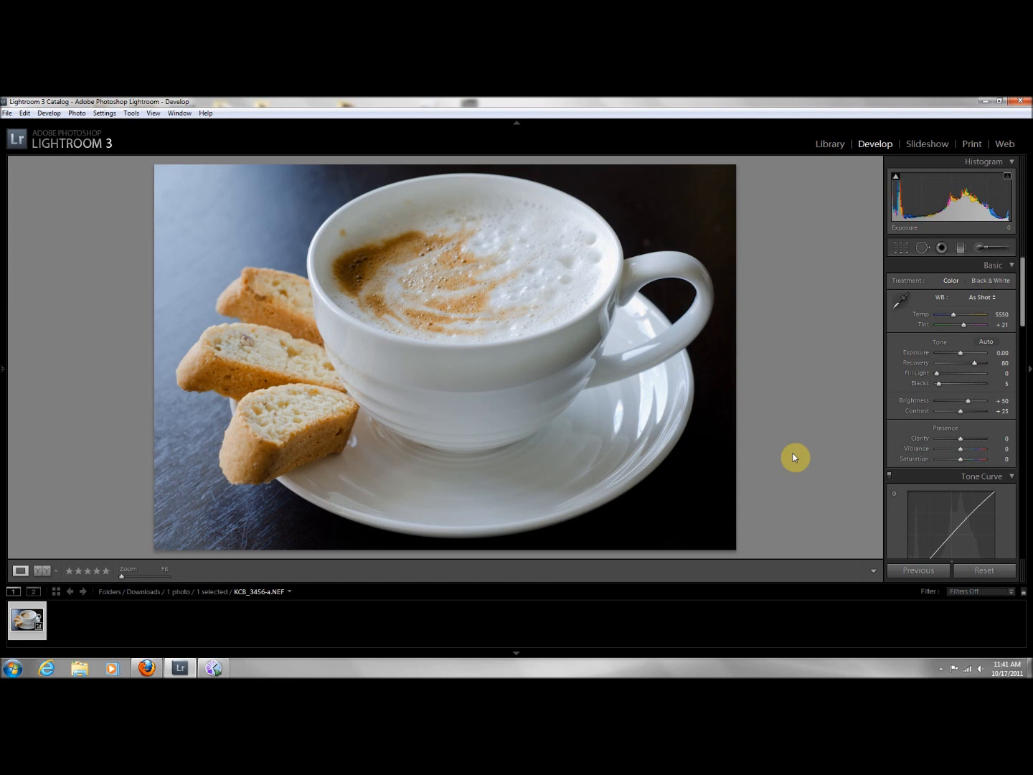
pyautogui.moveTo(218, 242)
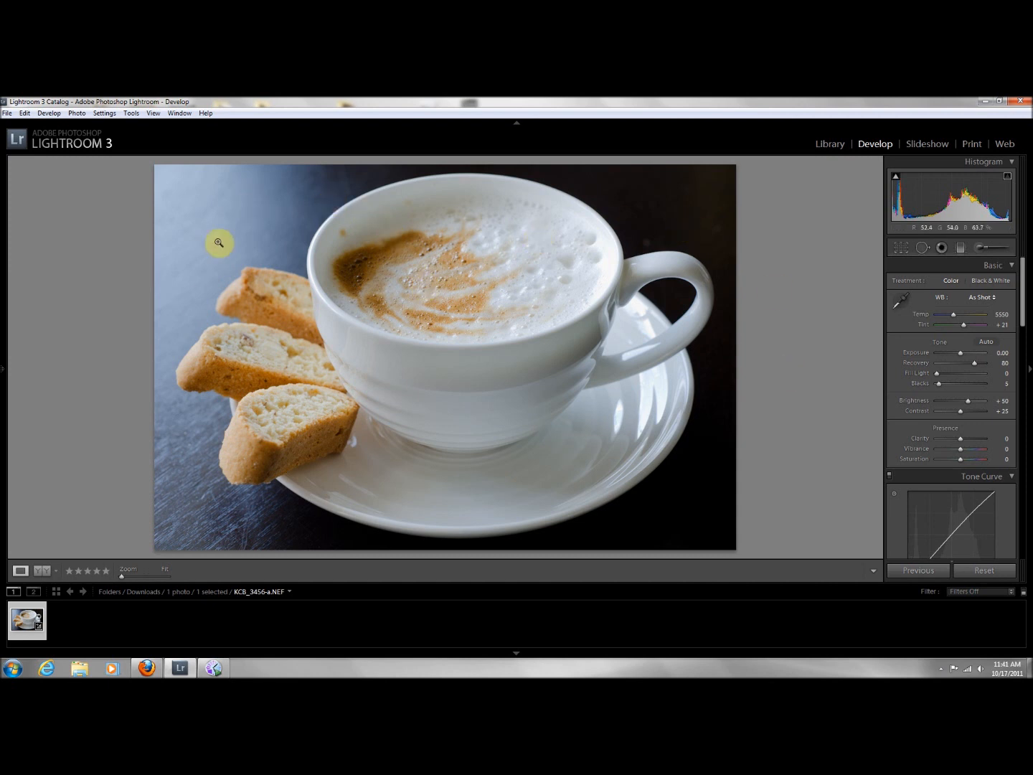
pyautogui.moveTo(712, 317)
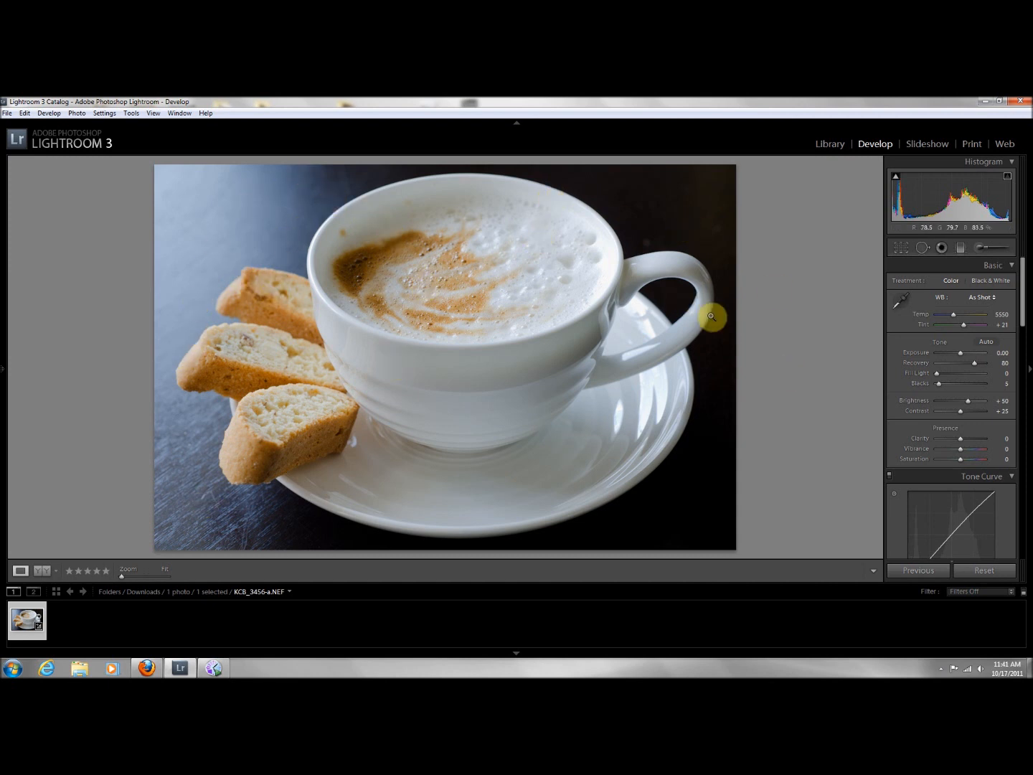
pyautogui.moveTo(830, 320)
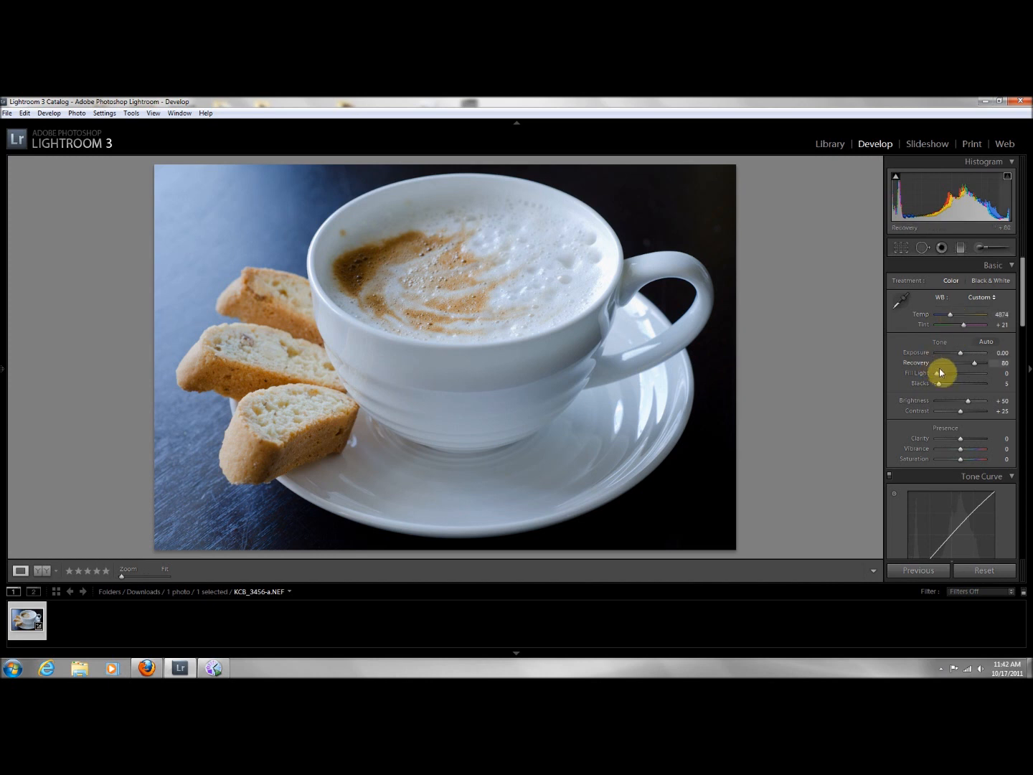
pyautogui.moveTo(964, 327)
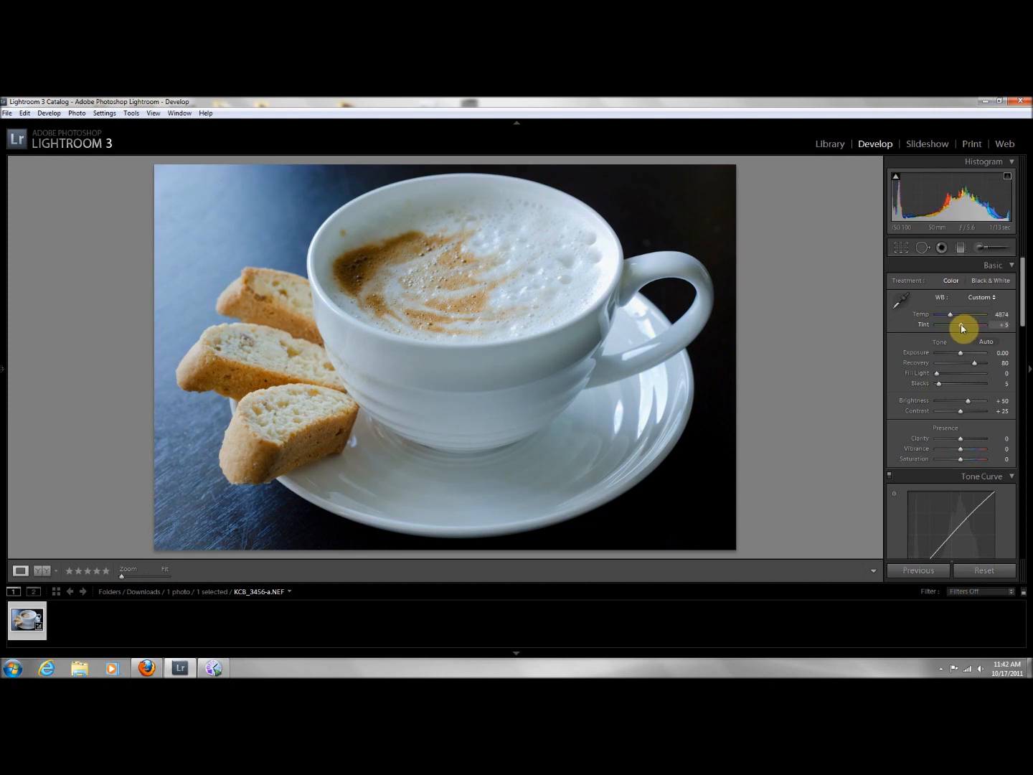
pyautogui.moveTo(242, 331)
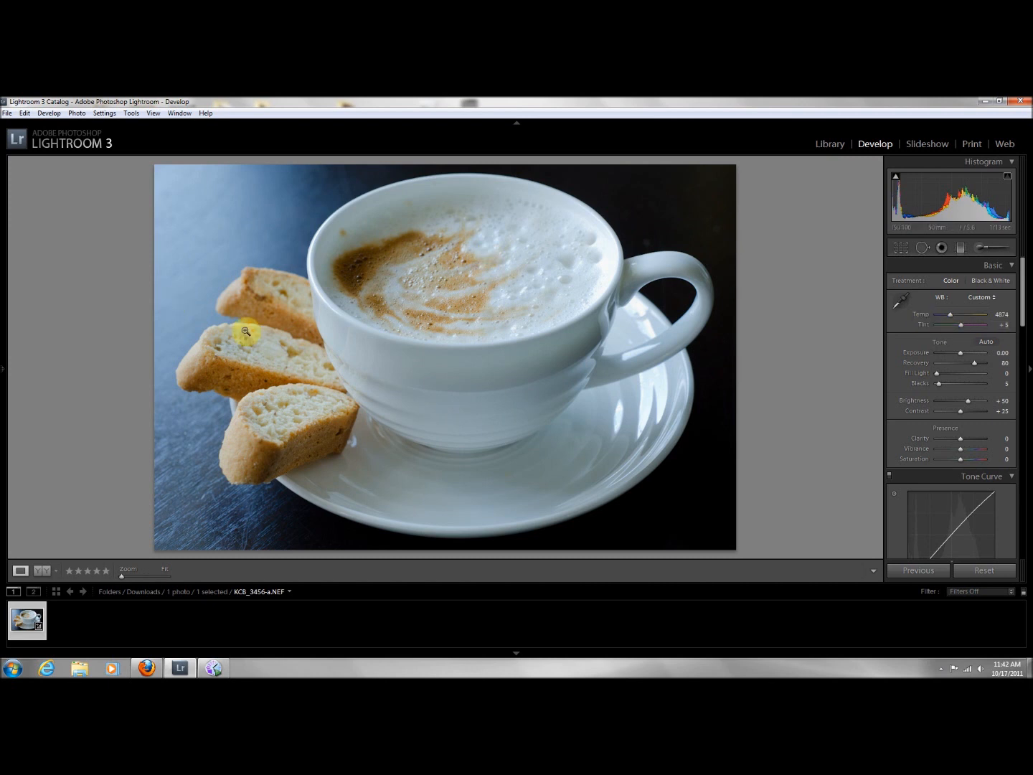
# - Compare before and after side by side, turn off the clipping warning, then return to the edited photo alone
pyautogui.click(46, 571)
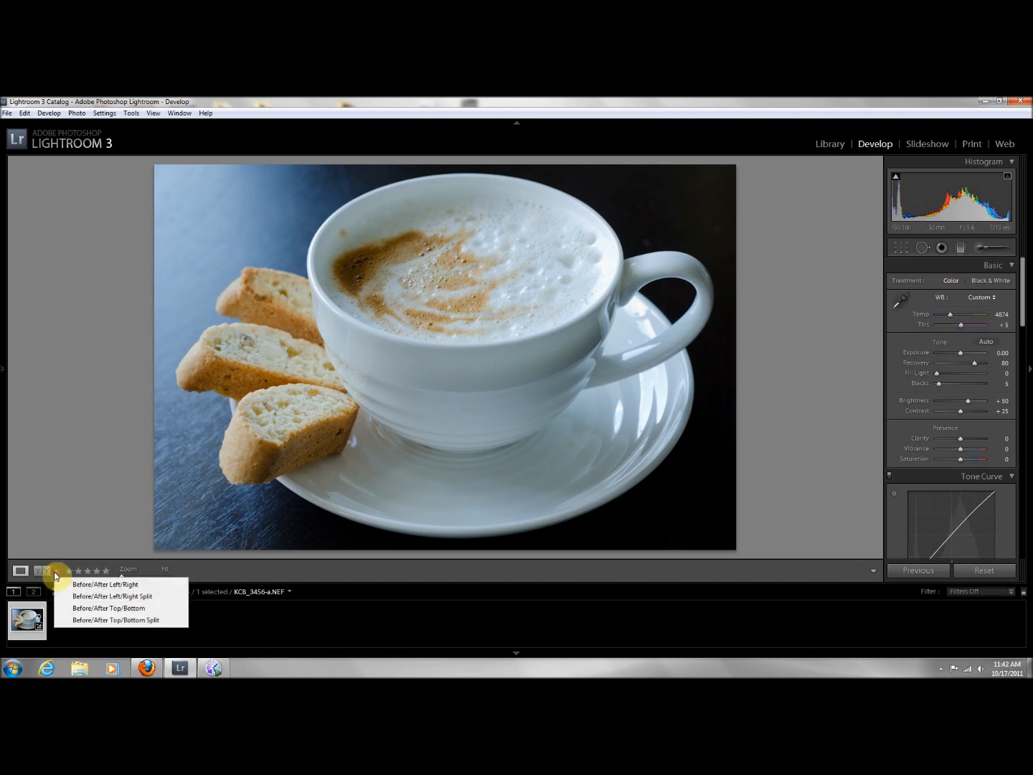
pyautogui.click(105, 584)
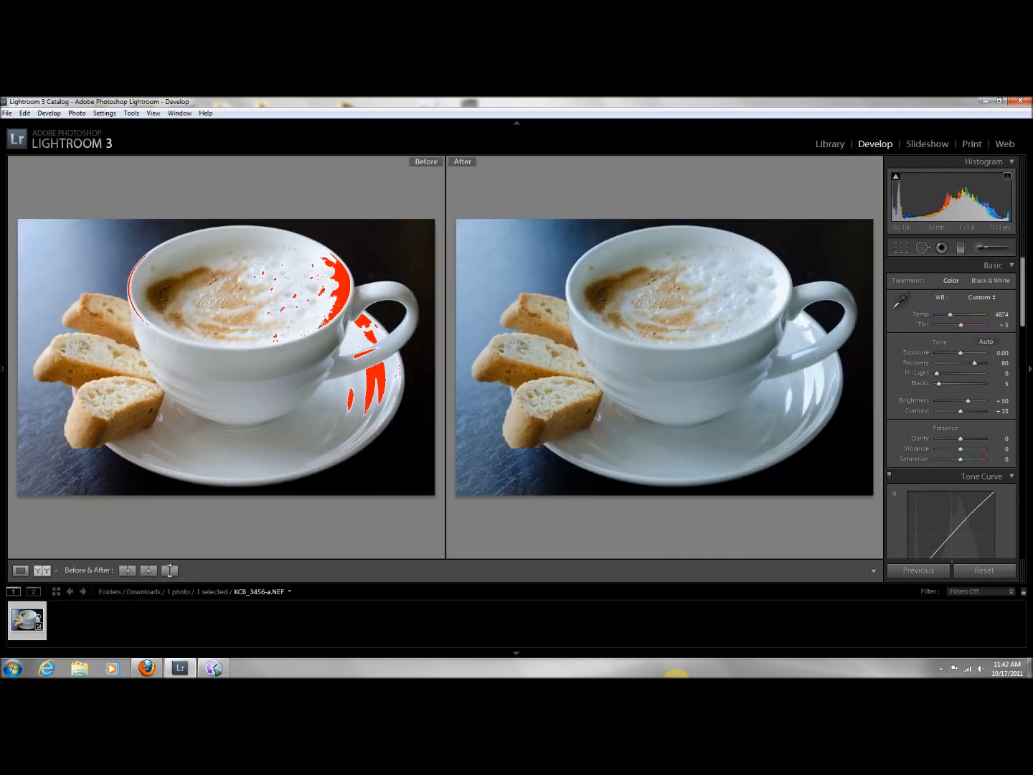
pyautogui.click(1011, 178)
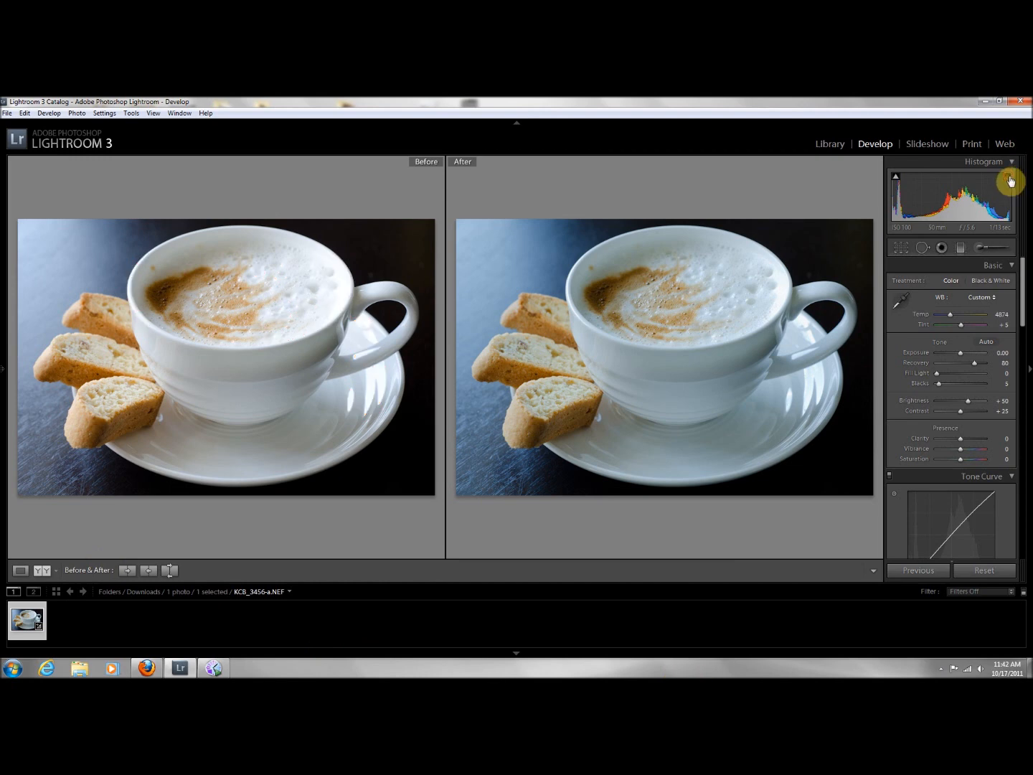
pyautogui.moveTo(123, 273)
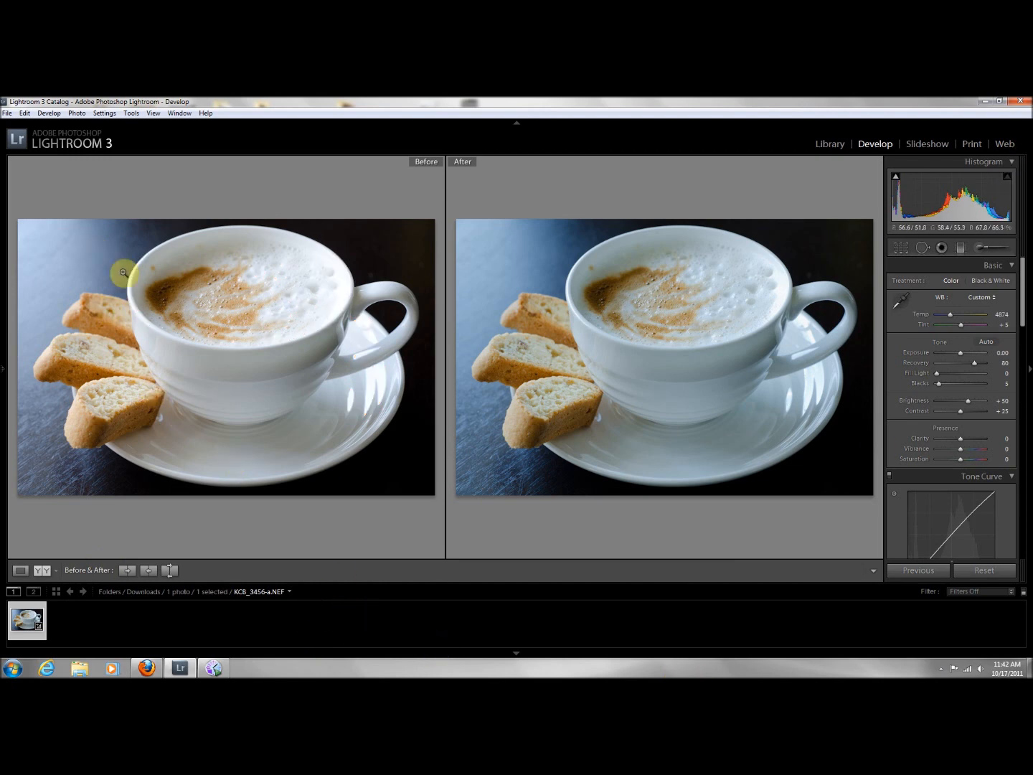
pyautogui.moveTo(605, 333)
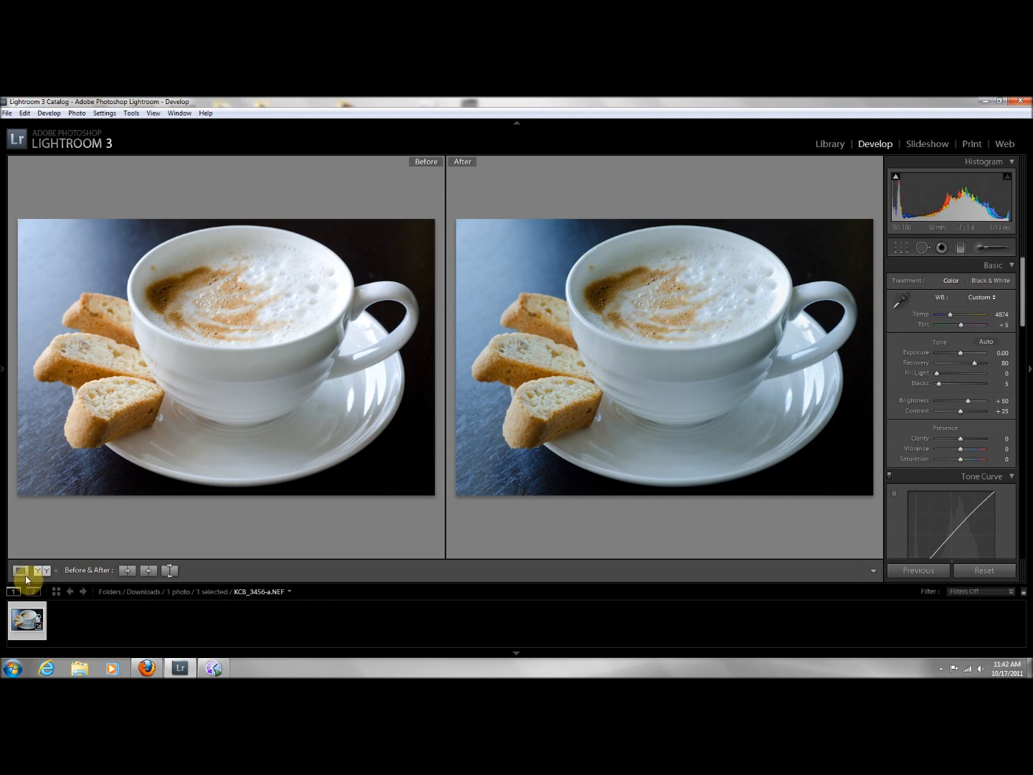
pyautogui.moveTo(23, 571)
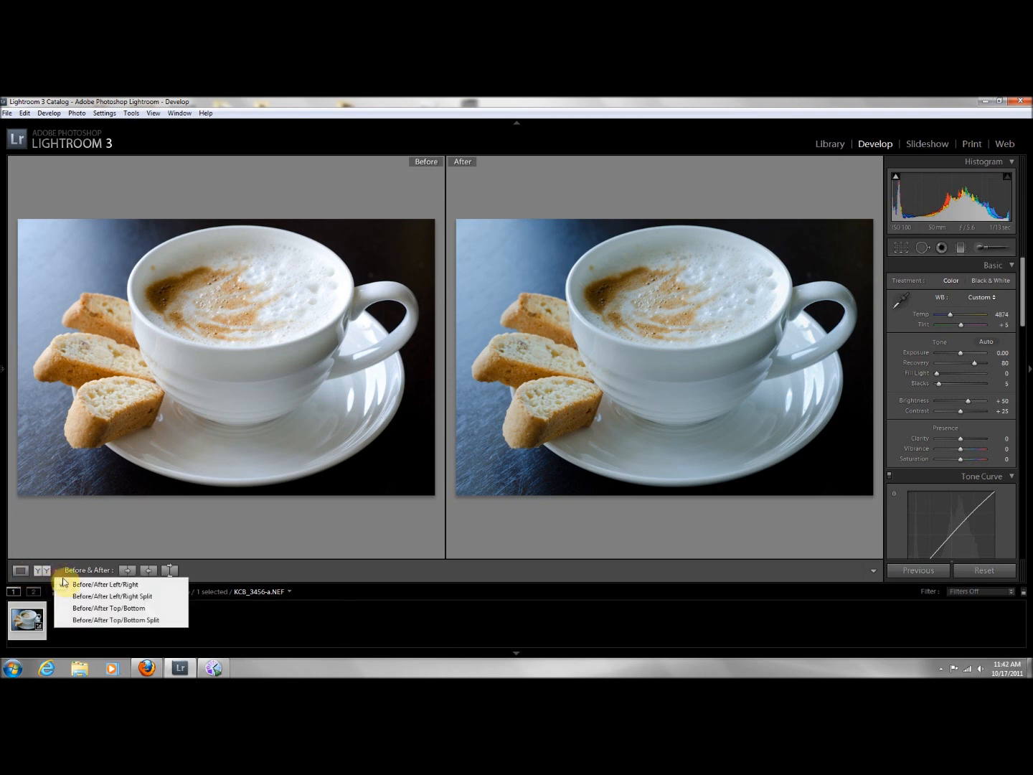
pyautogui.click(21, 571)
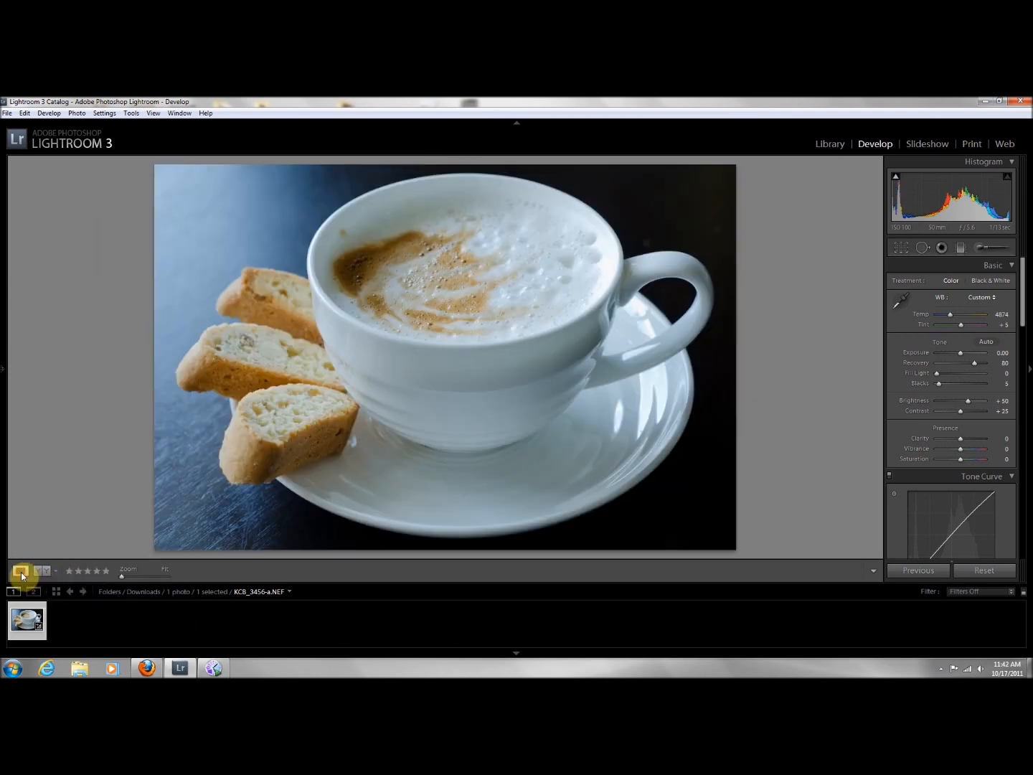
# - Raise Exposure to about +0.87, dismissing the Windows color scheme warning
pyautogui.click(22, 571)
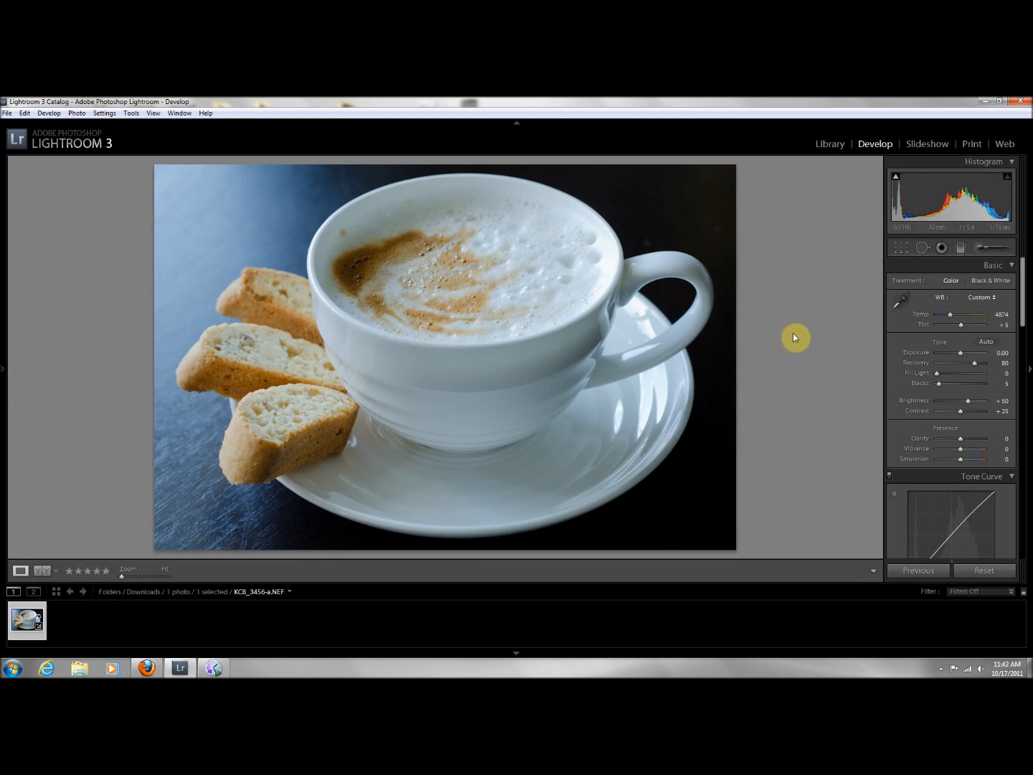
pyautogui.moveTo(968, 356)
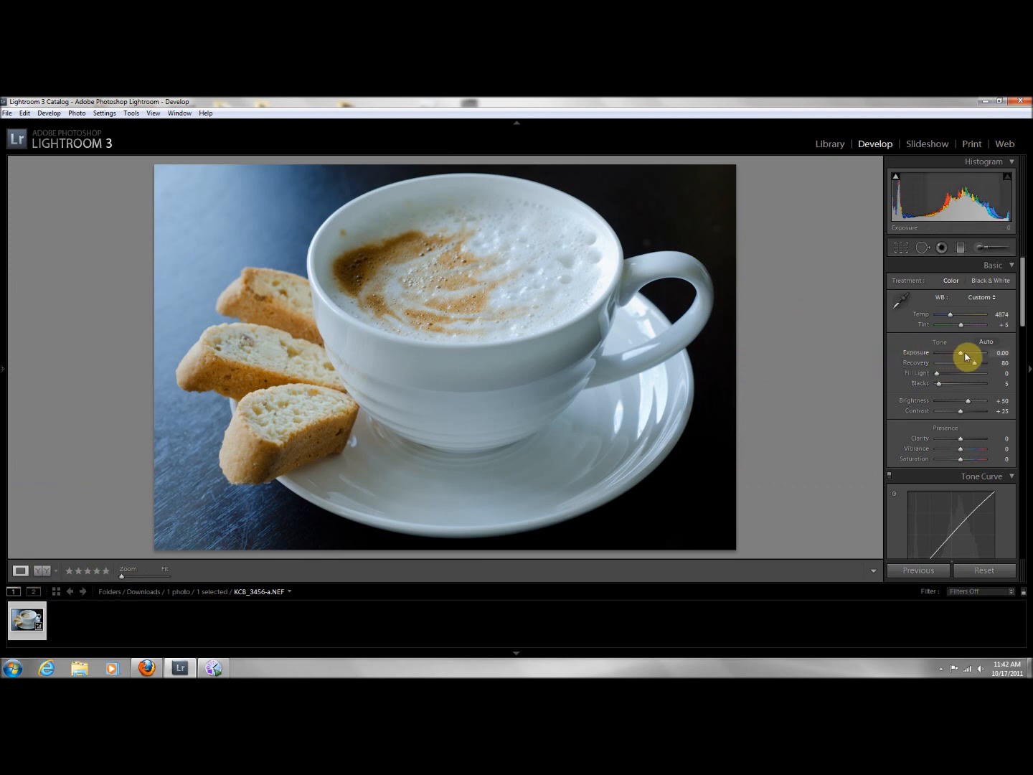
pyautogui.moveTo(686, 327)
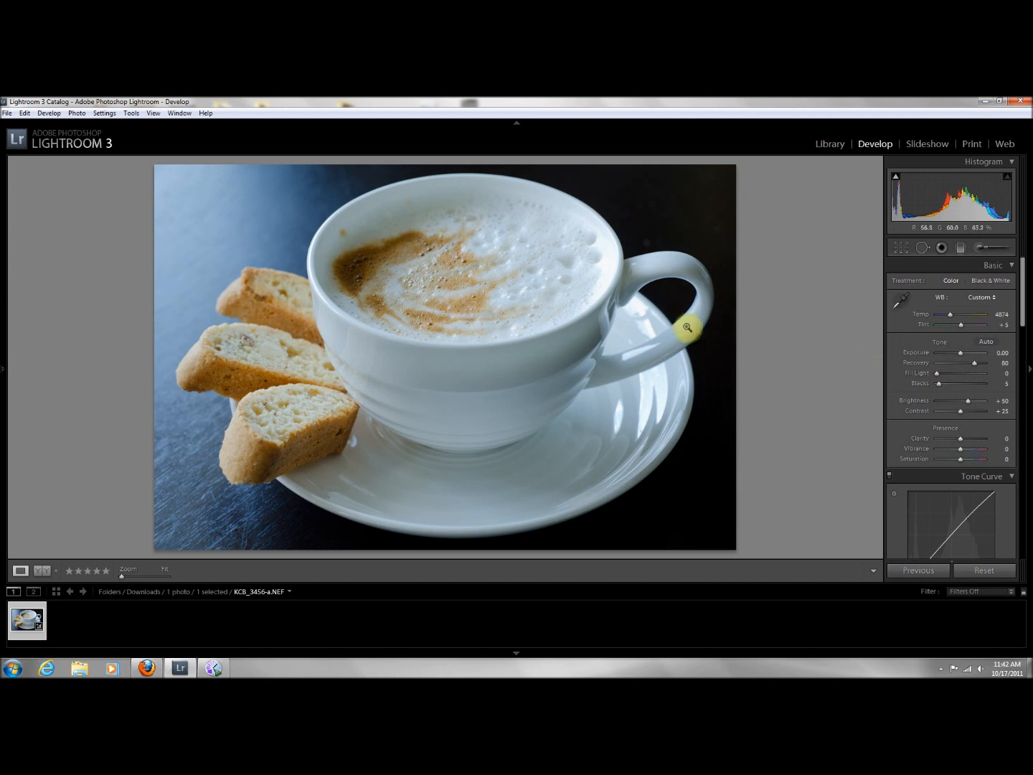
pyautogui.moveTo(964, 355)
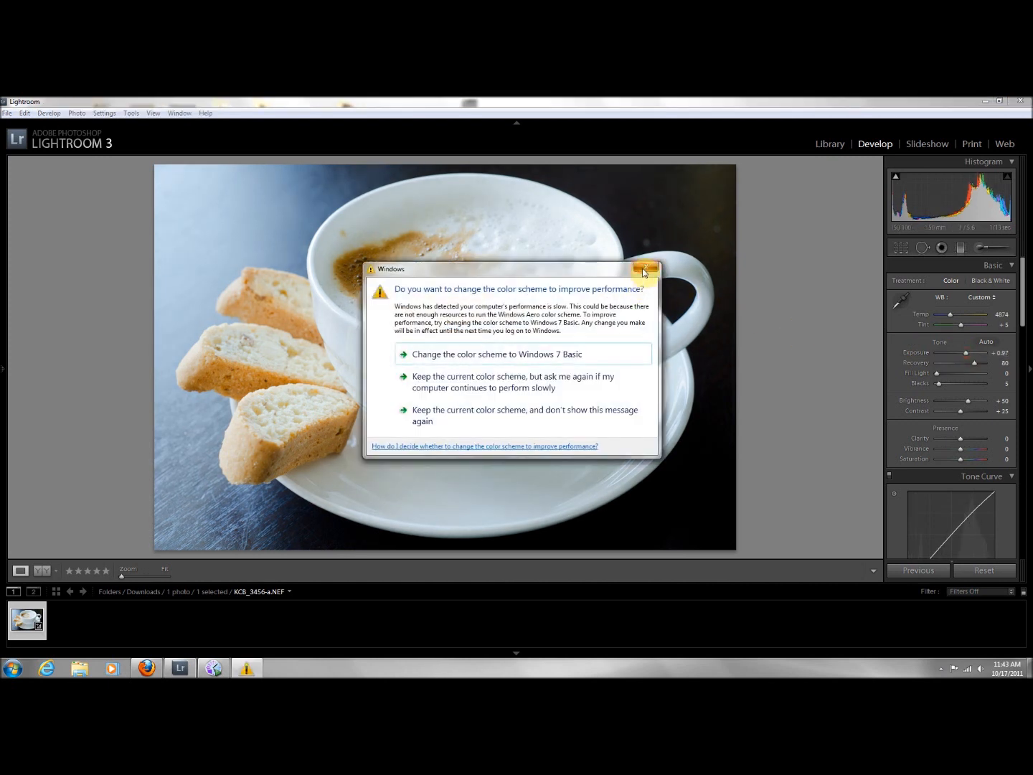
pyautogui.click(644, 269)
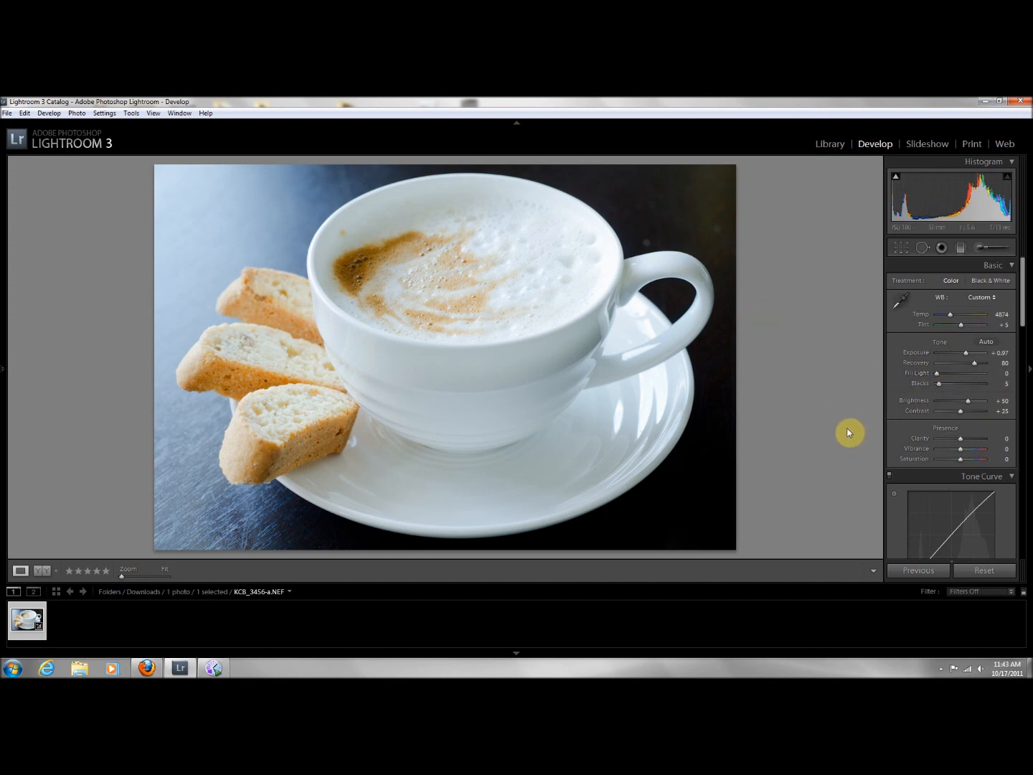
pyautogui.moveTo(655, 249)
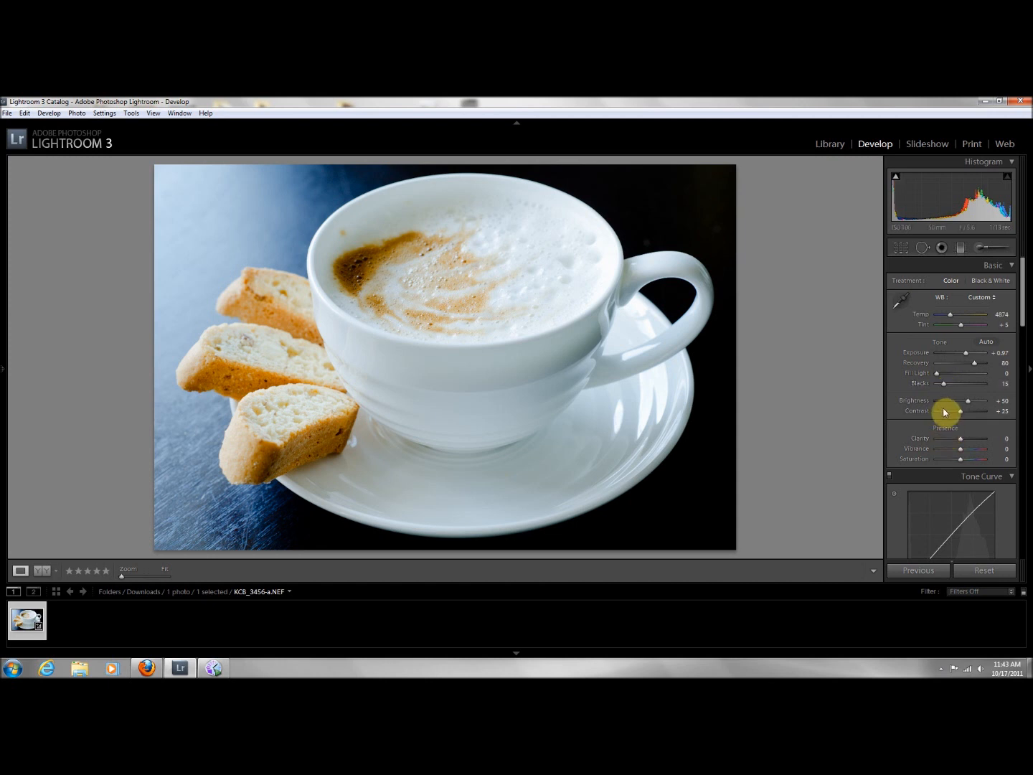
pyautogui.moveTo(962, 447)
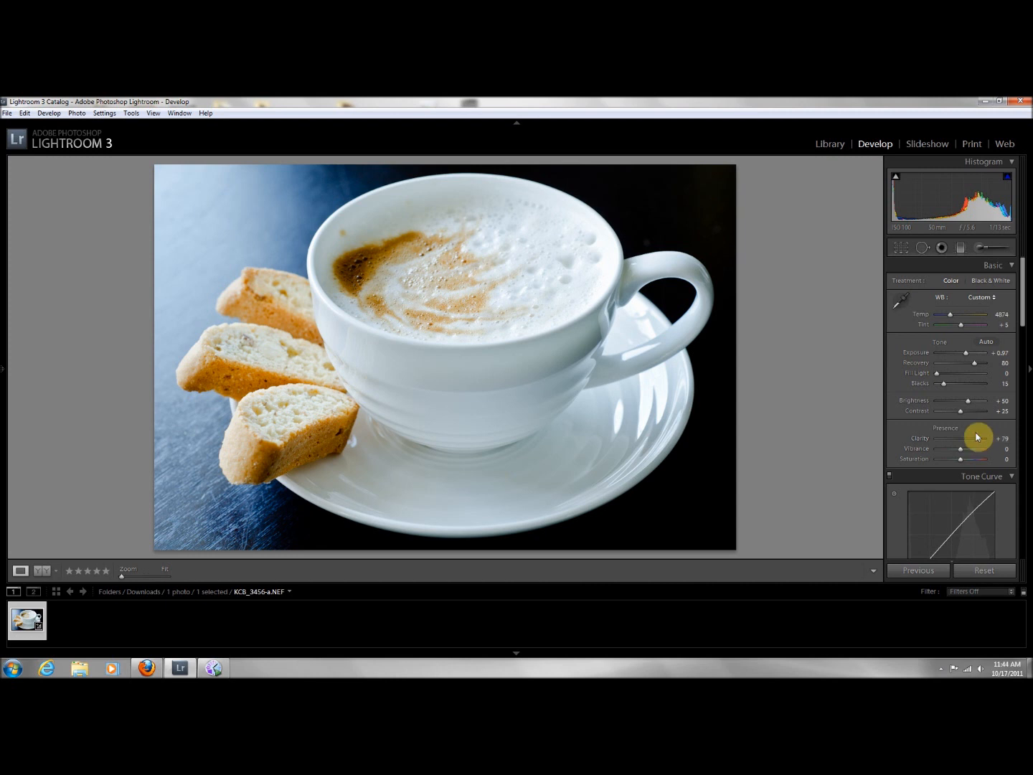
# - Lower Vibrance to about -10 and scroll down to the HSL / Color / B&W panel
pyautogui.scroll(-3)
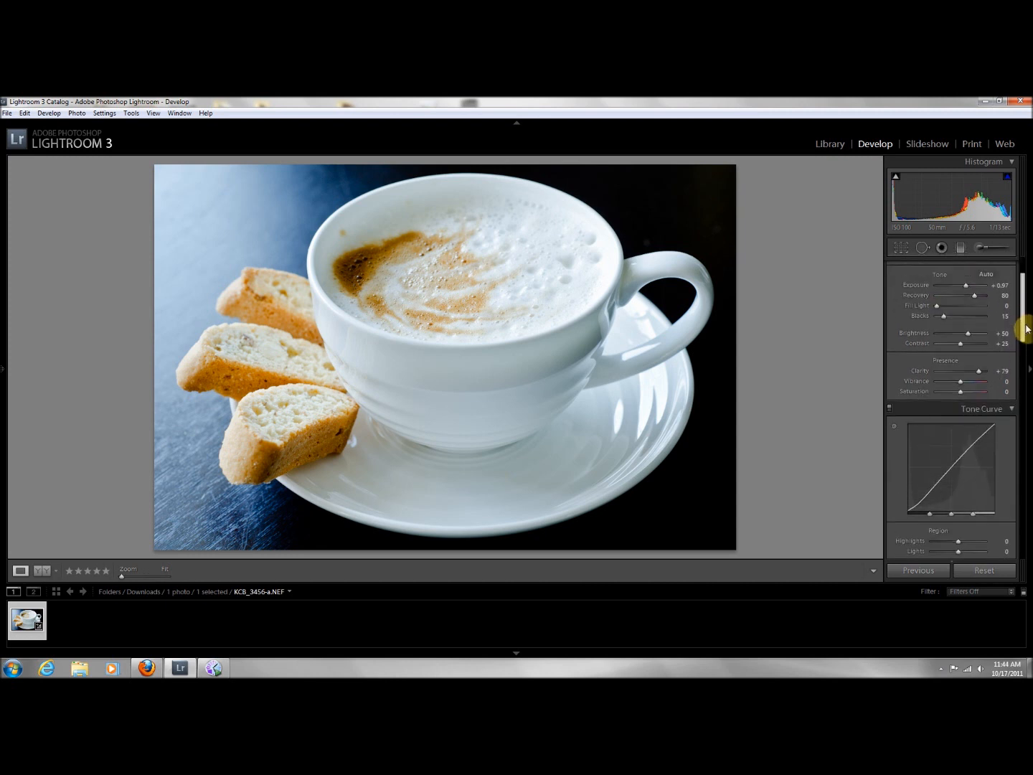
pyautogui.scroll(3)
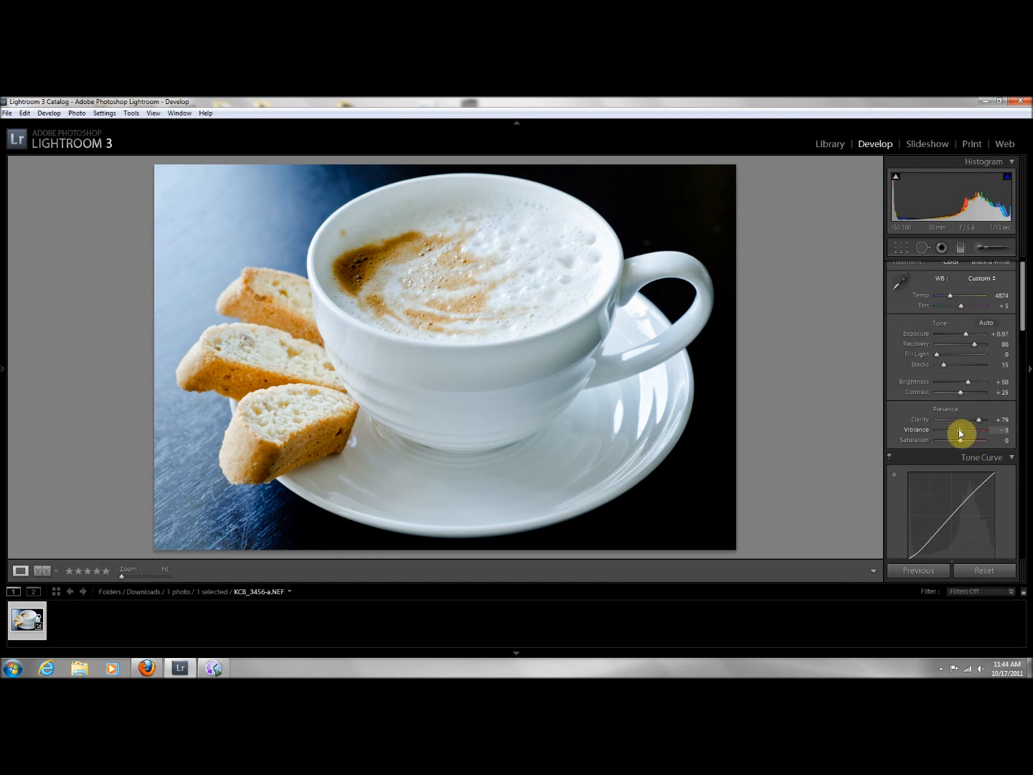
pyautogui.moveTo(357, 275)
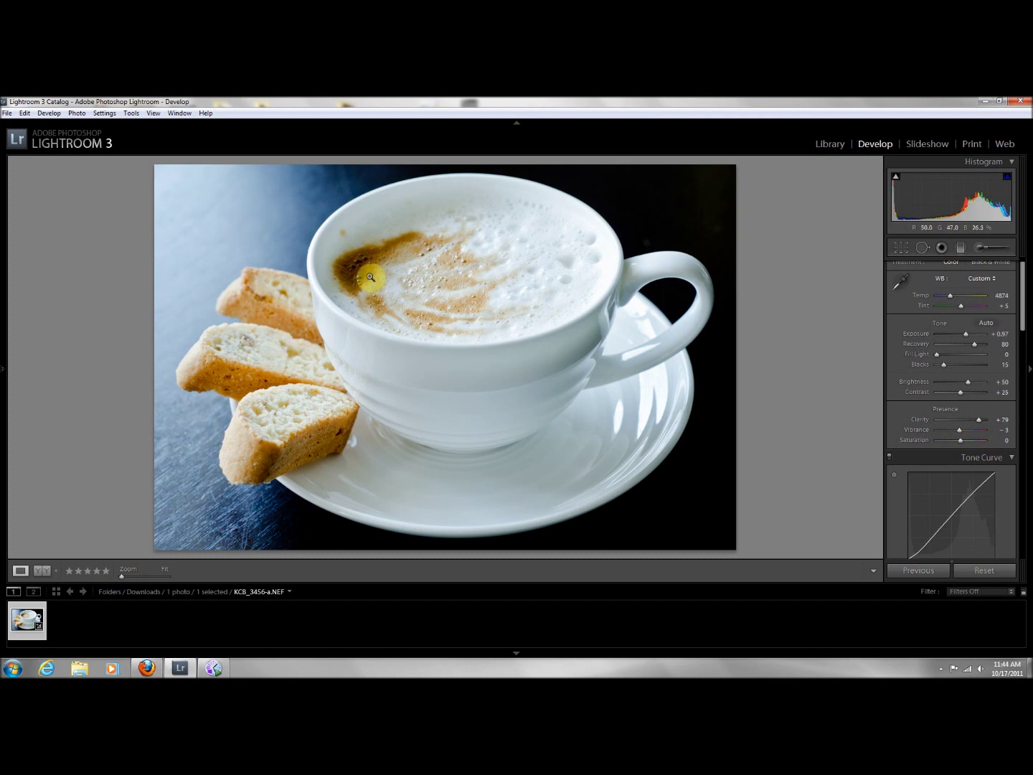
pyautogui.moveTo(310, 344)
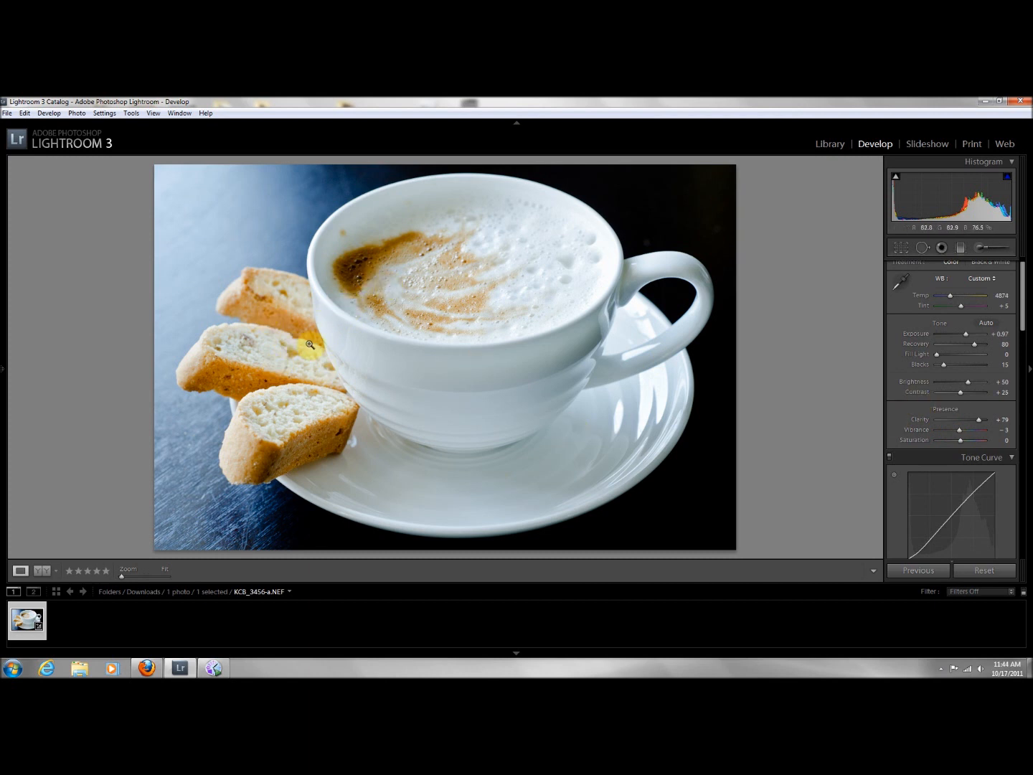
pyautogui.moveTo(960, 432)
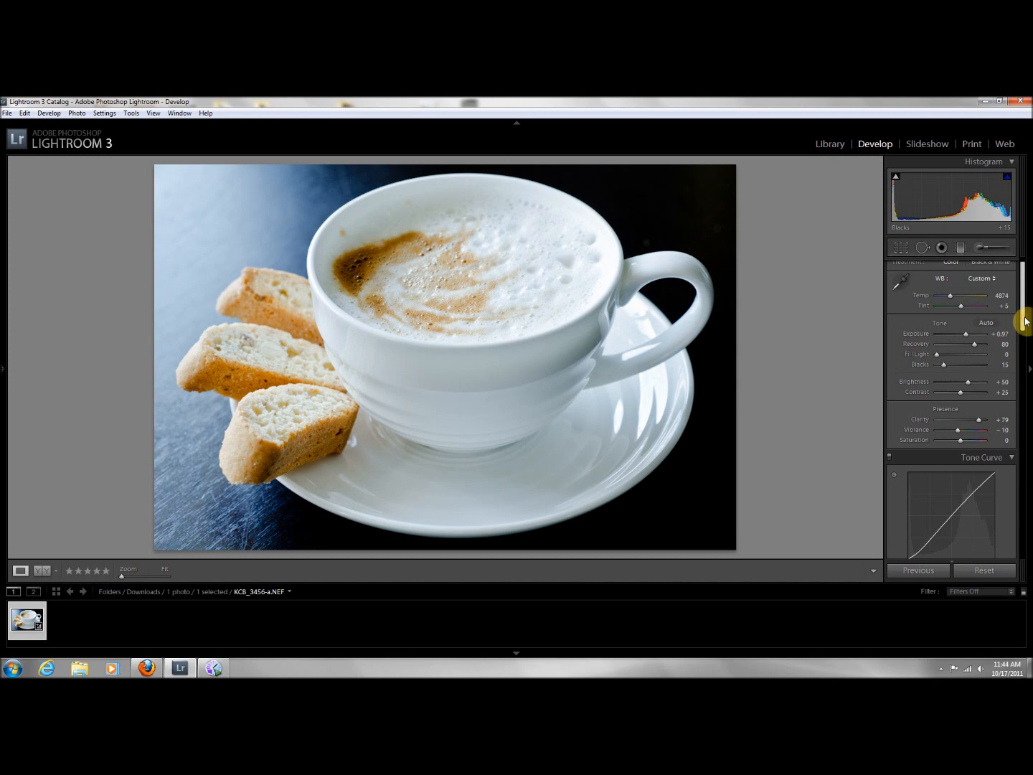
pyautogui.scroll(-3)
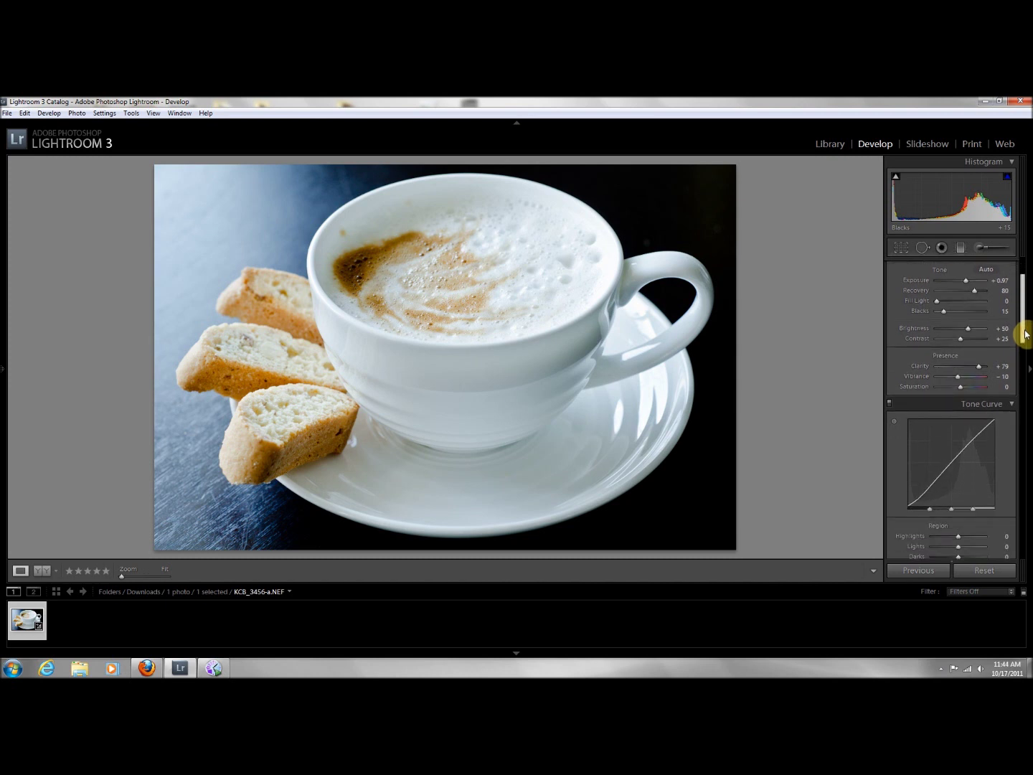
pyautogui.scroll(-3)
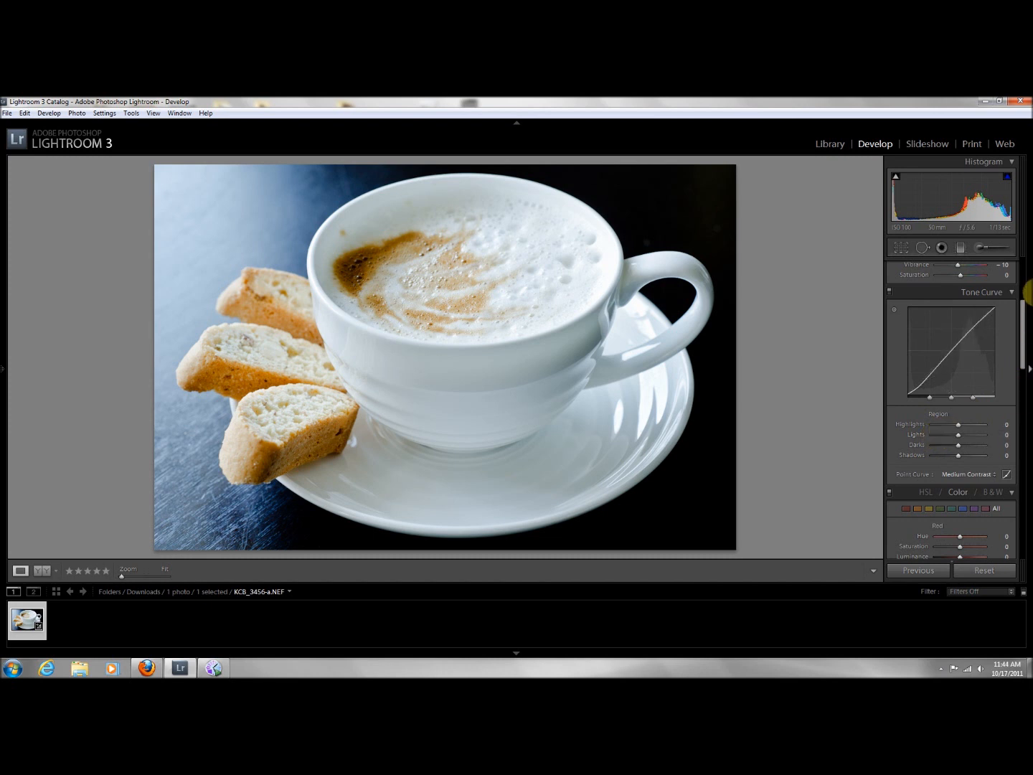
pyautogui.scroll(-3)
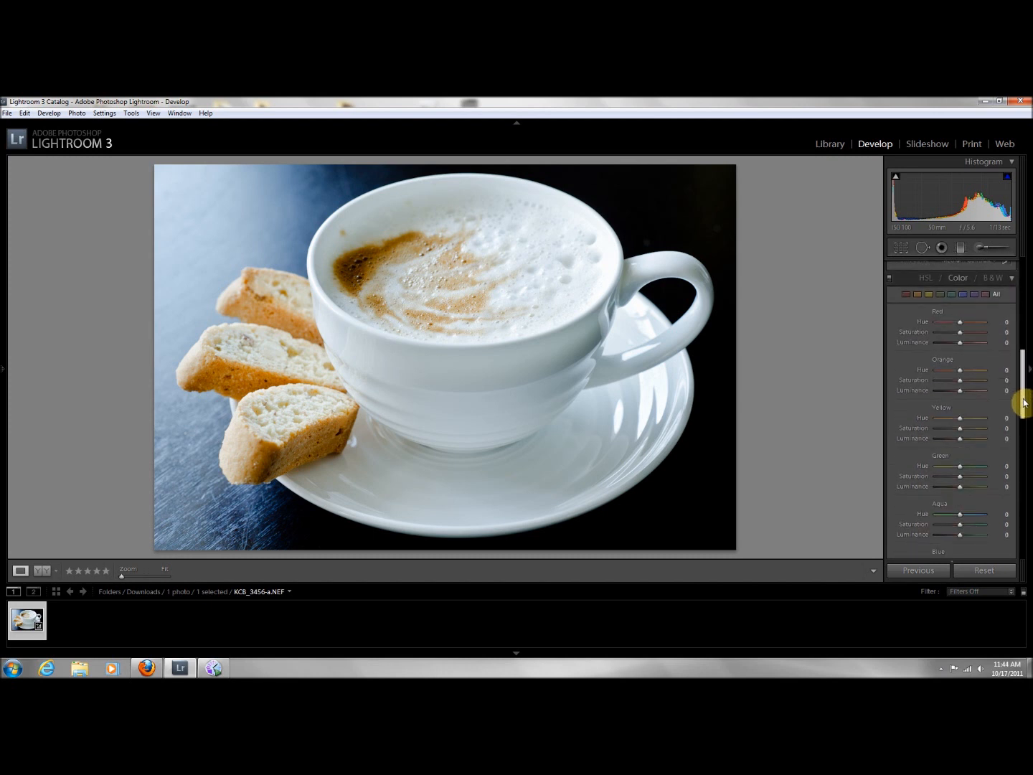
# - Boost Orange Saturation to about +40 and Orange Luminance to about +18 in HSL
pyautogui.scroll(-3)
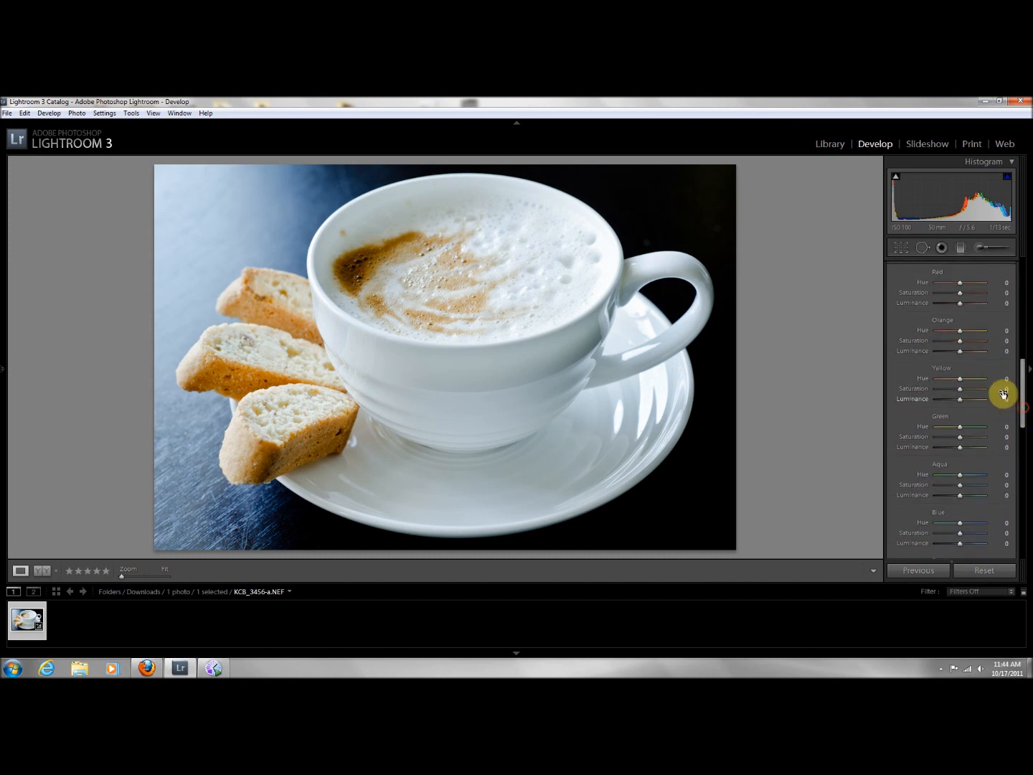
pyautogui.moveTo(934, 359)
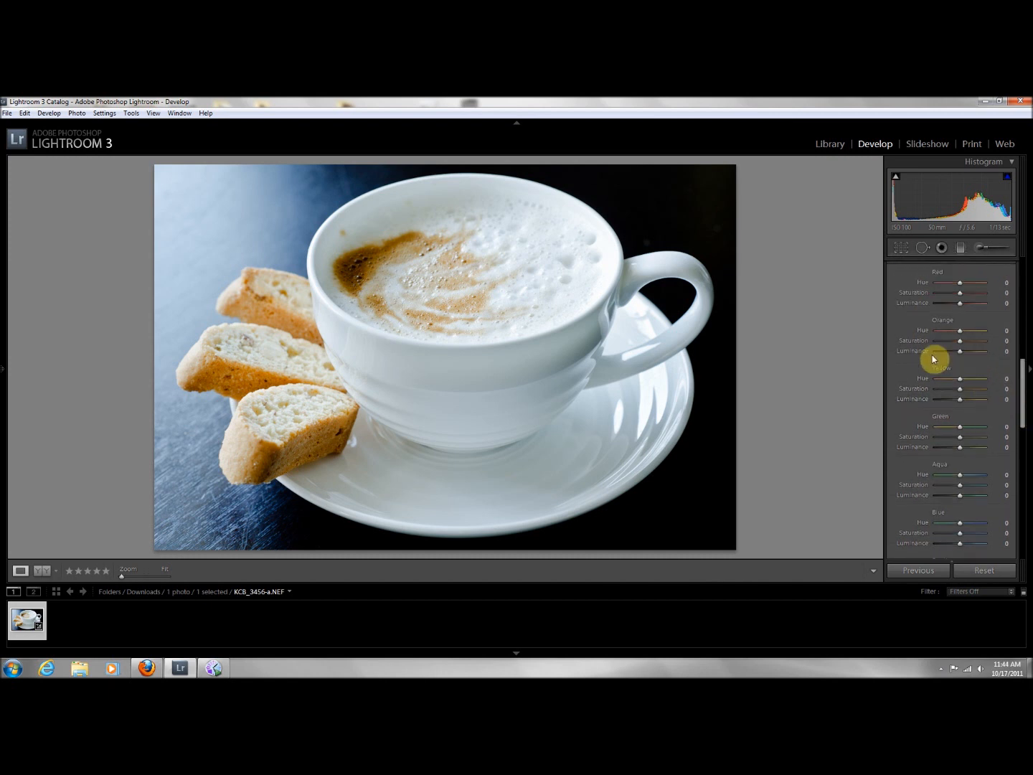
pyautogui.moveTo(947, 330)
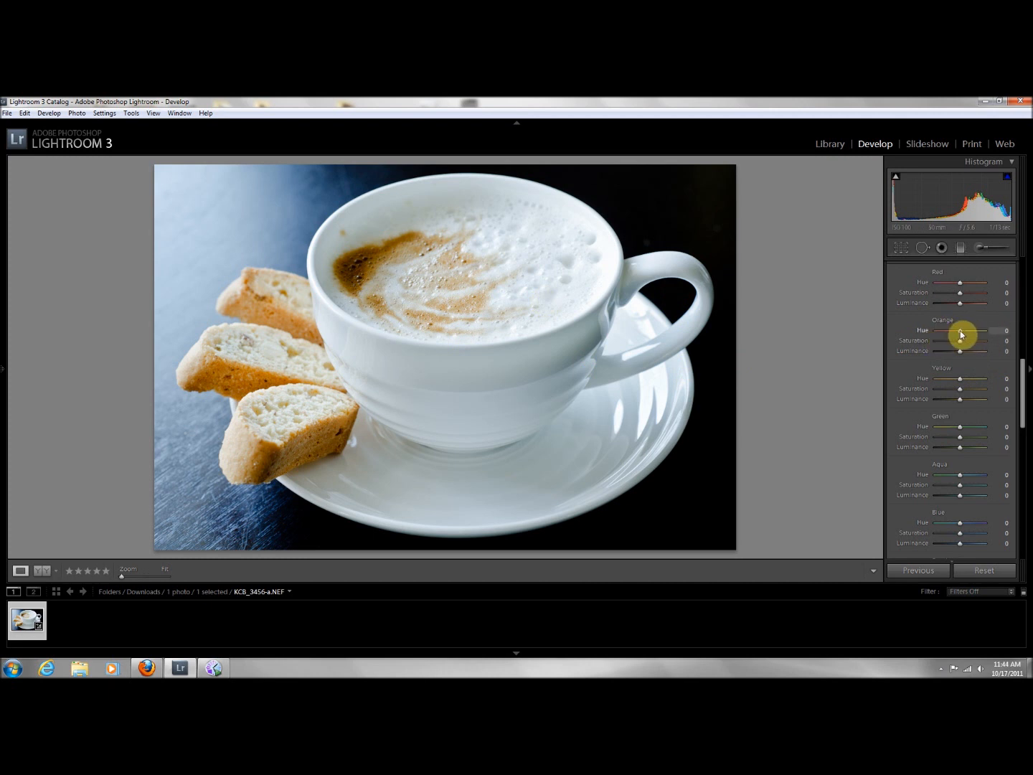
pyautogui.moveTo(960, 344)
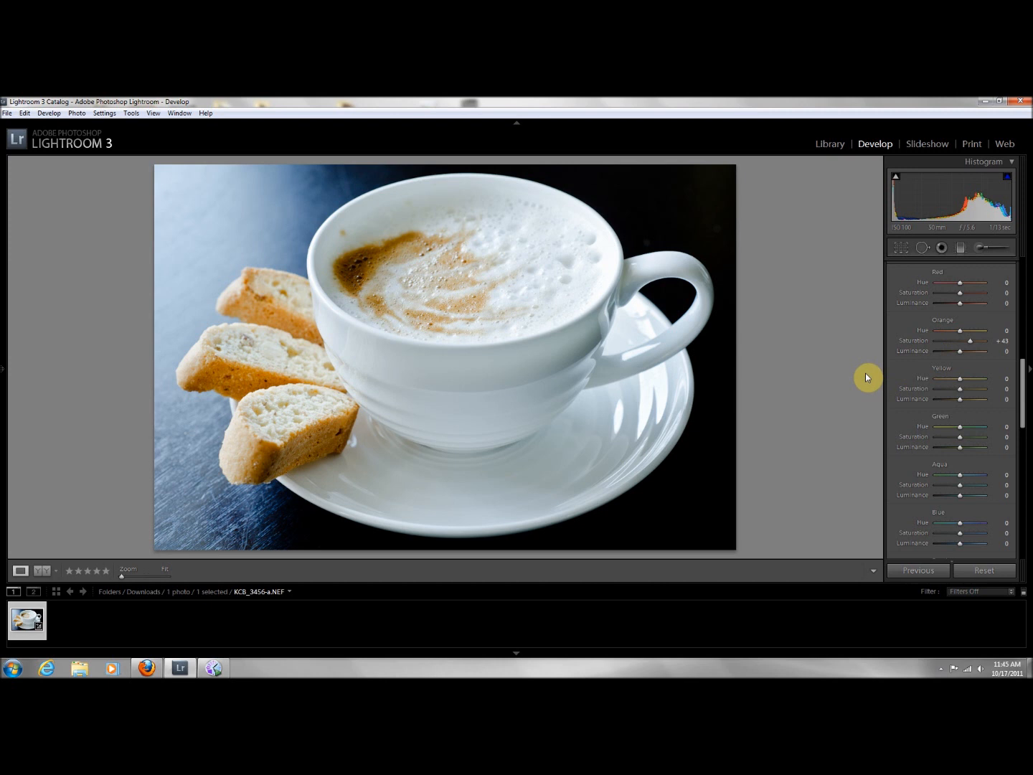
pyautogui.moveTo(945, 361)
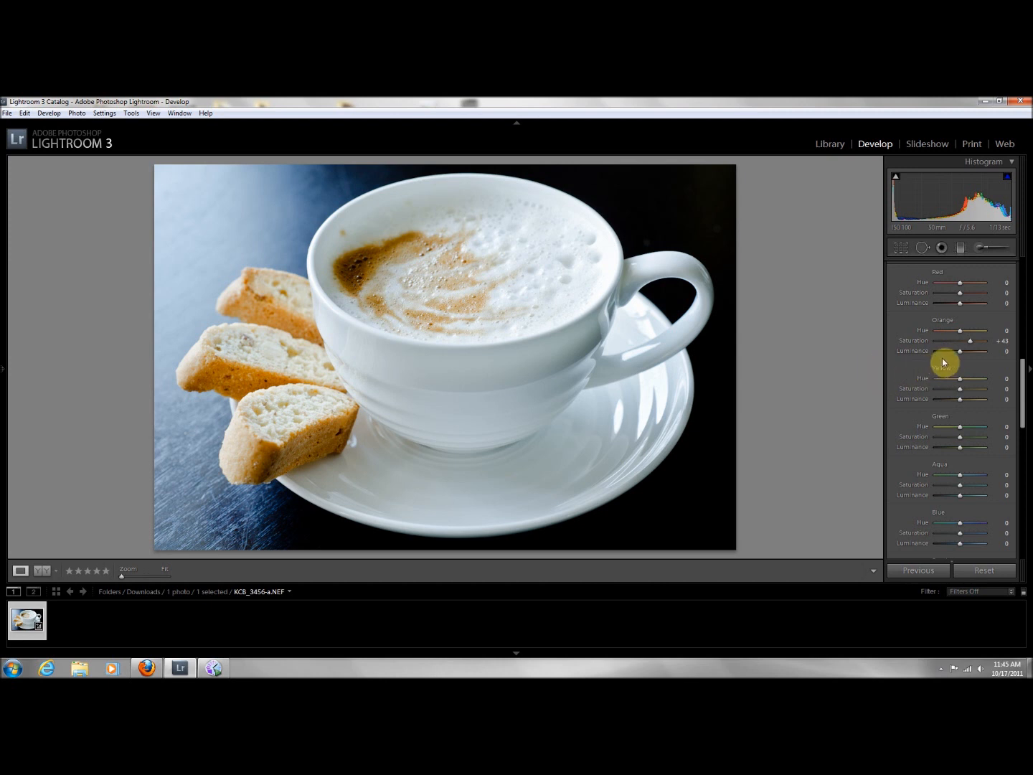
pyautogui.moveTo(967, 350)
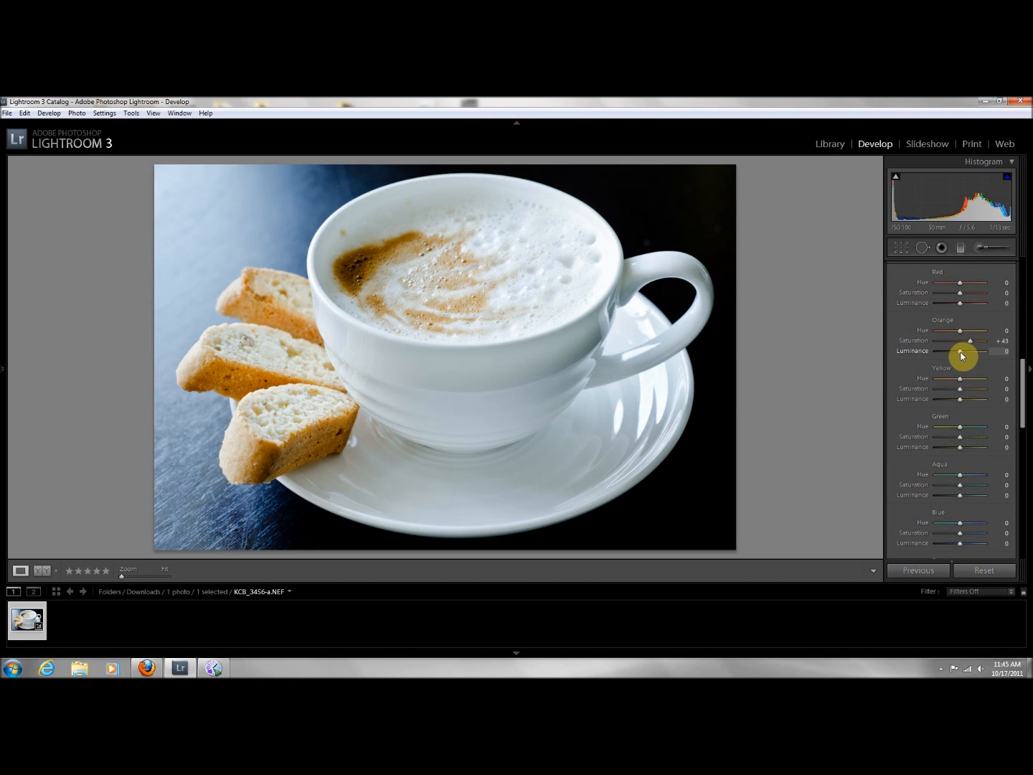
pyautogui.moveTo(996, 356)
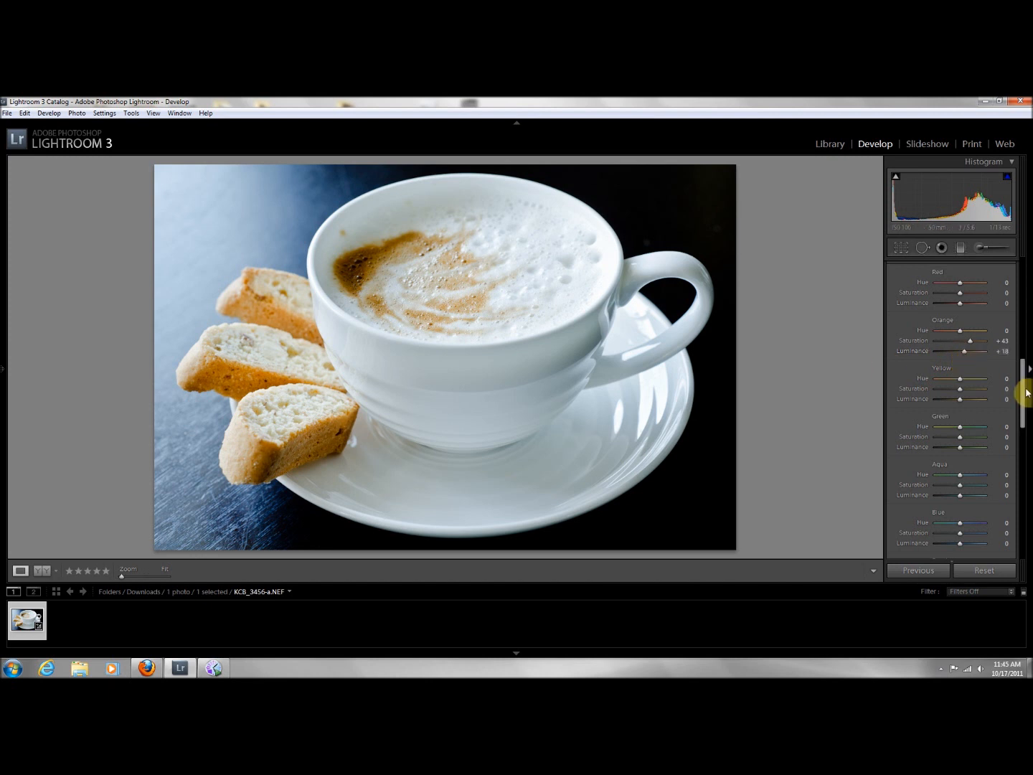
# - Shift Yellow Hue to about -36 and Yellow Luminance to about -32 for richer orange biscotti
pyautogui.scroll(-3)
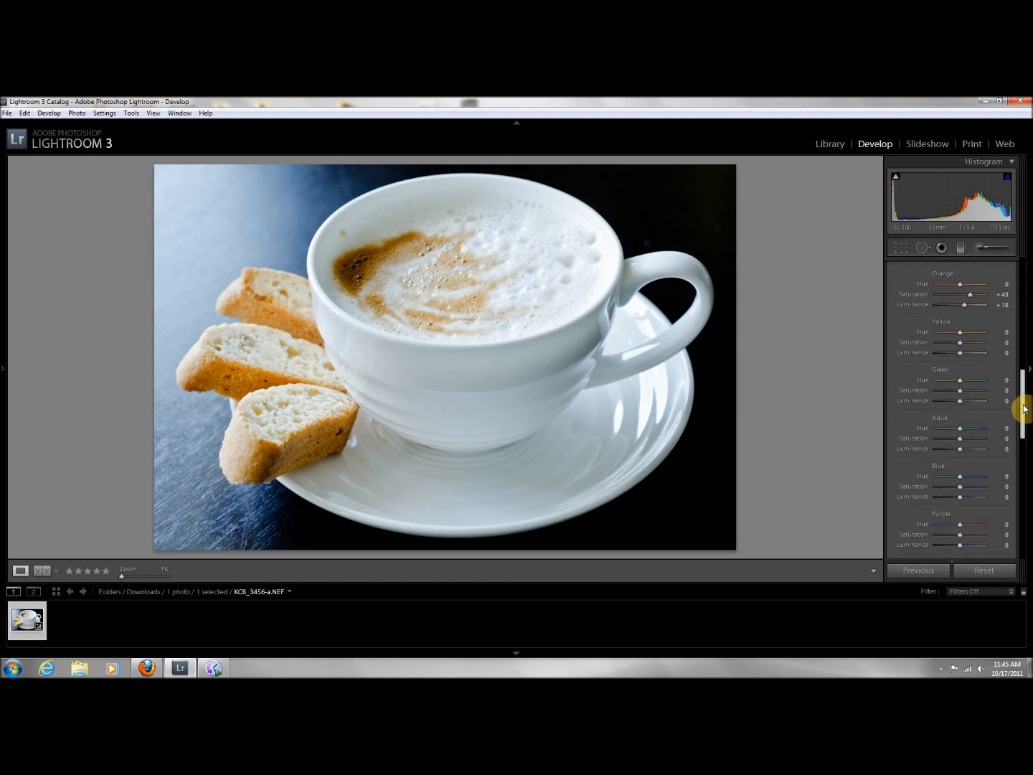
pyautogui.scroll(-3)
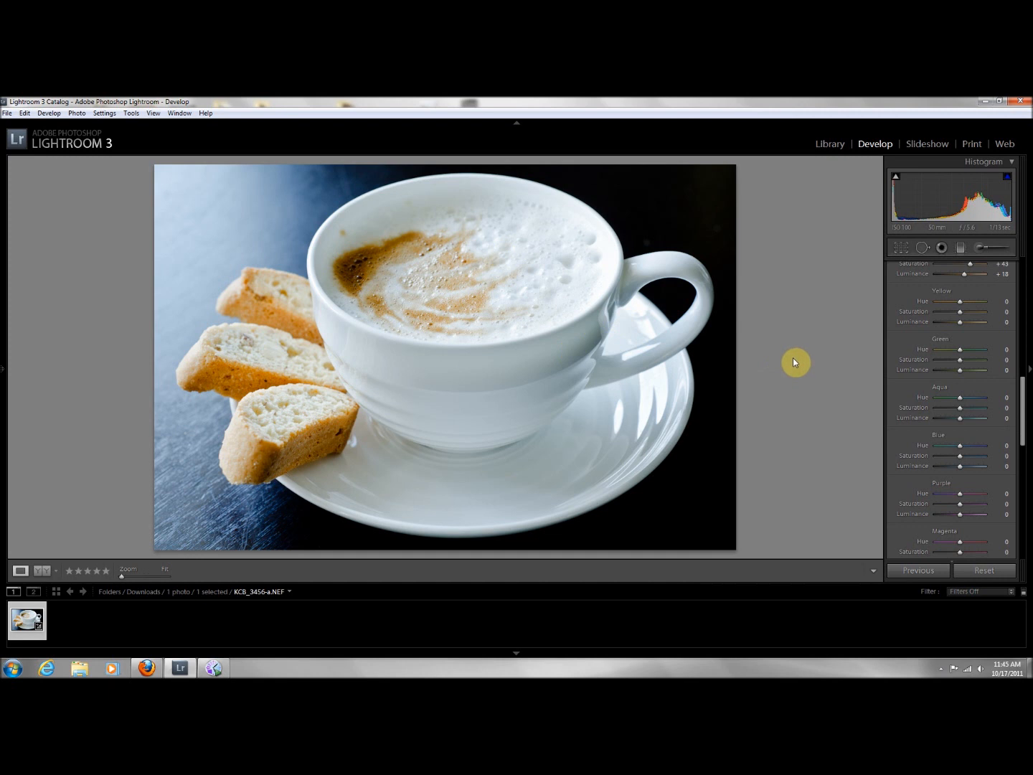
pyautogui.moveTo(965, 354)
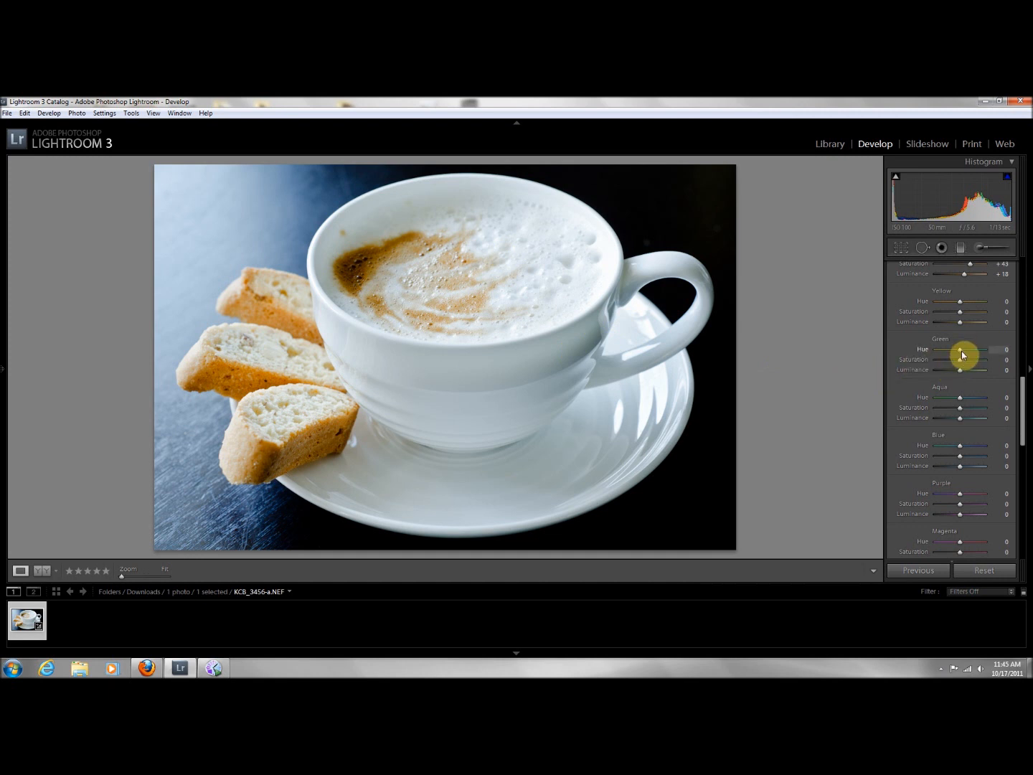
pyautogui.moveTo(958, 407)
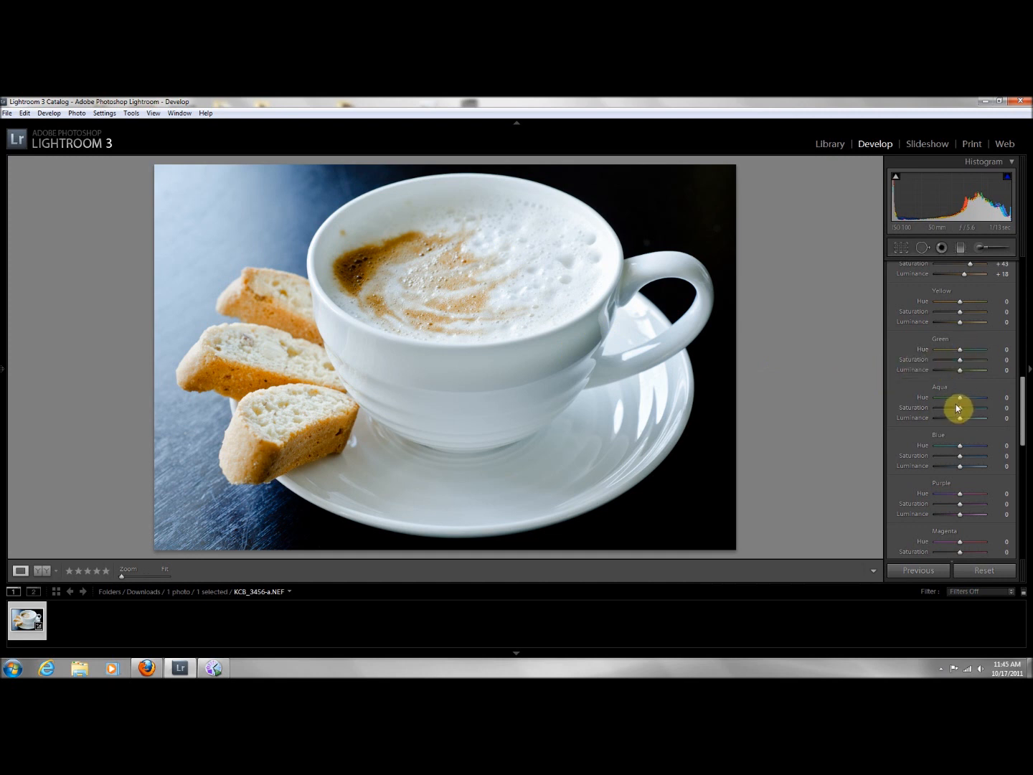
pyautogui.moveTo(967, 462)
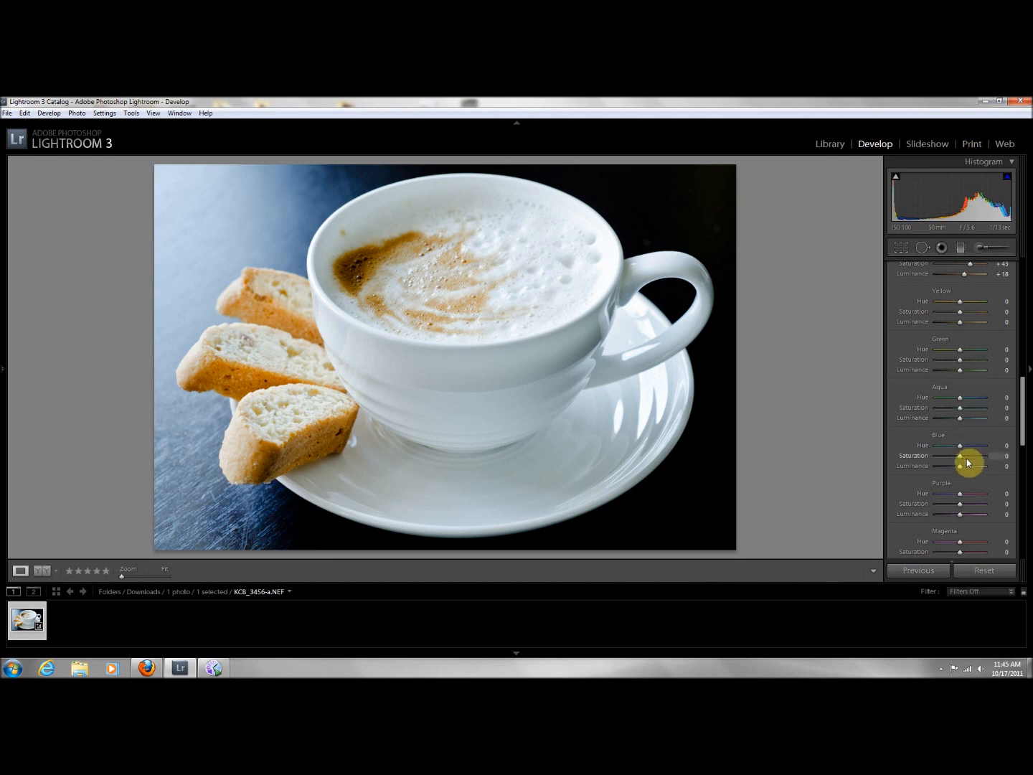
pyautogui.moveTo(947, 378)
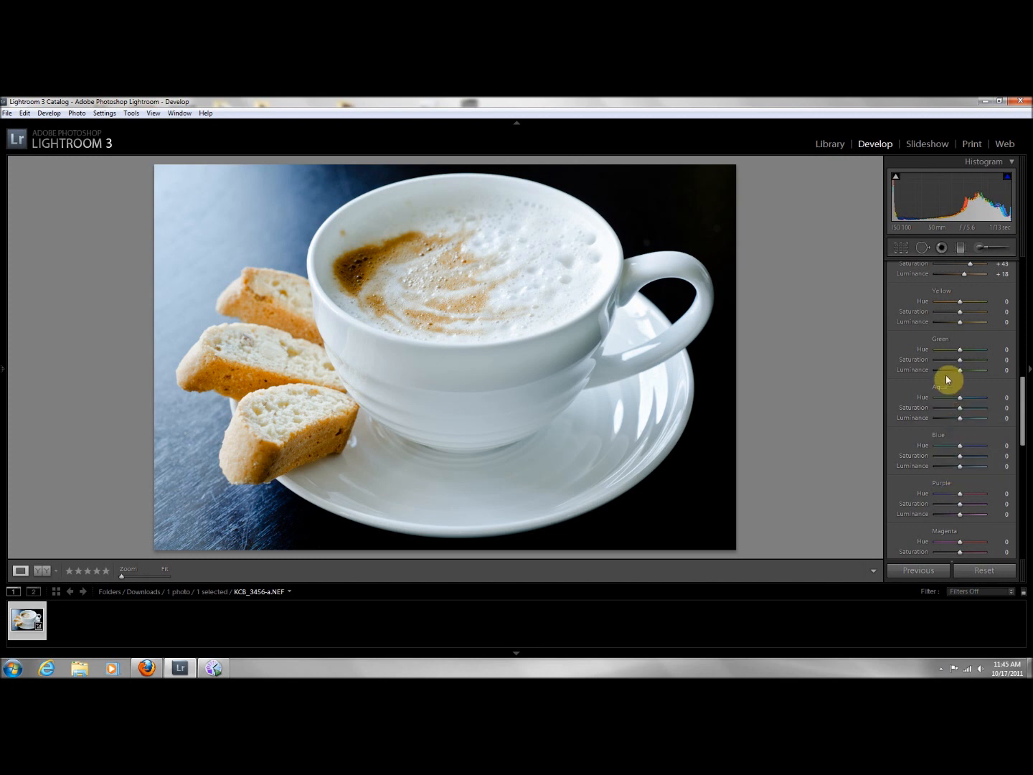
pyautogui.moveTo(954, 316)
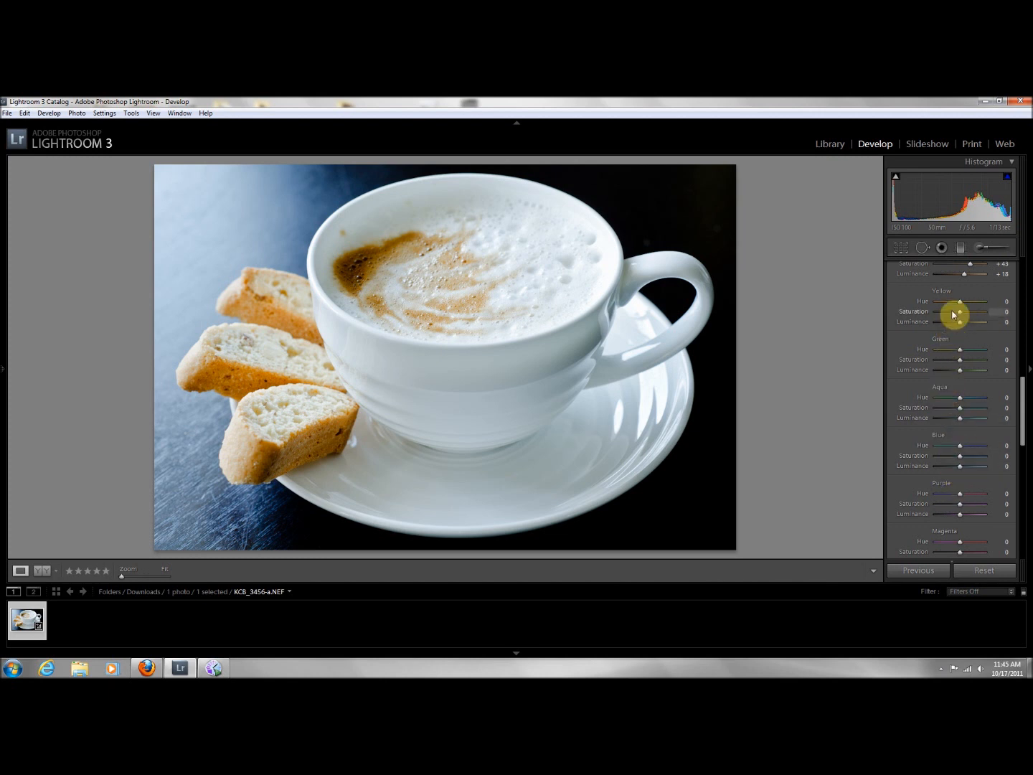
pyautogui.moveTo(960, 304)
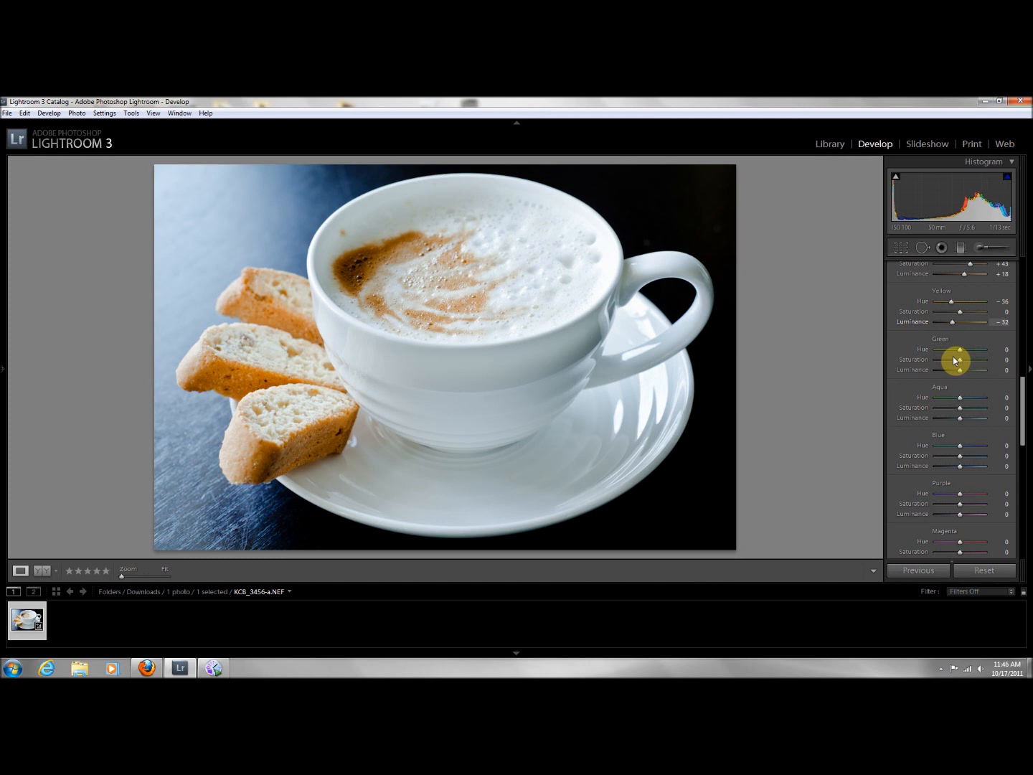
pyautogui.moveTo(1022, 404)
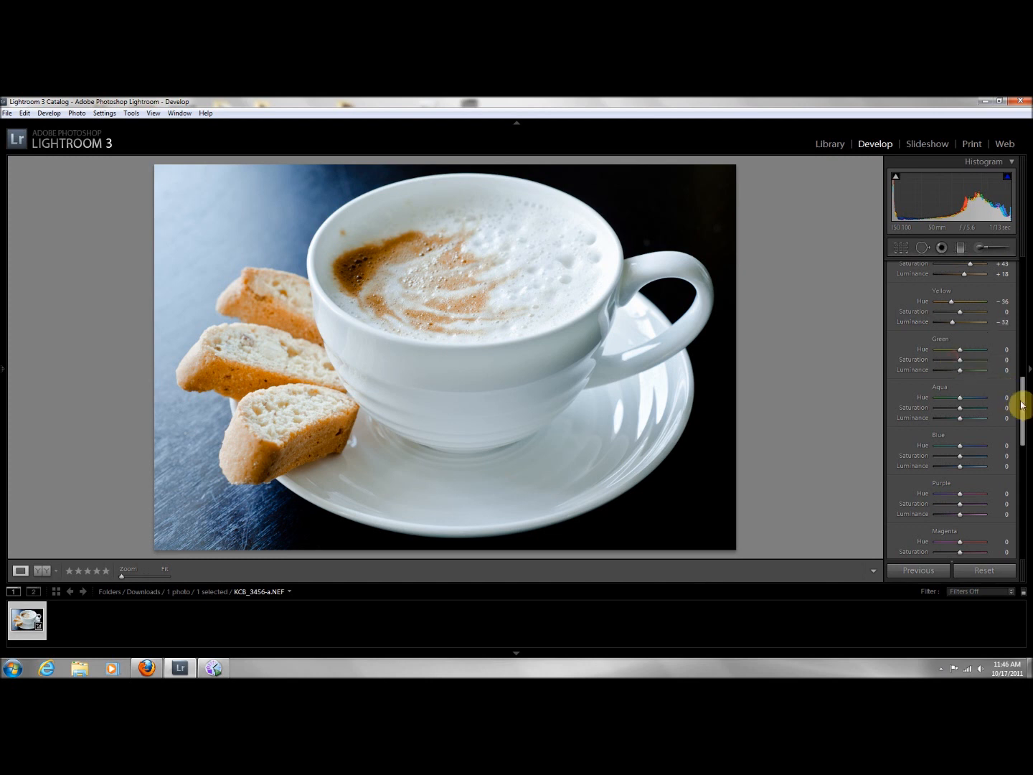
# - Open and close the Crop tool without changing the frame, then bring up the before/after layout choices
pyautogui.scroll(-3)
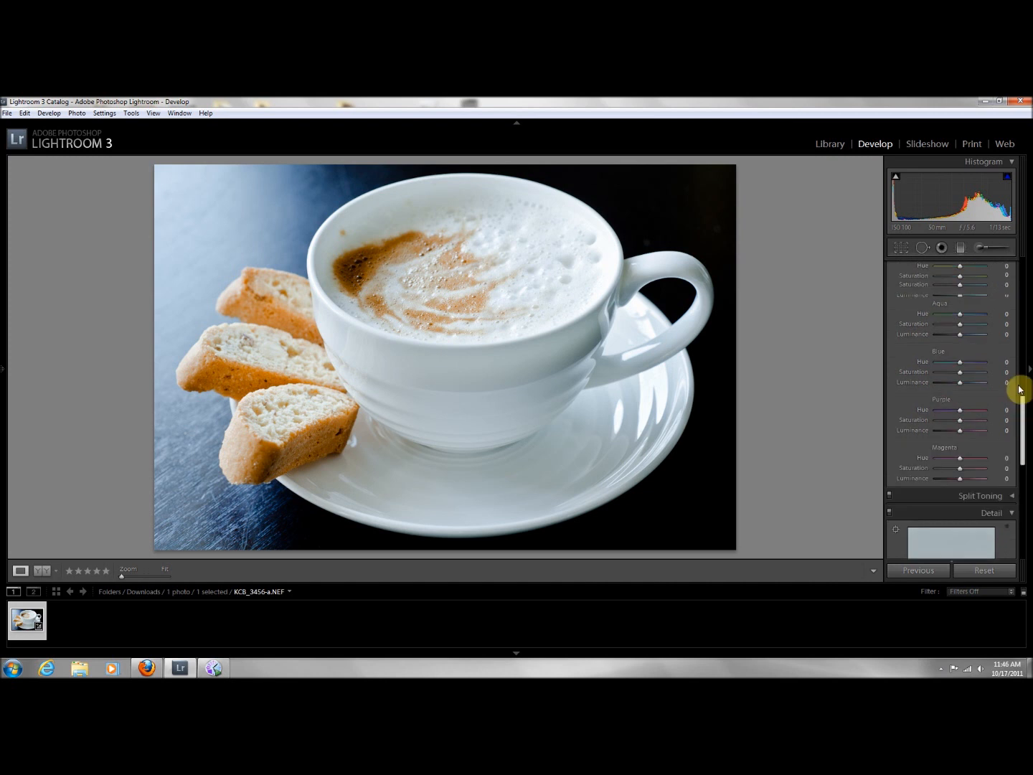
pyautogui.scroll(3)
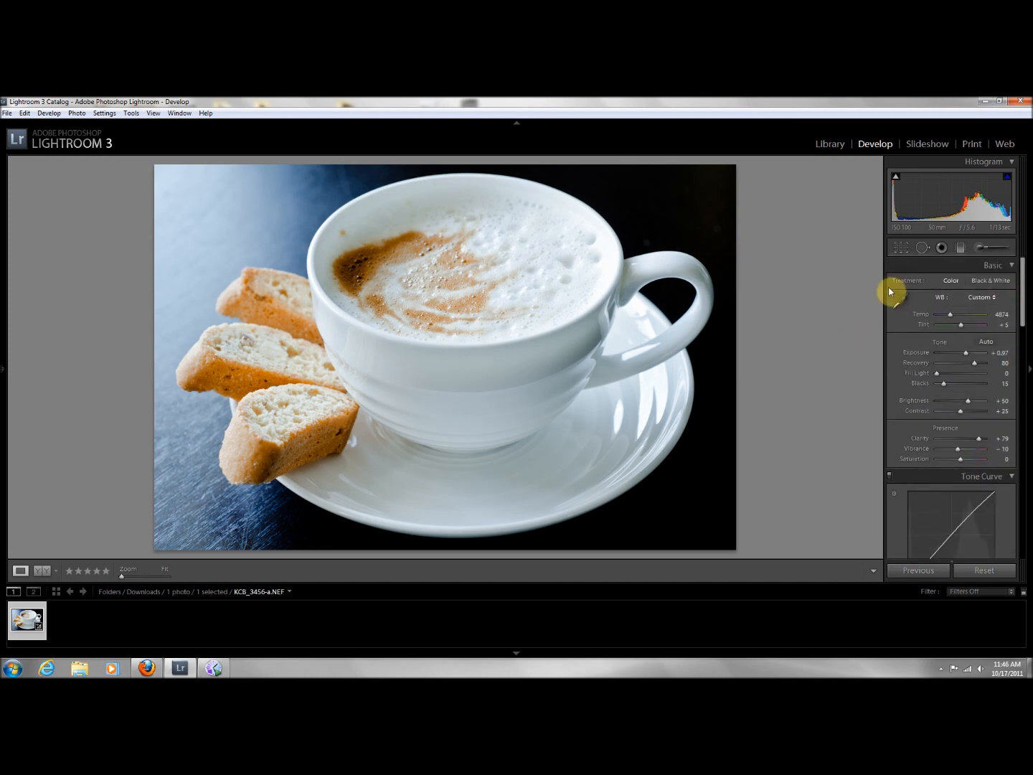
pyautogui.moveTo(912, 247)
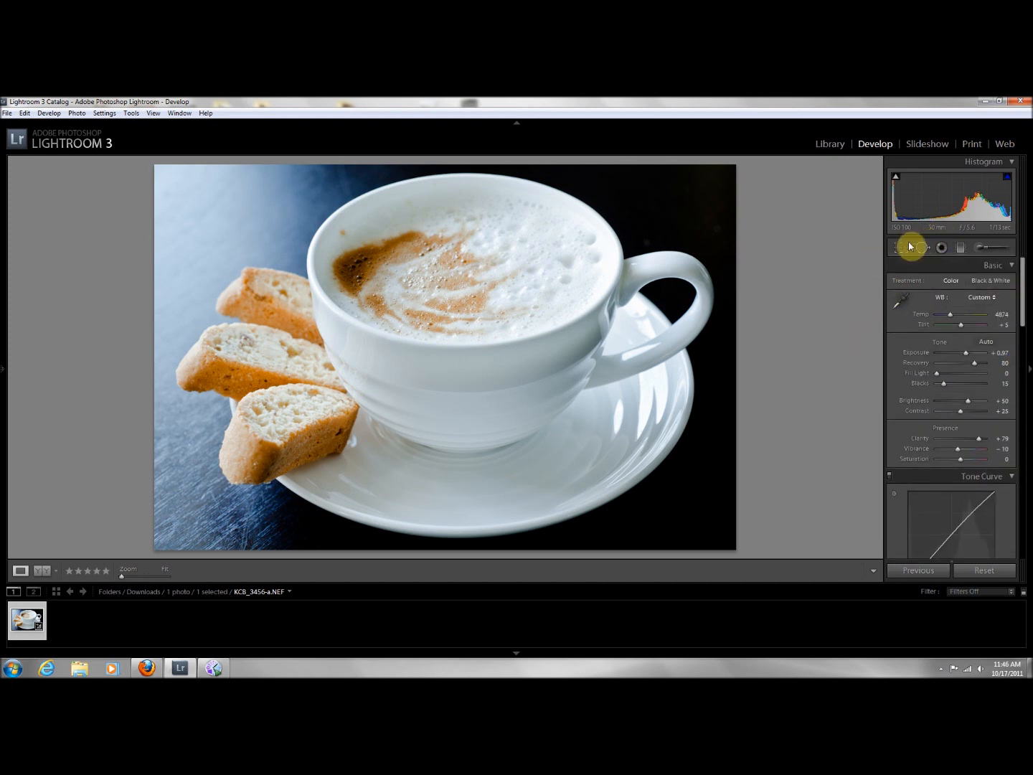
pyautogui.click(901, 247)
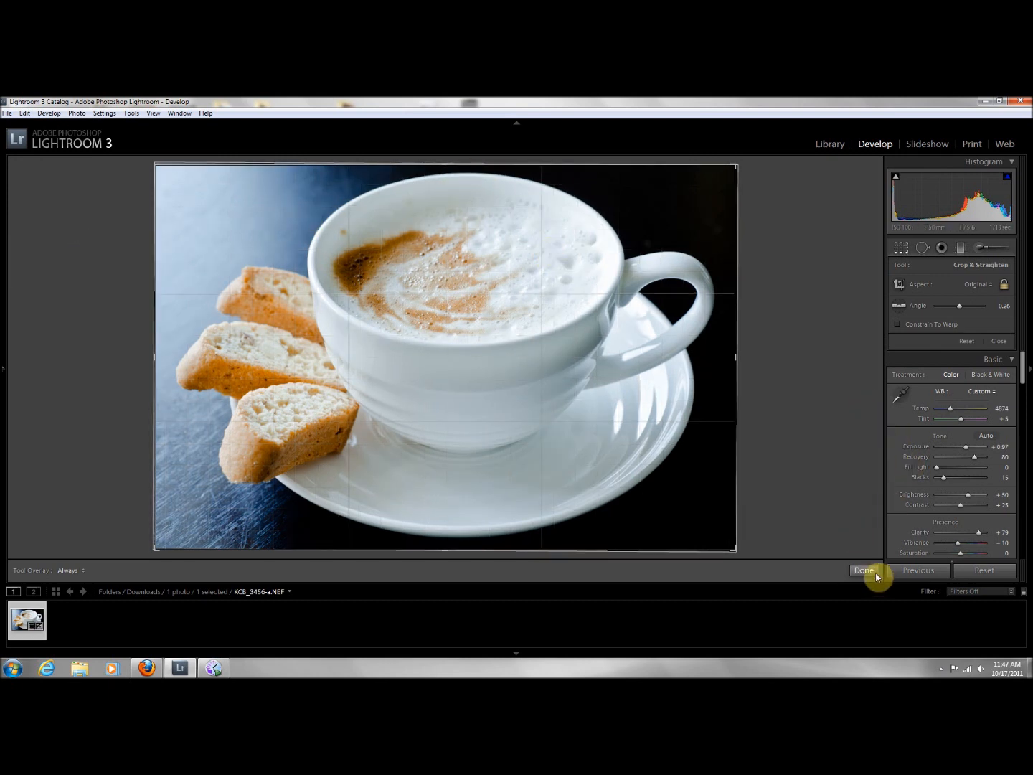
pyautogui.click(864, 571)
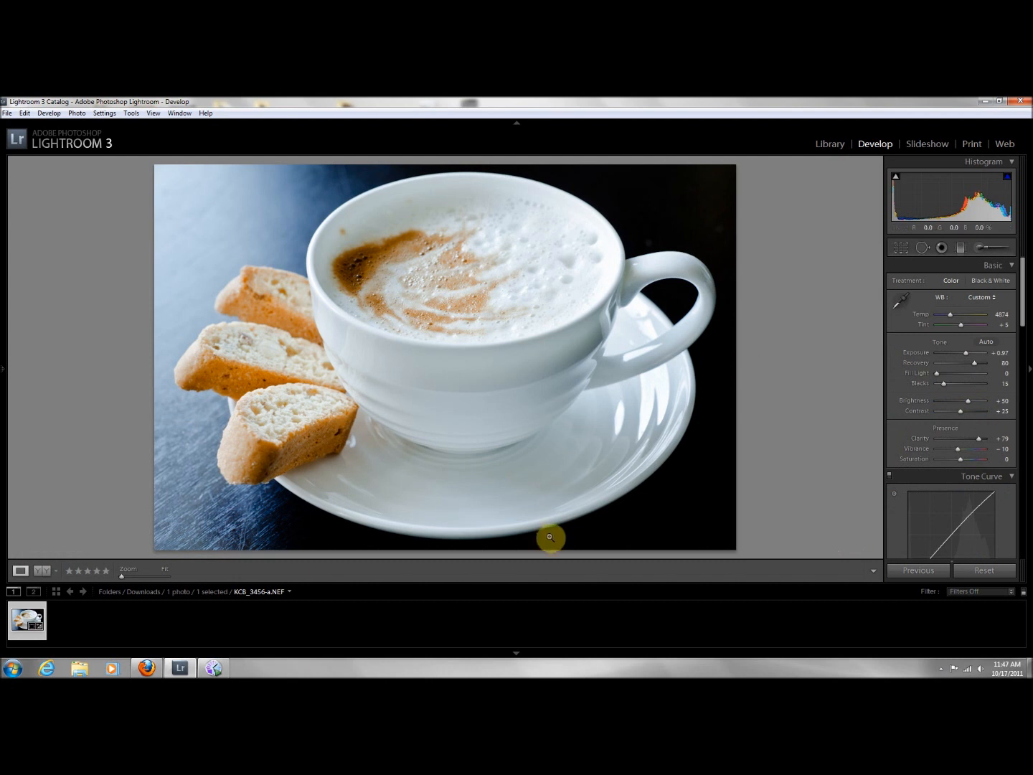
pyautogui.click(45, 571)
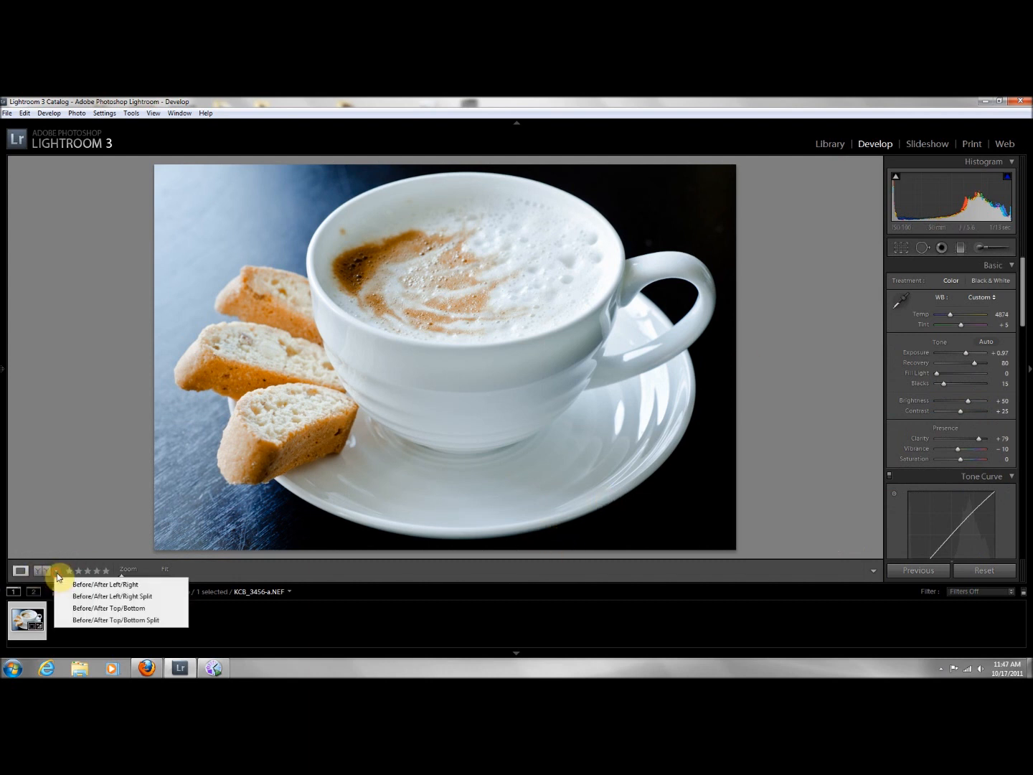
# - Show Before/After Left/Right and collapse the right panel to enlarge the comparison
pyautogui.click(105, 584)
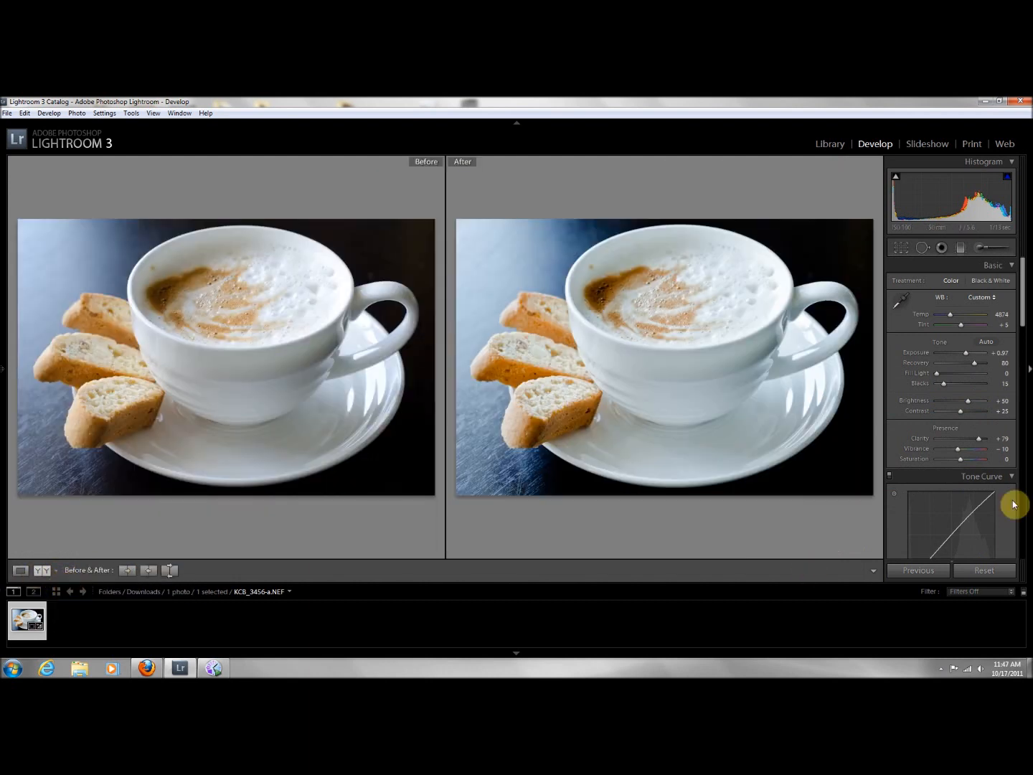
pyautogui.click(370, 487)
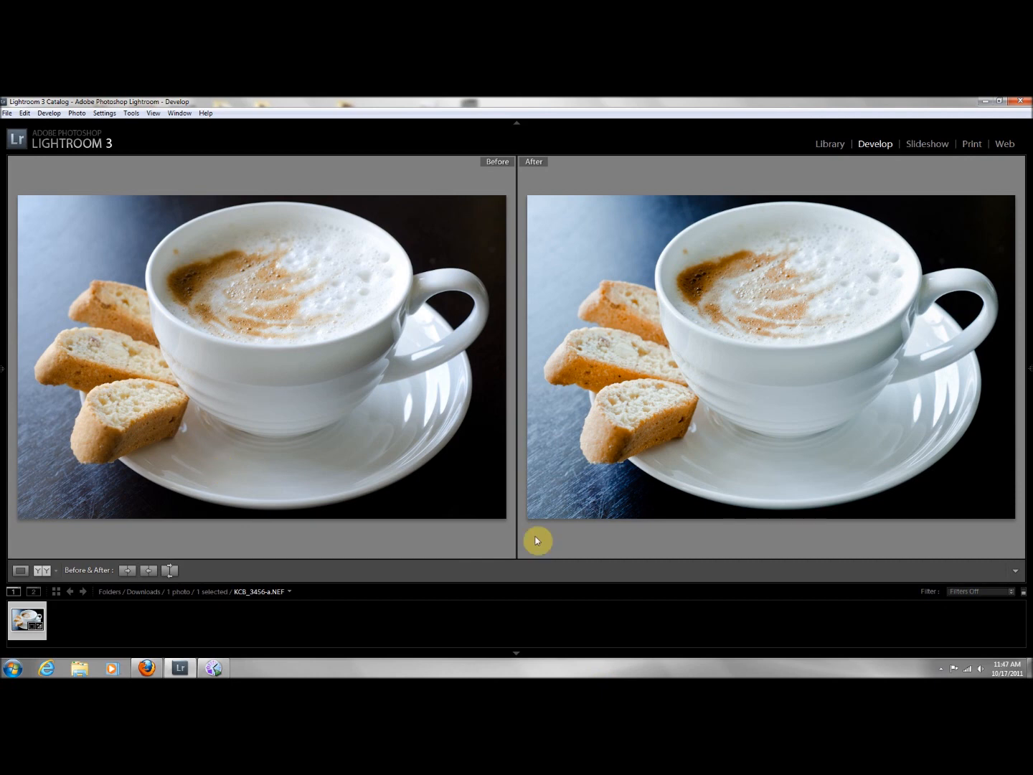
pyautogui.moveTo(615, 626)
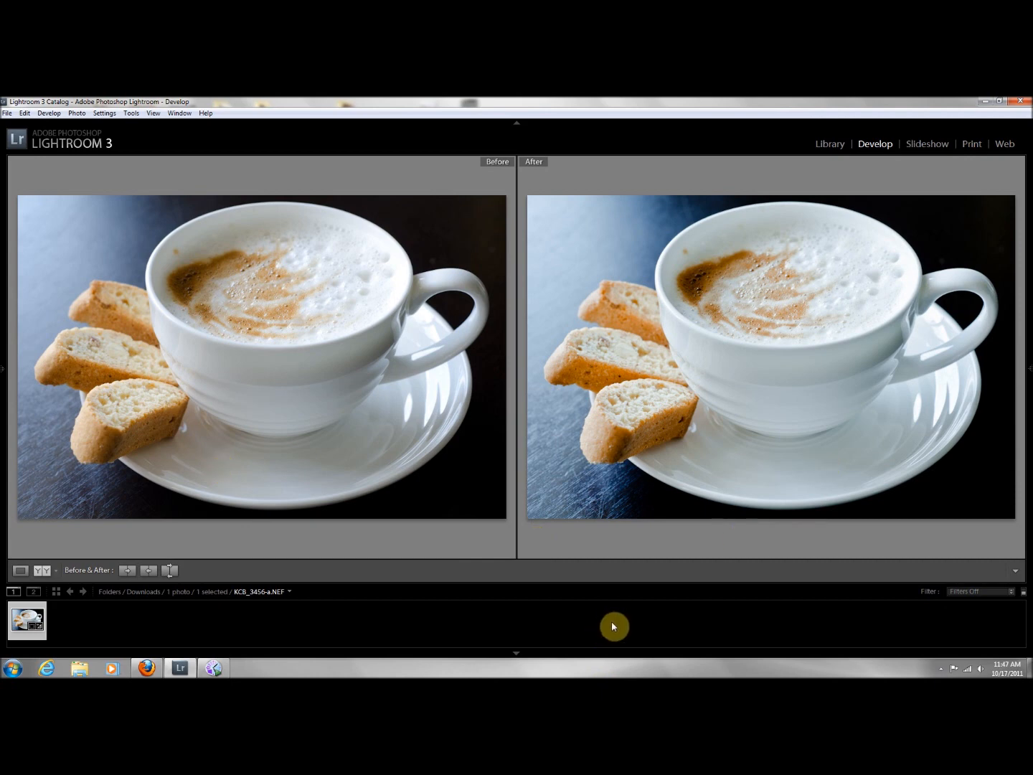
pyautogui.moveTo(614, 604)
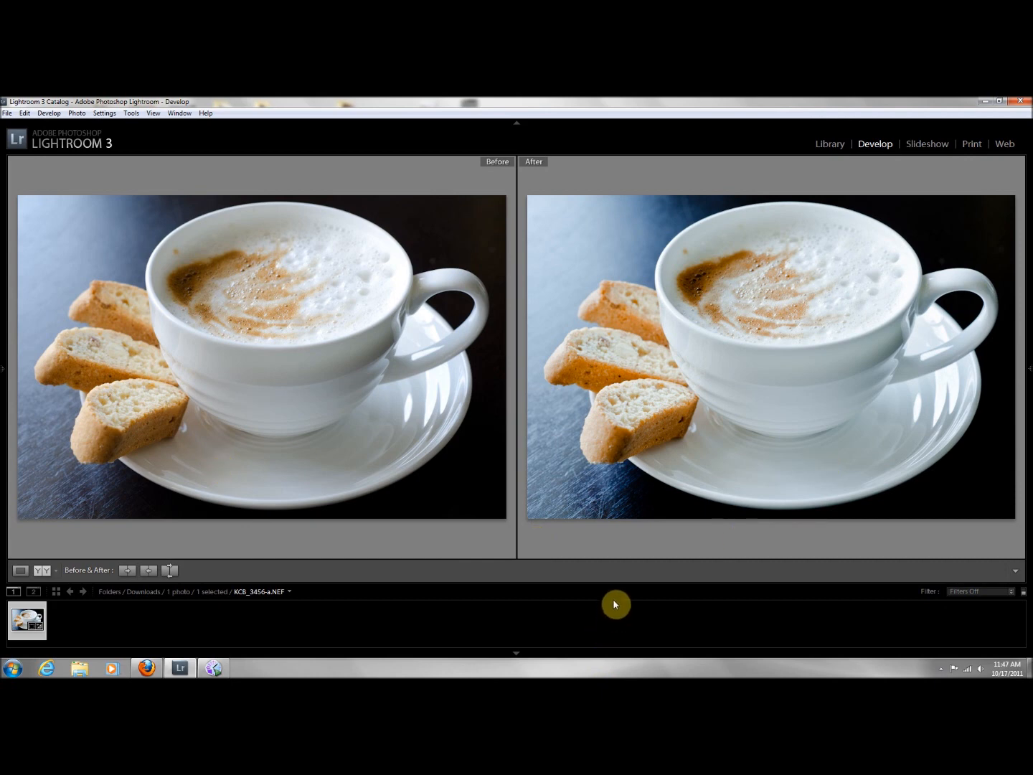
pyautogui.moveTo(574, 490)
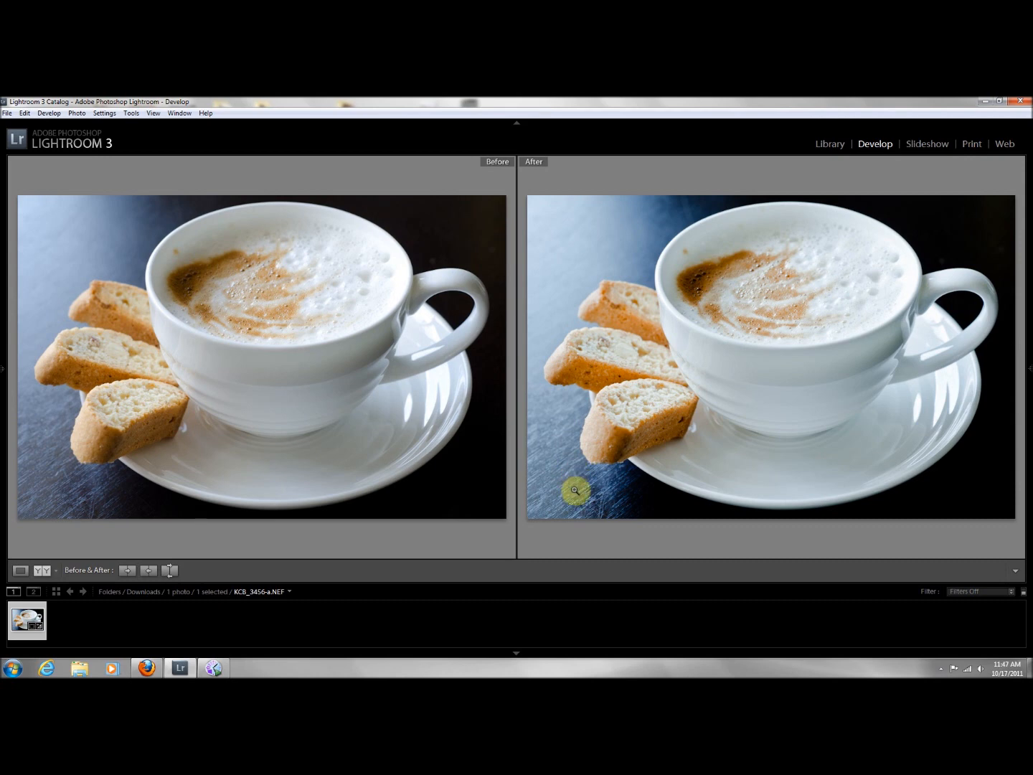
pyautogui.moveTo(594, 539)
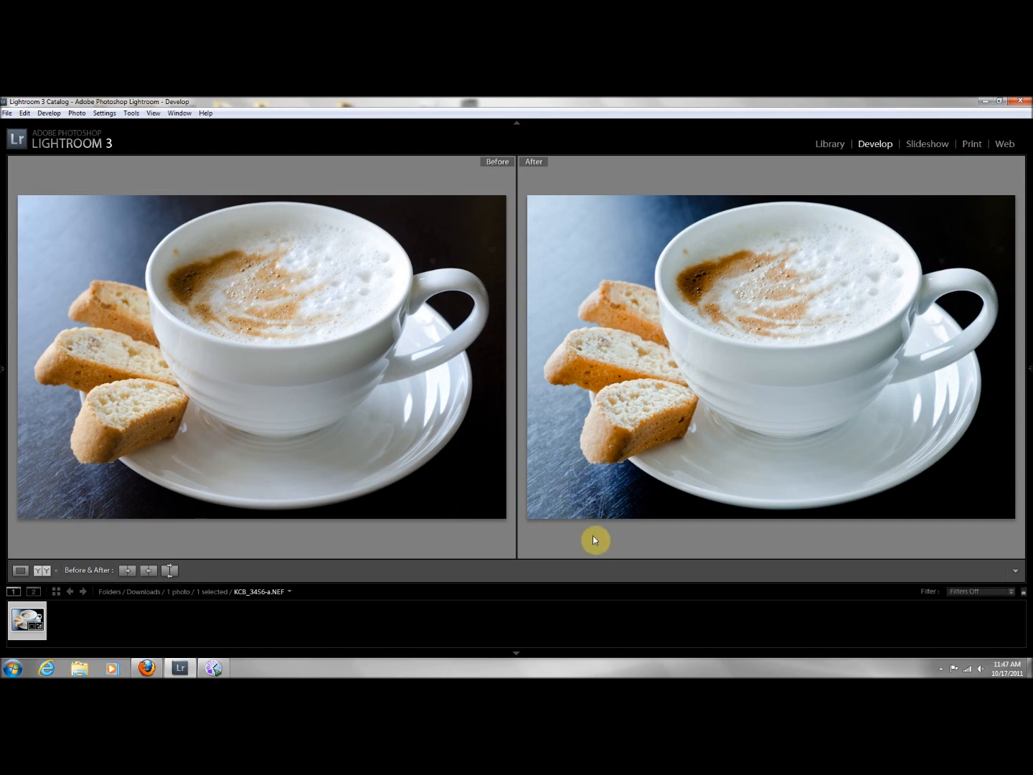
pyautogui.moveTo(691, 255)
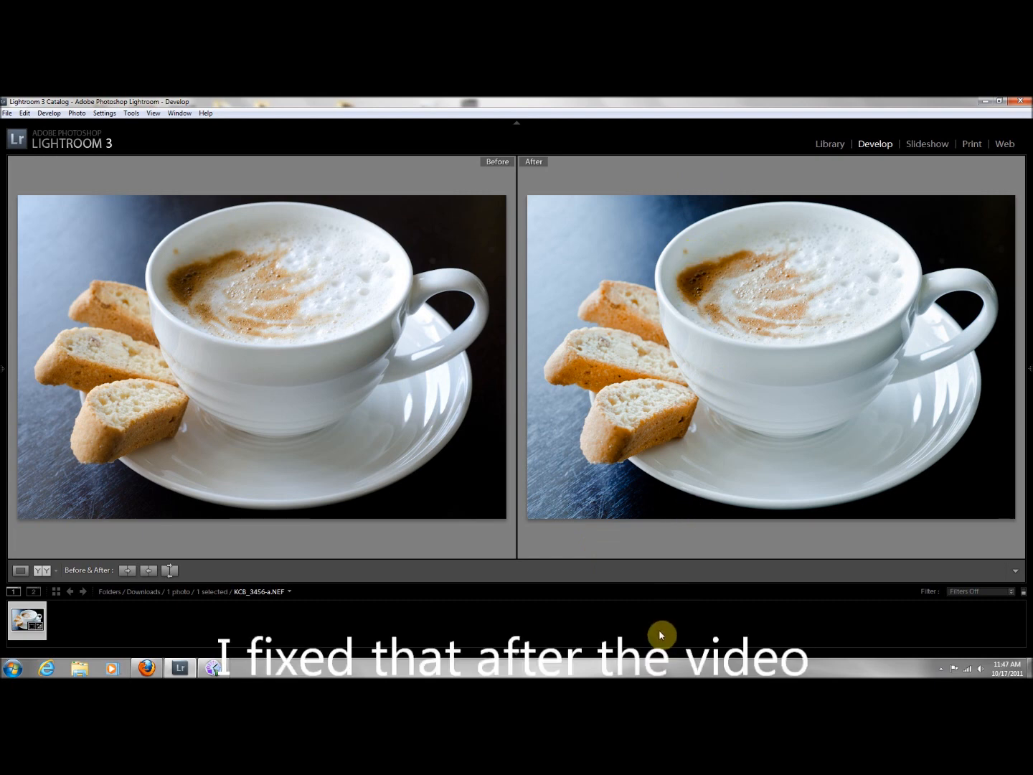
pyautogui.moveTo(620, 614)
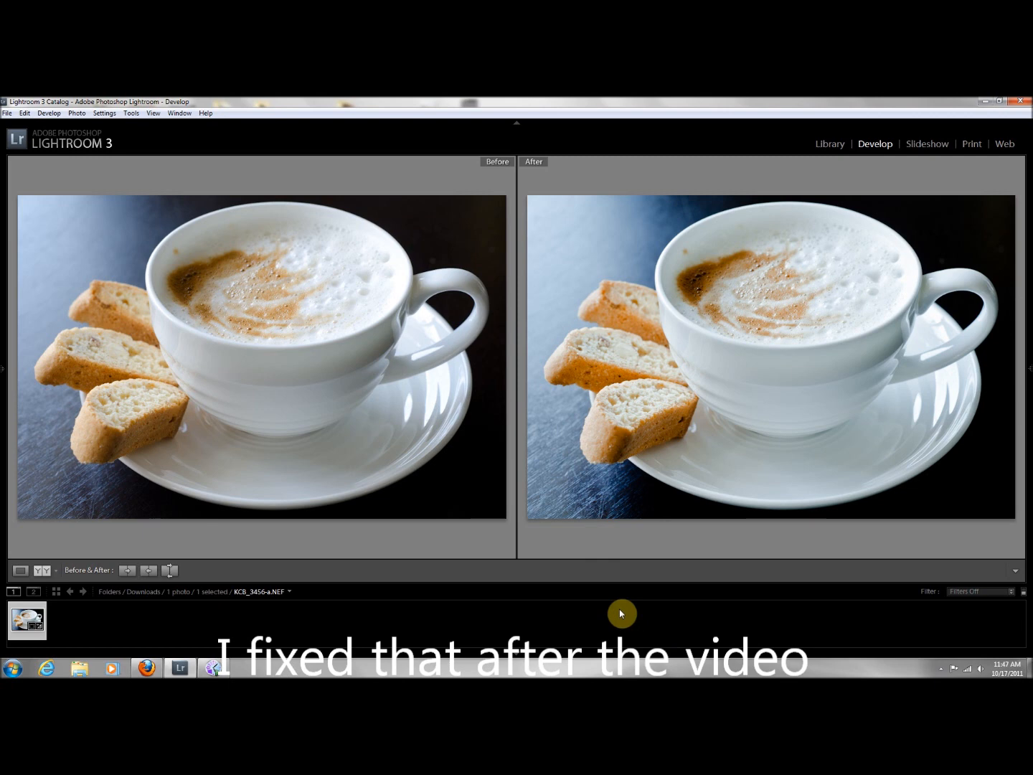
pyautogui.moveTo(683, 603)
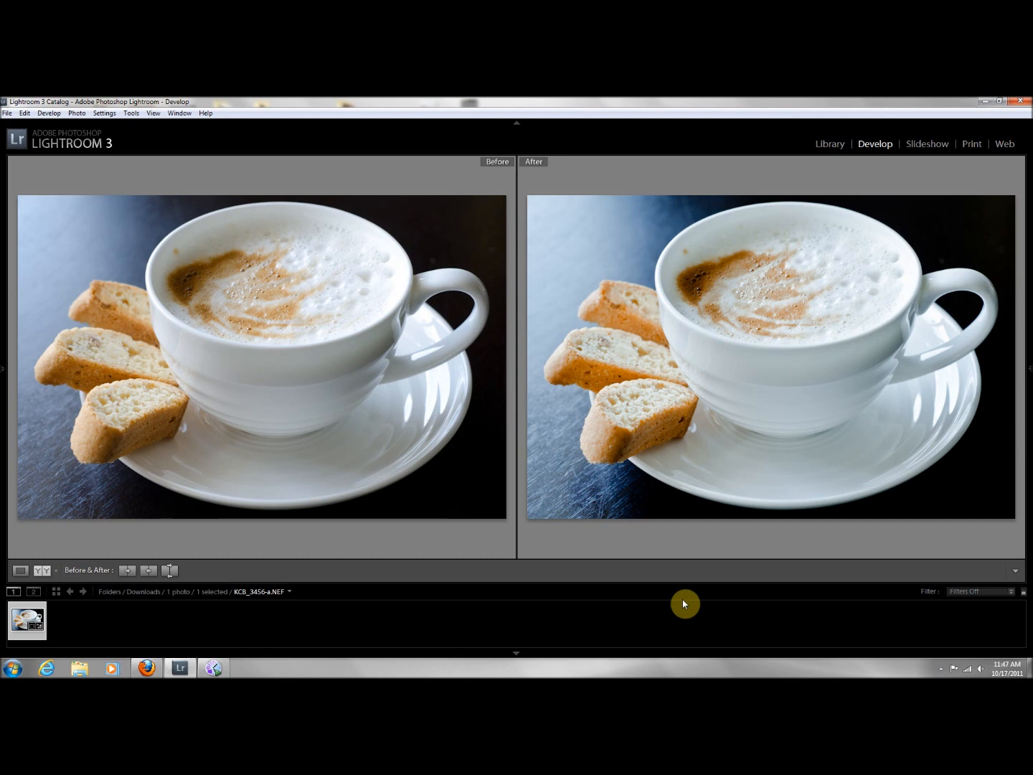
pyautogui.moveTo(664, 595)
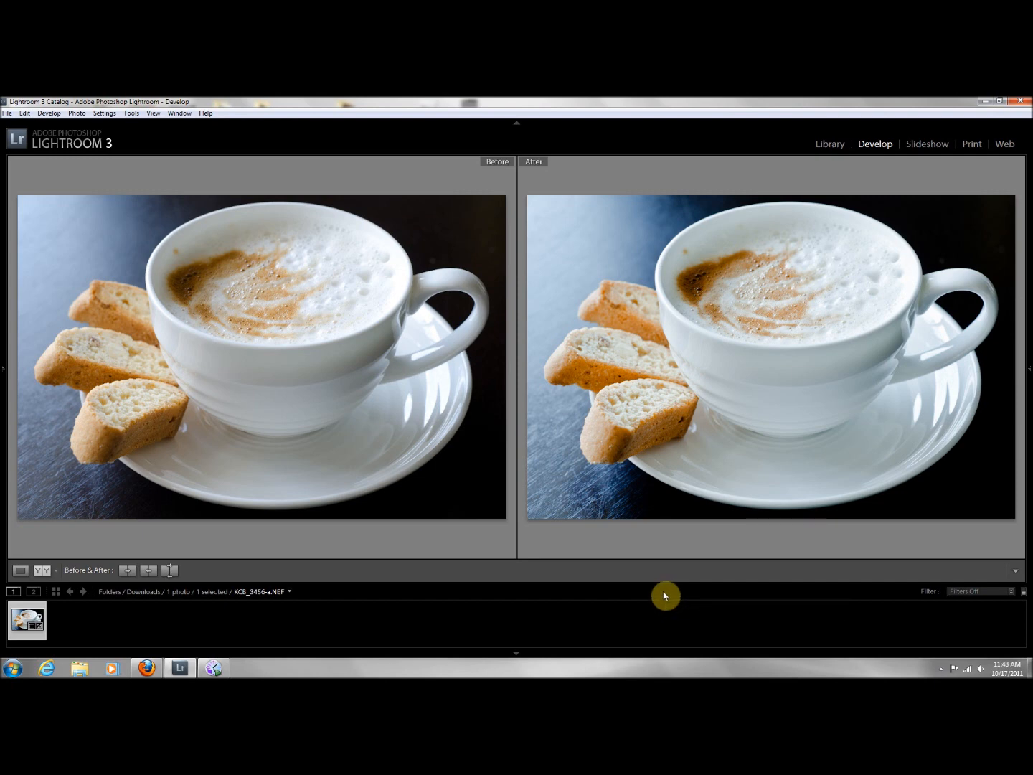
pyautogui.moveTo(666, 595)
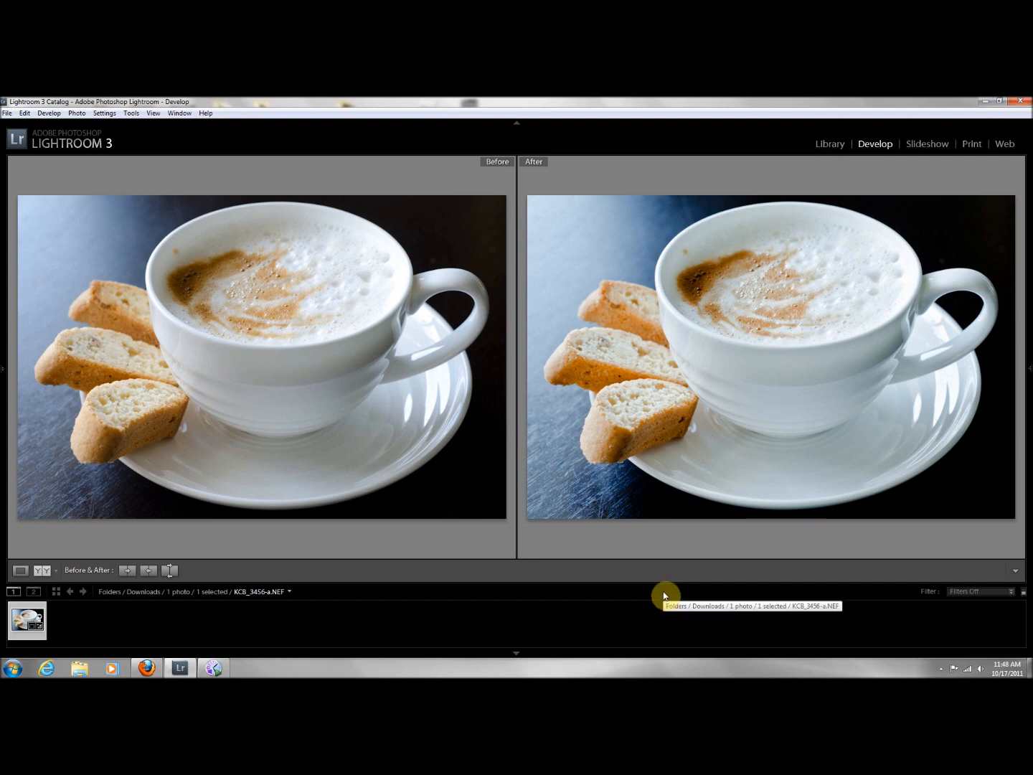